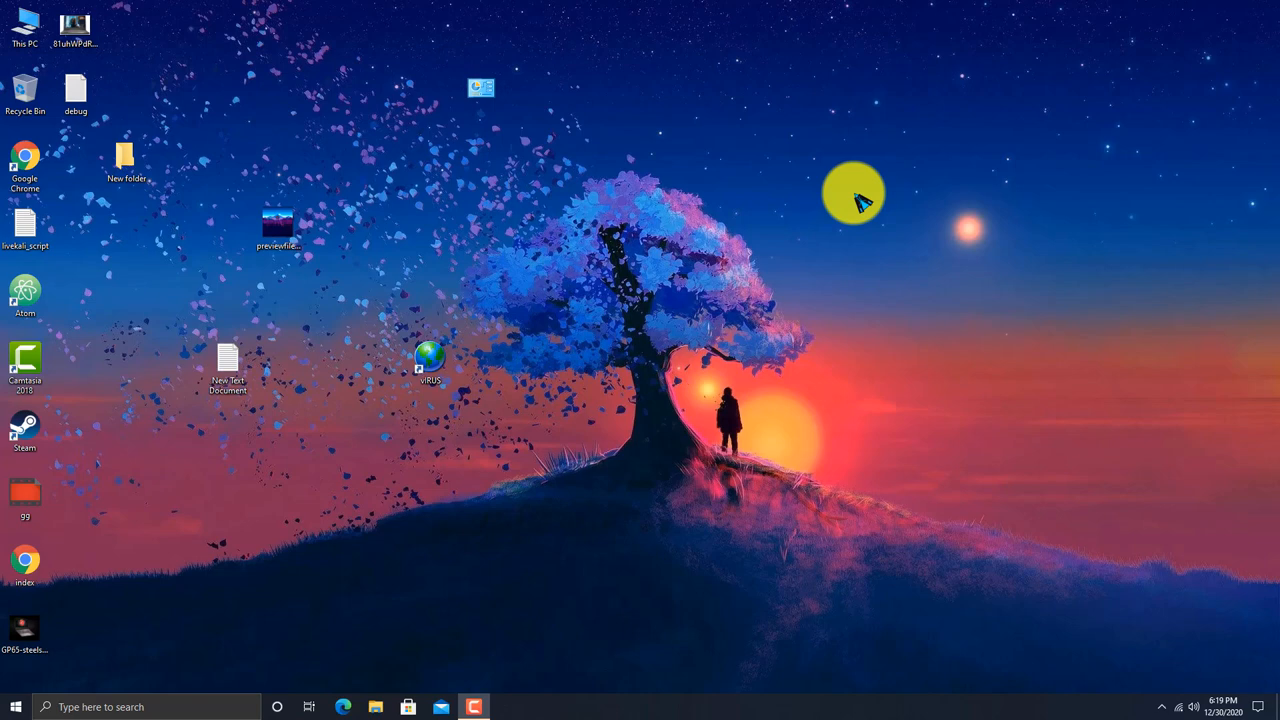
mouse_move(692, 174)
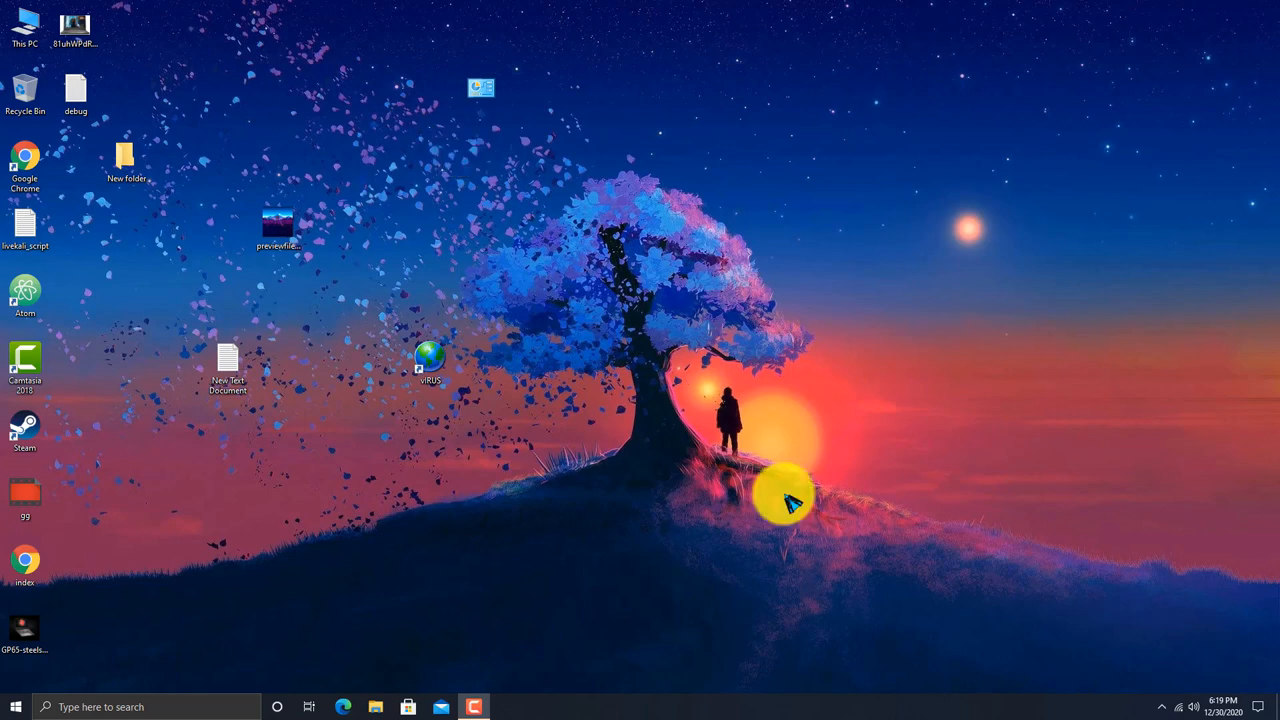
mouse_move(1018, 307)
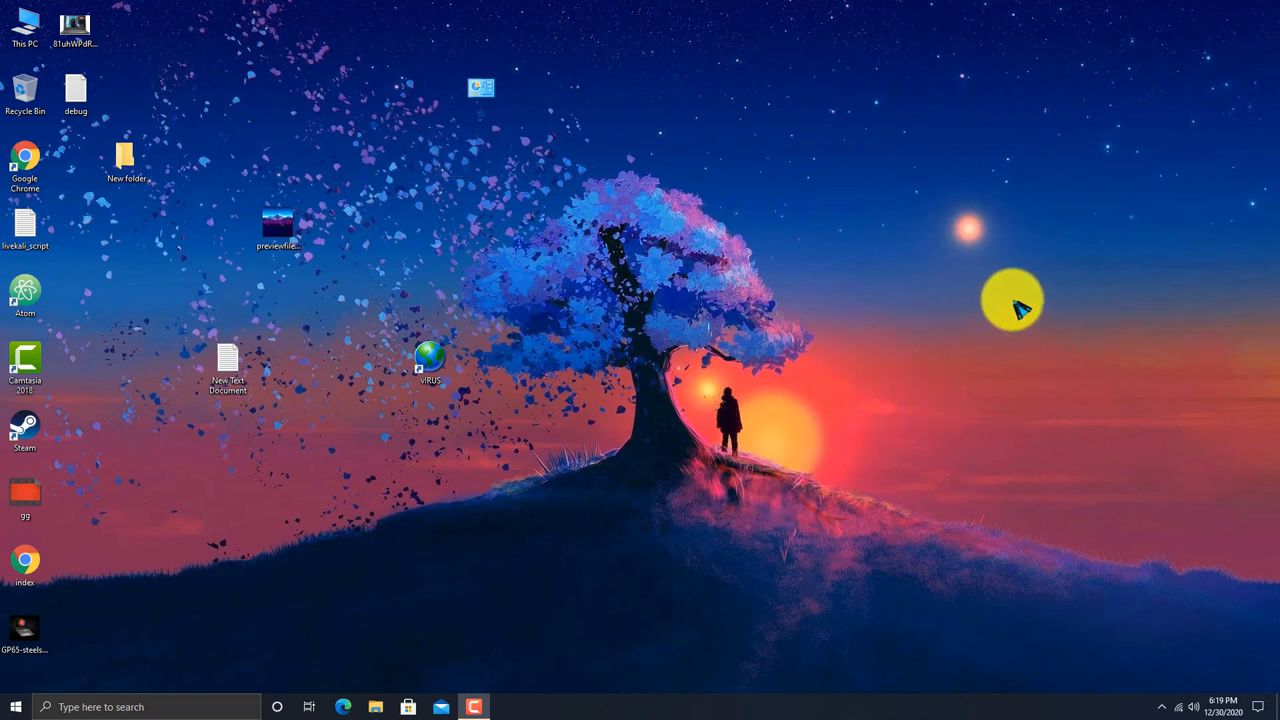
mouse_move(938, 295)
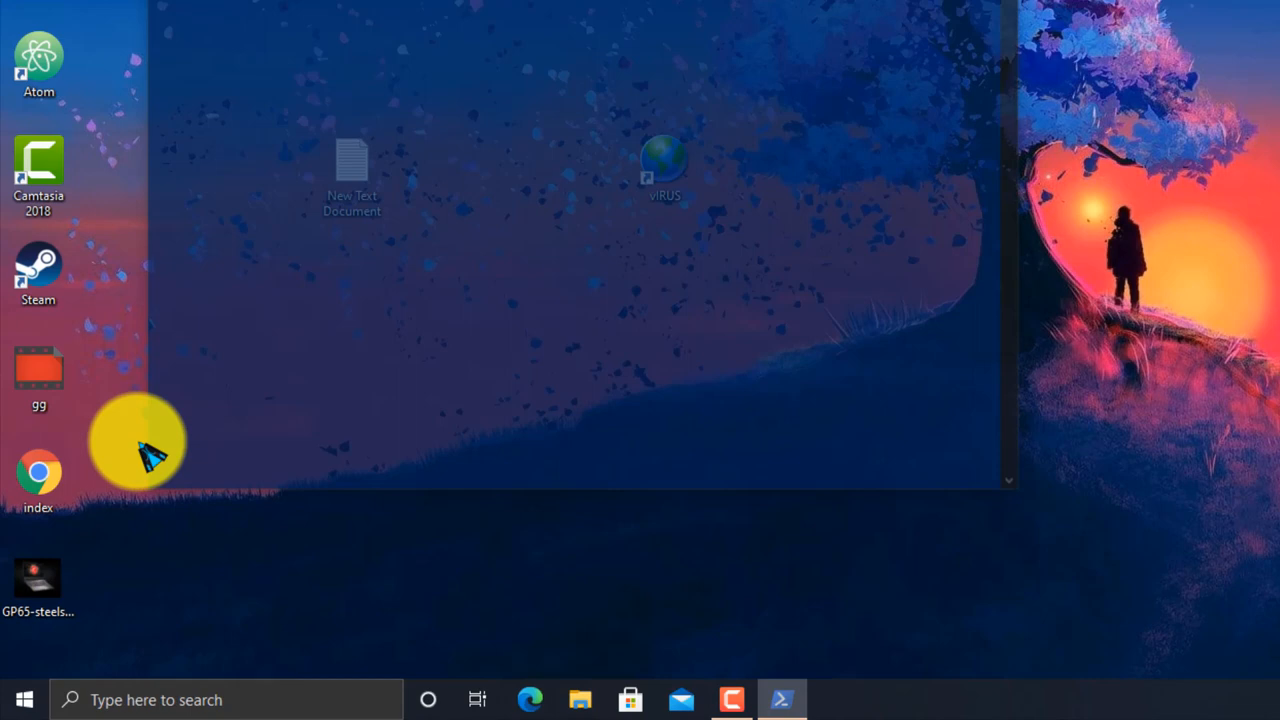
left_click(777, 693)
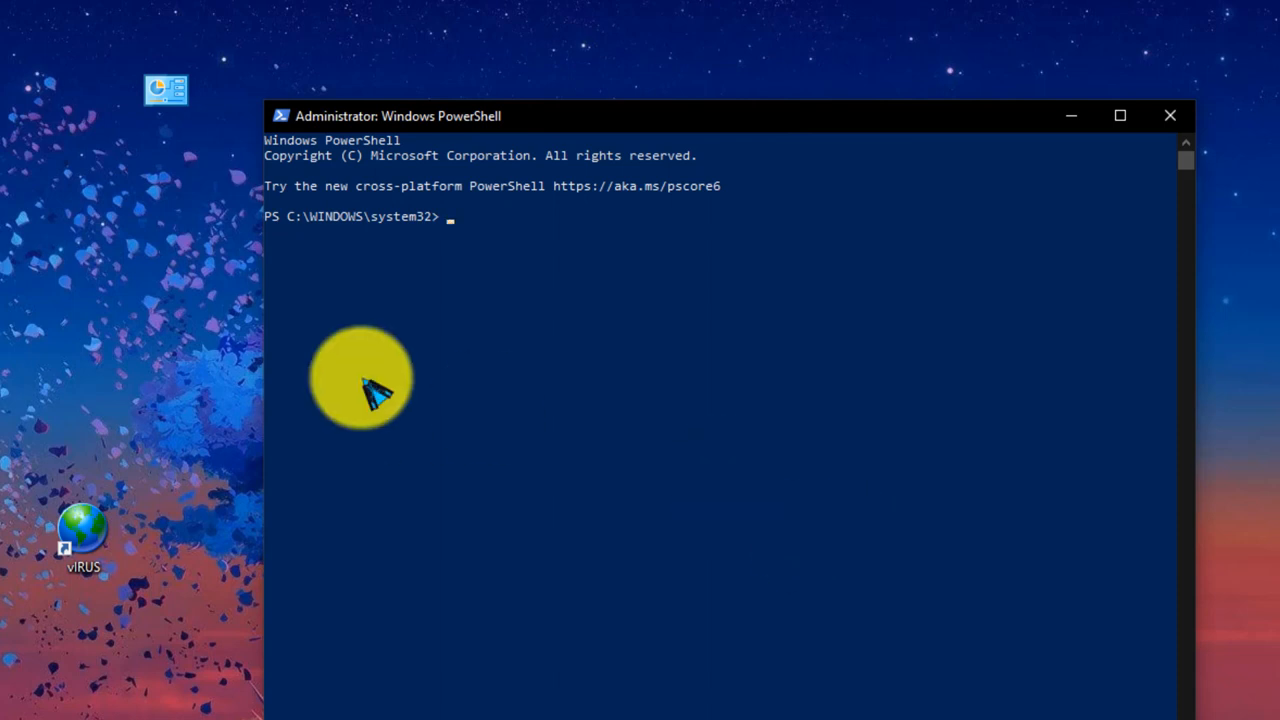
mouse_move(450, 230)
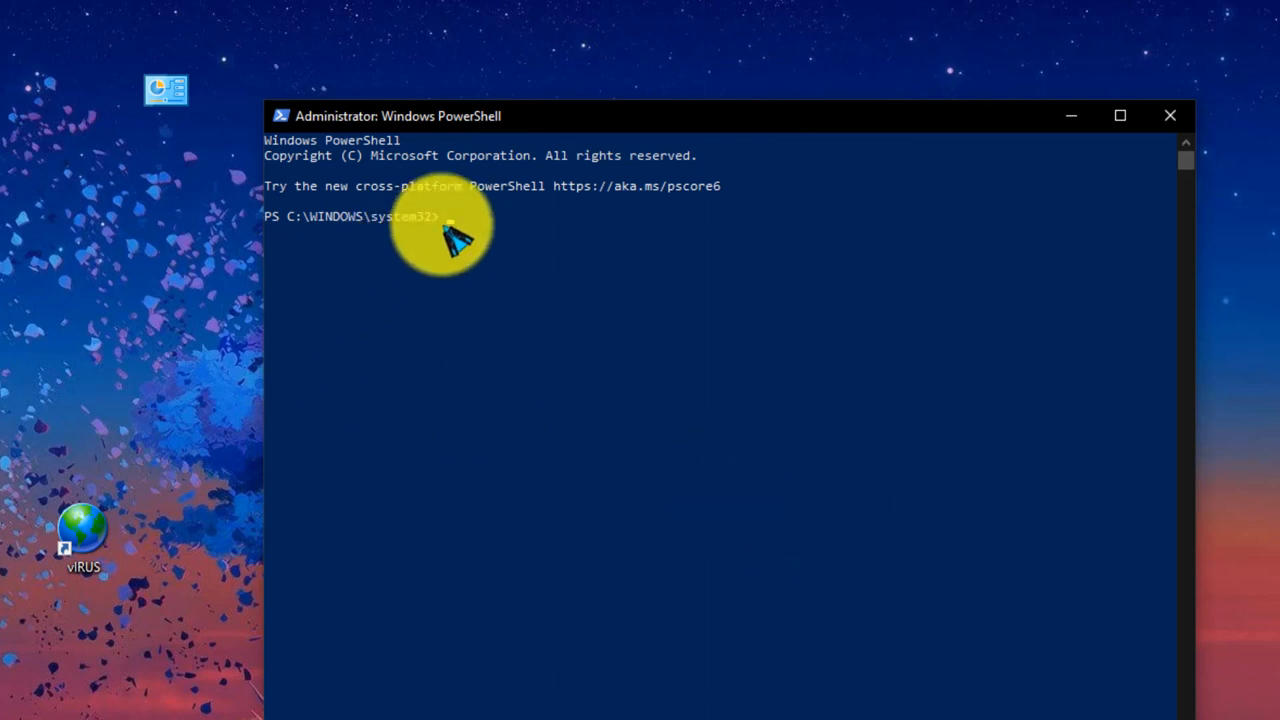
mouse_move(552, 268)
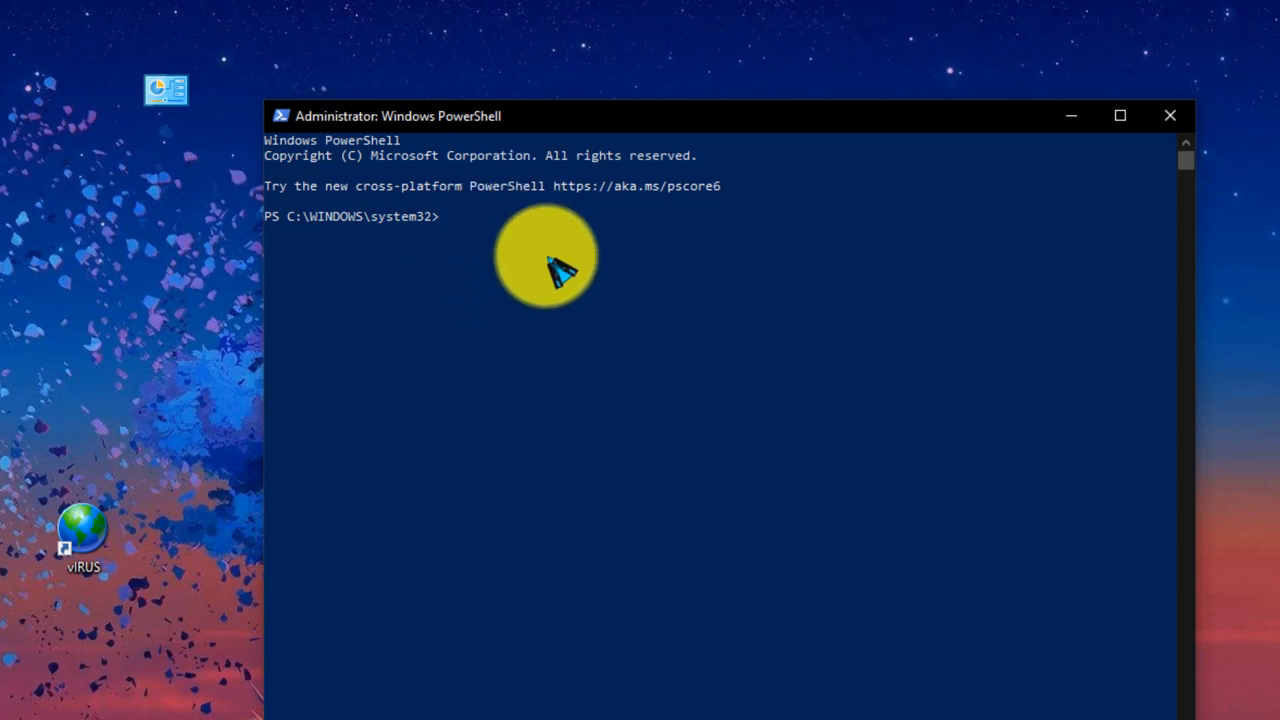
key("Win+V")
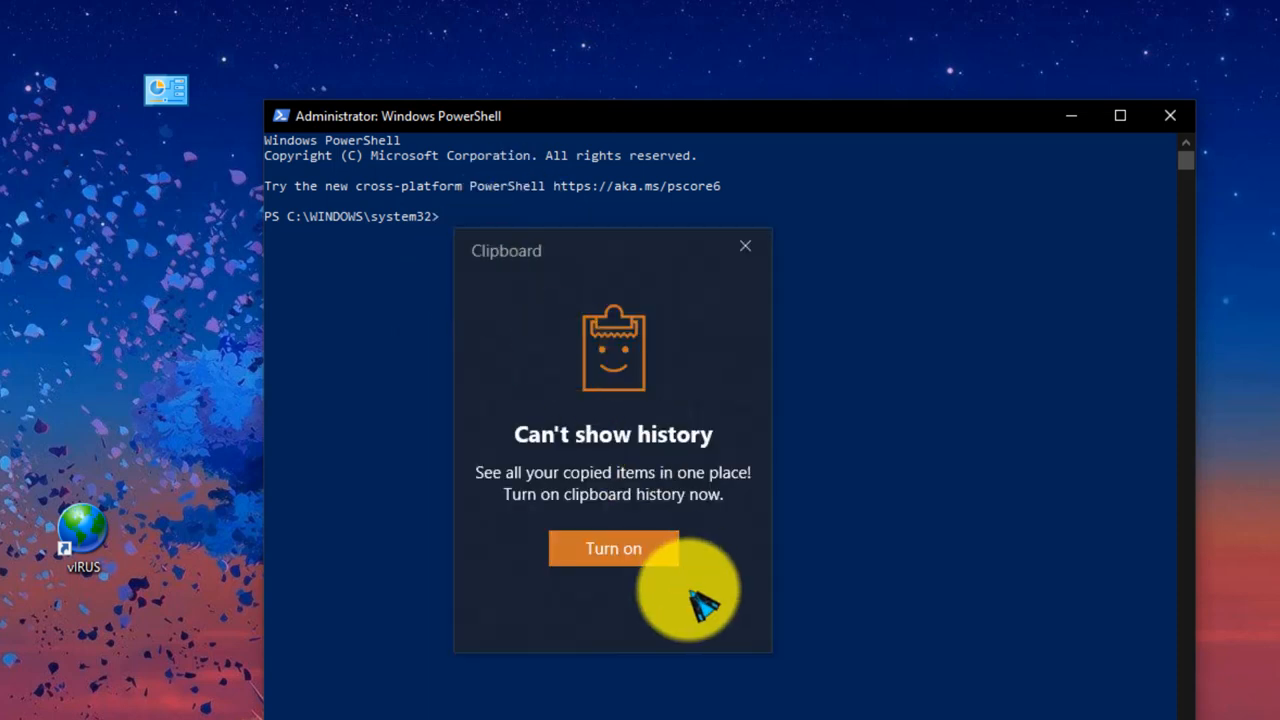
left_click(745, 246)
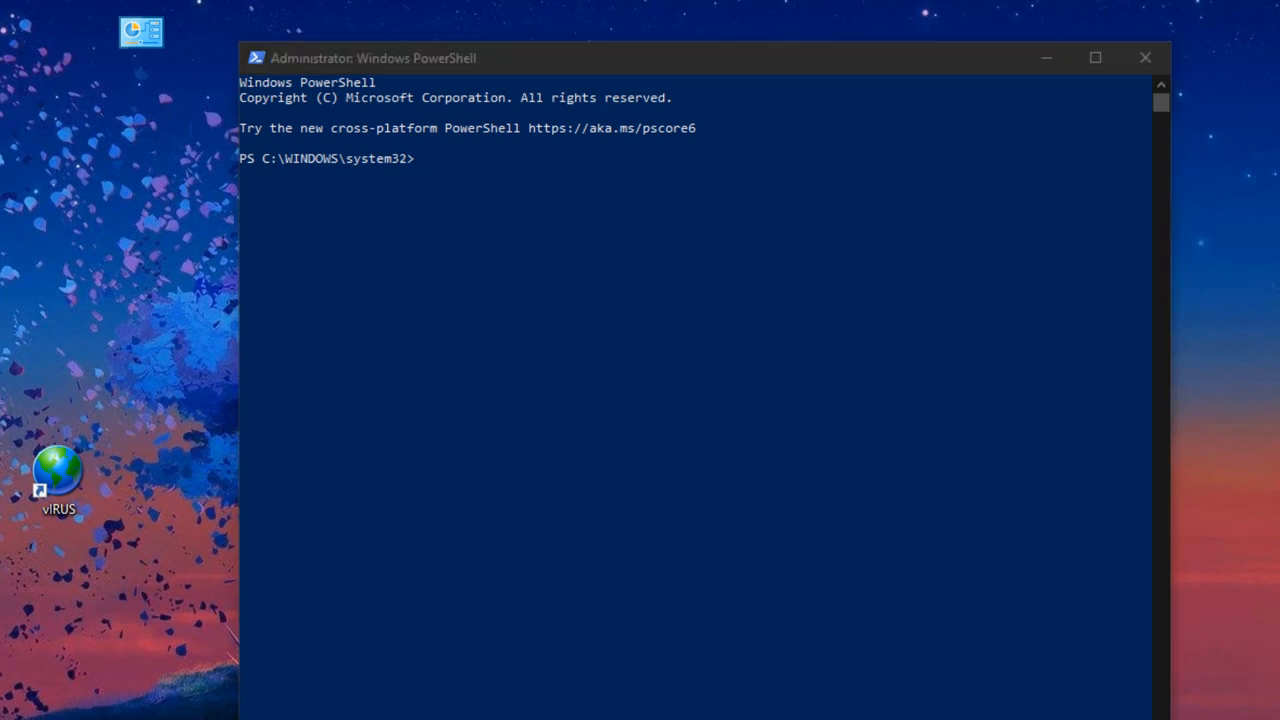
Run Enable-WindowsOptionalFeature for Microsoft-Windows-Subsystem-Linux online, then type exit.
type("Enable-WindowsOptionalFeature -Online -FeatureName Microsoft-Windows-Subsystem-Linux")
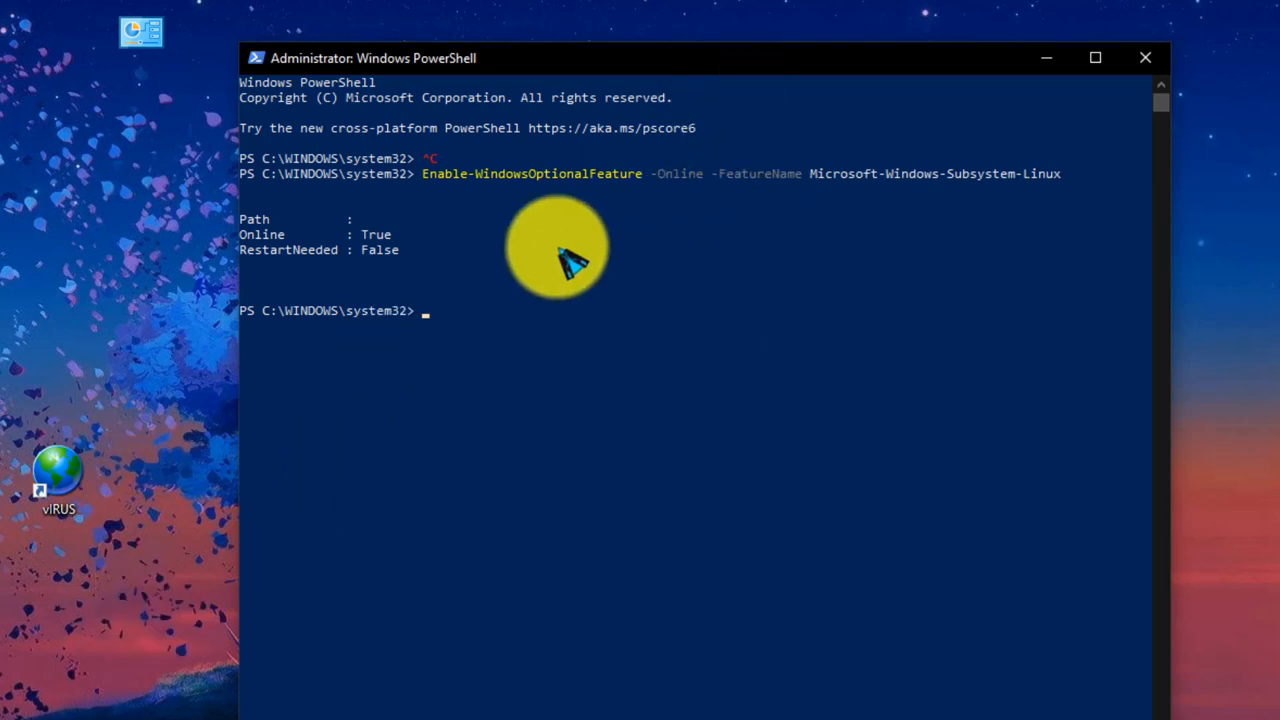
mouse_move(700, 305)
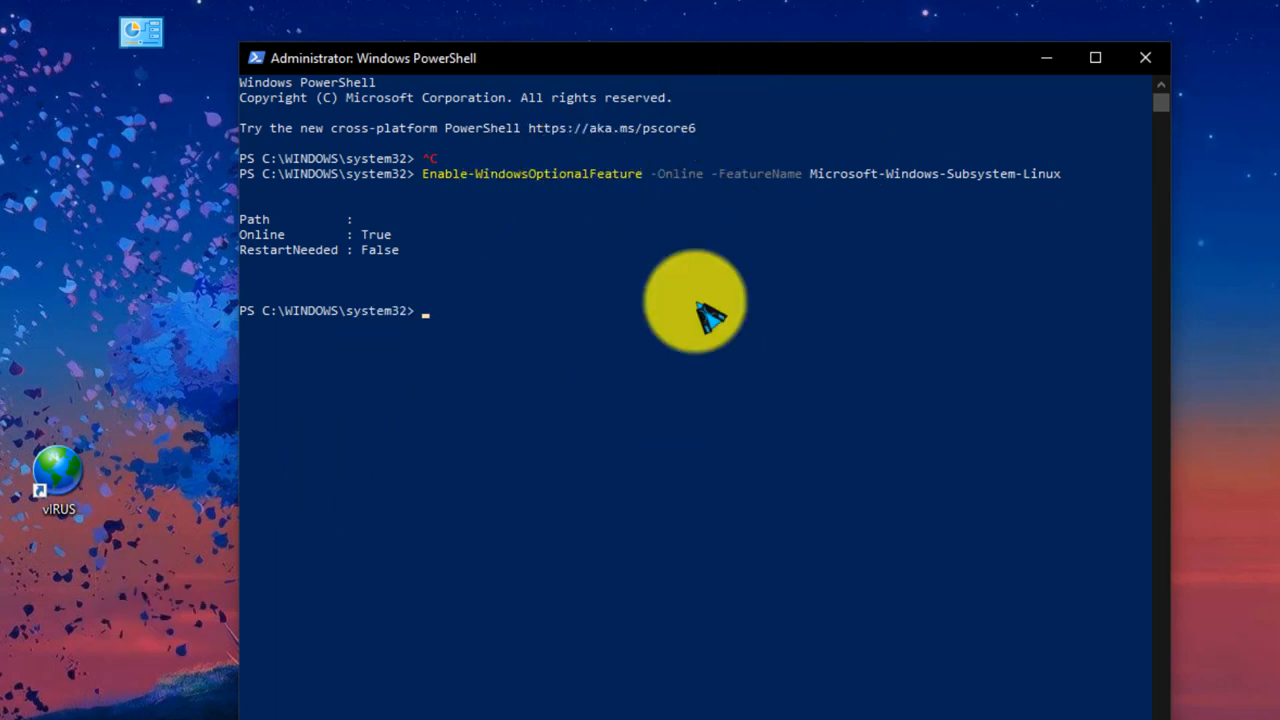
mouse_move(430, 290)
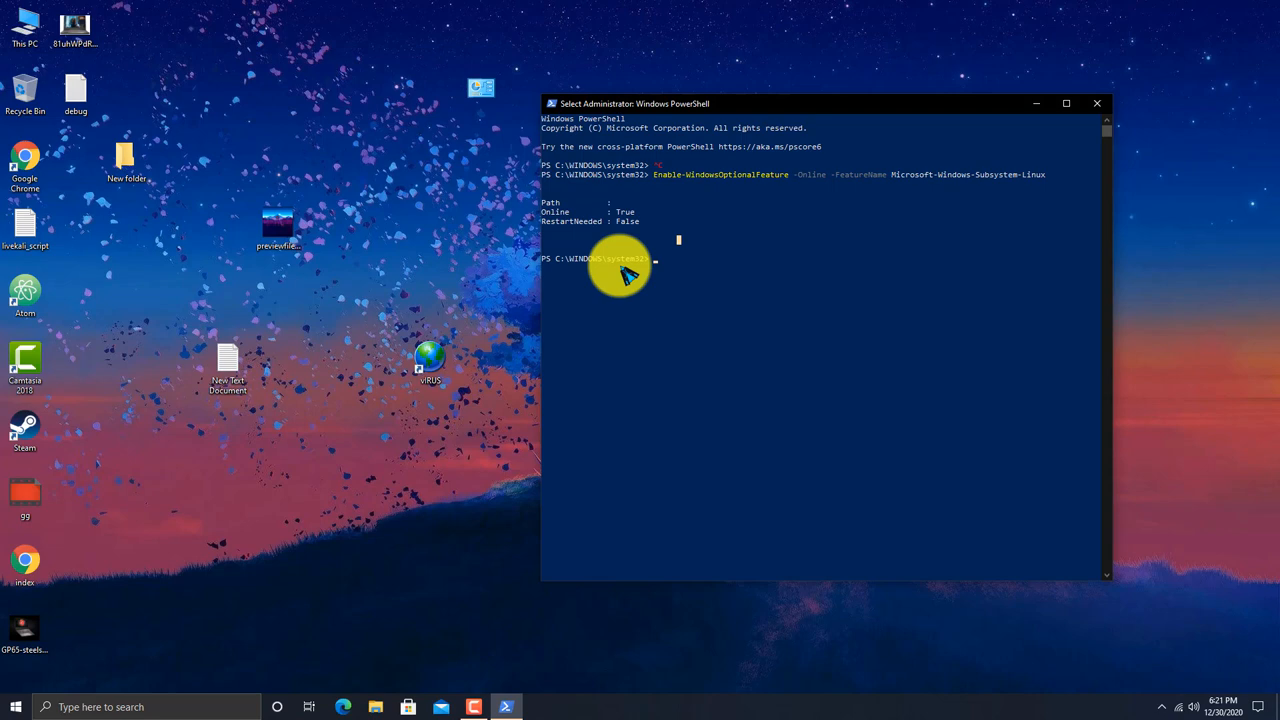
mouse_move(659, 375)
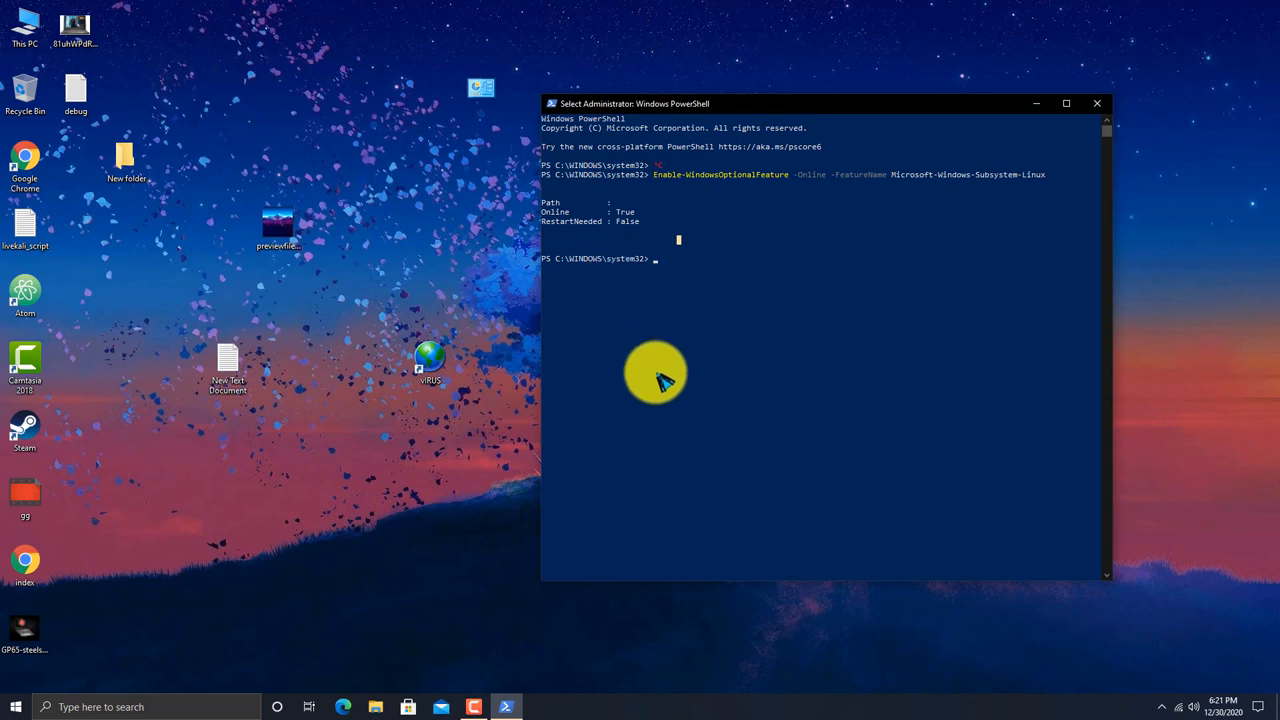
mouse_move(955, 168)
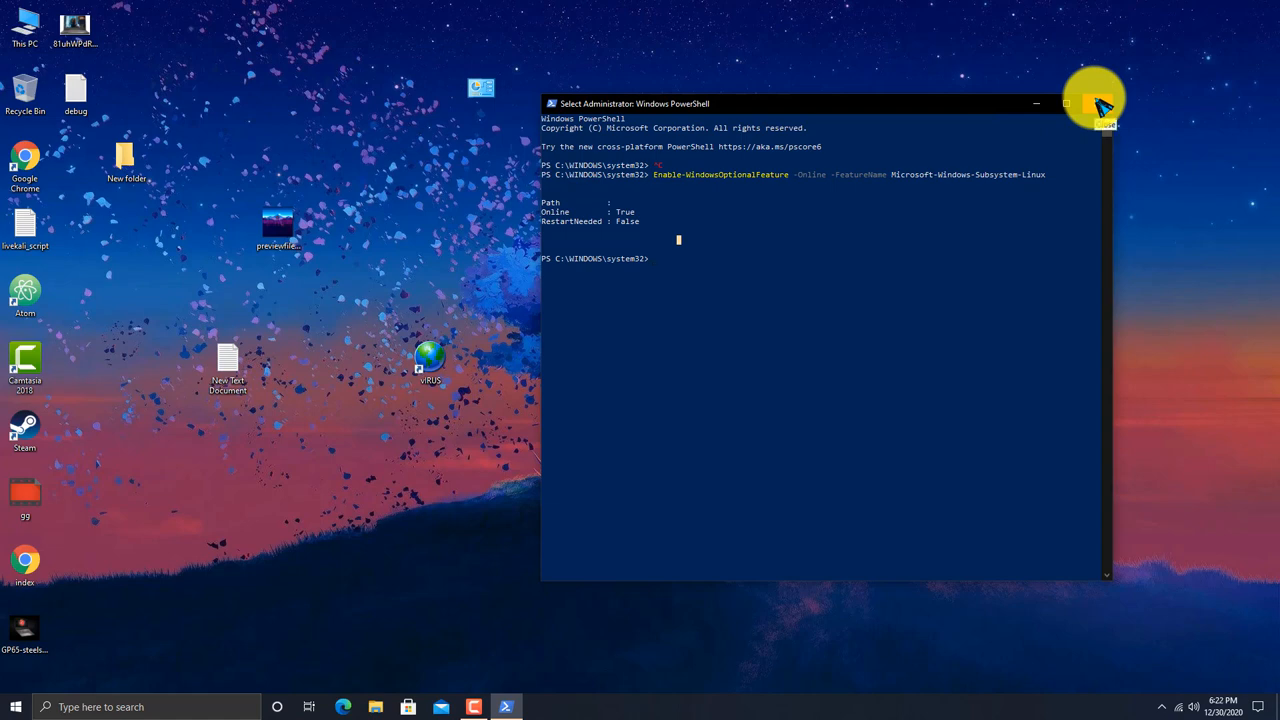
type("eexit")
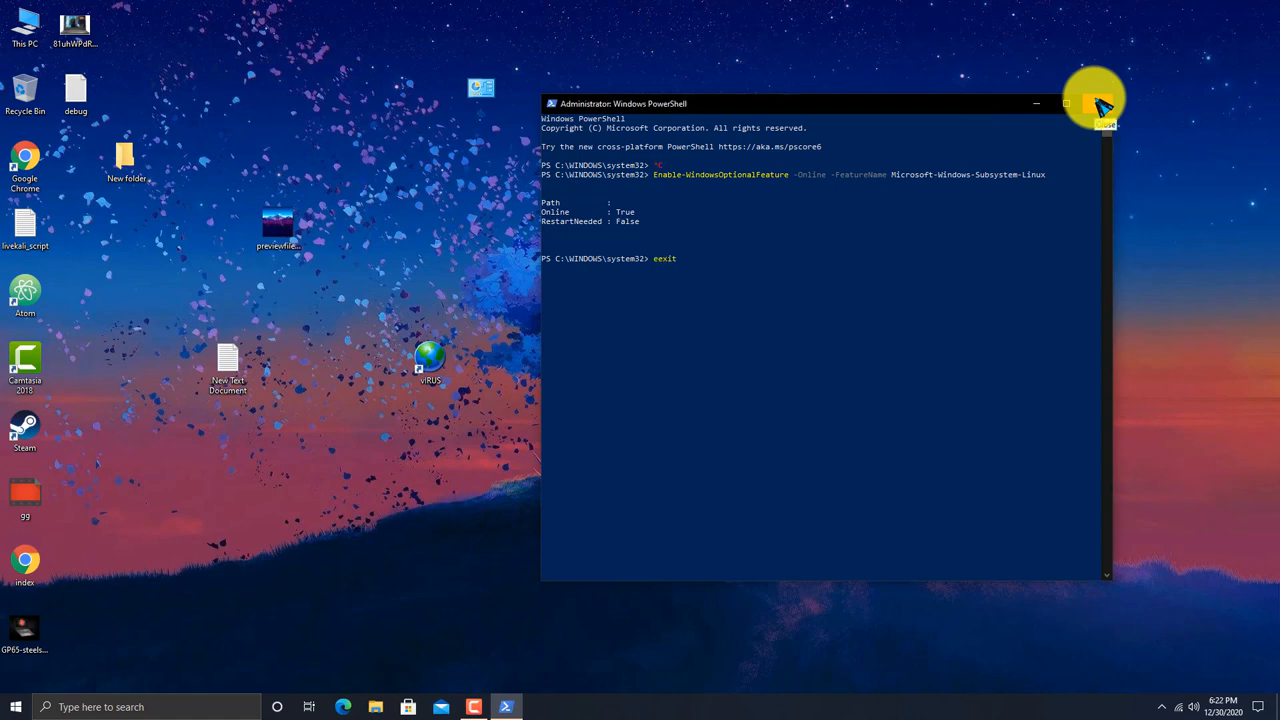
Close PowerShell and open the Kali Linux app page via a Microsoft Store search.
left_click(1092, 103)
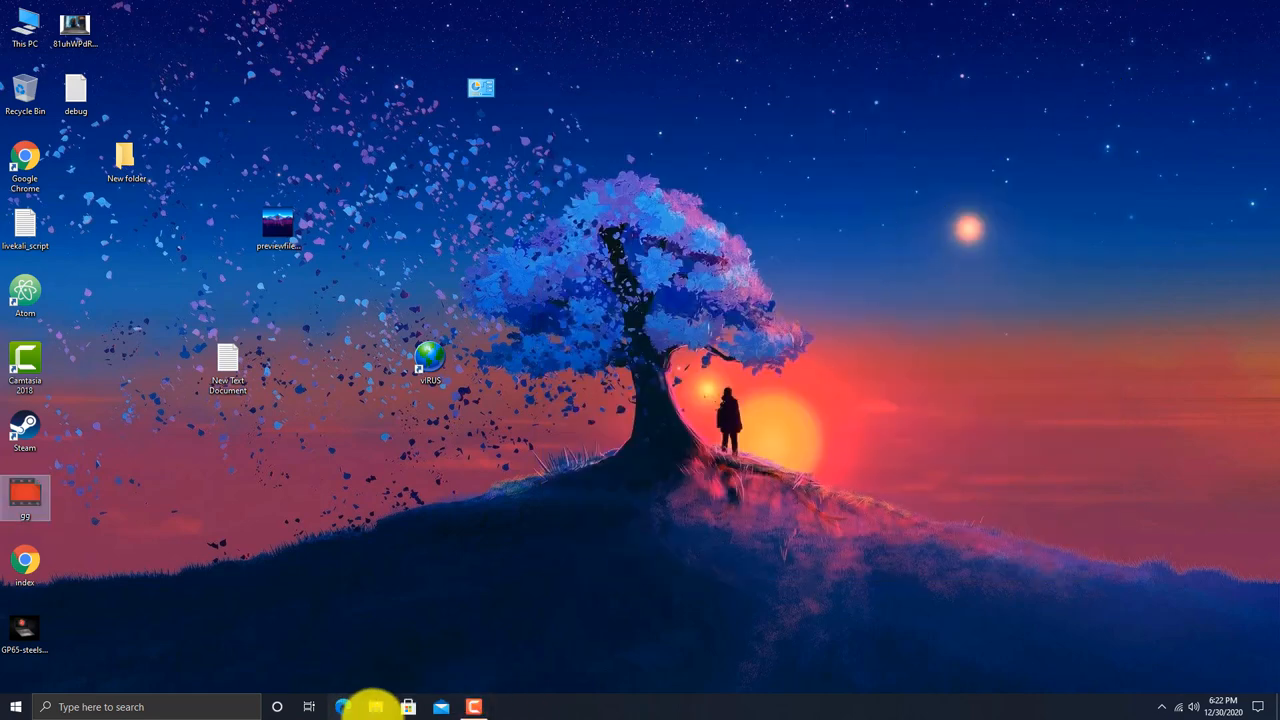
left_click(407, 706)
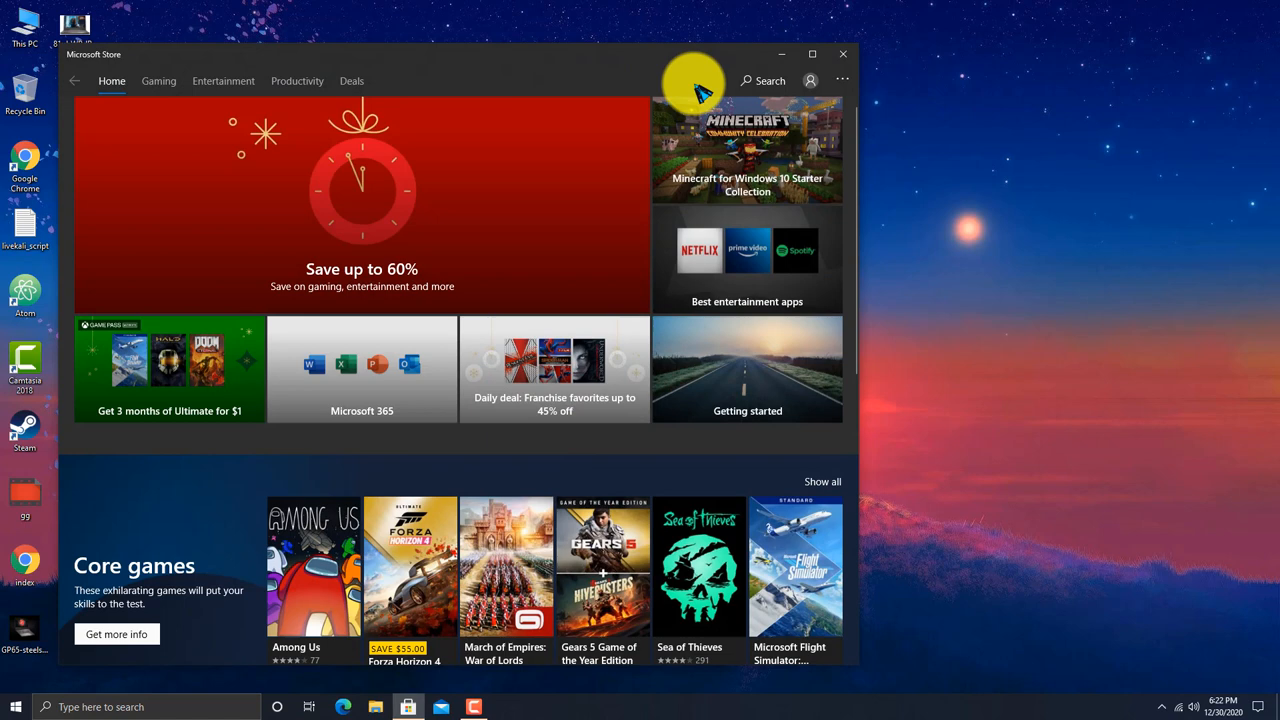
type("kal")
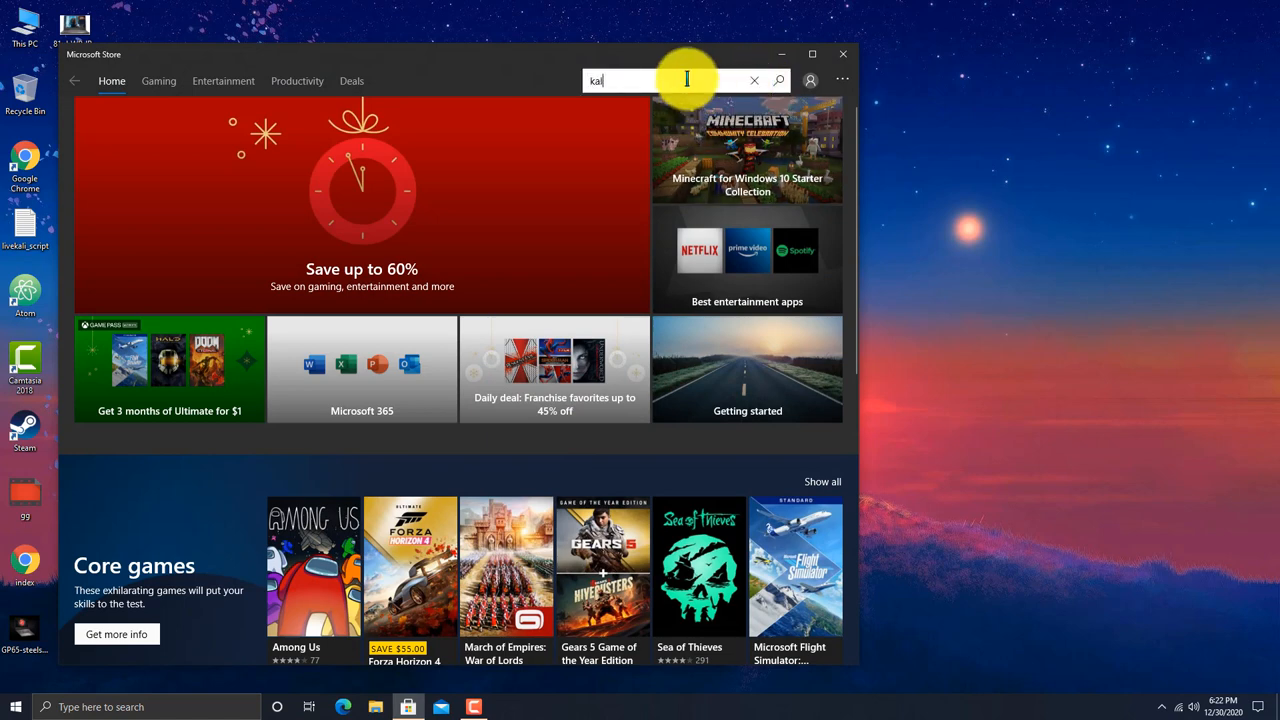
key("Enter")
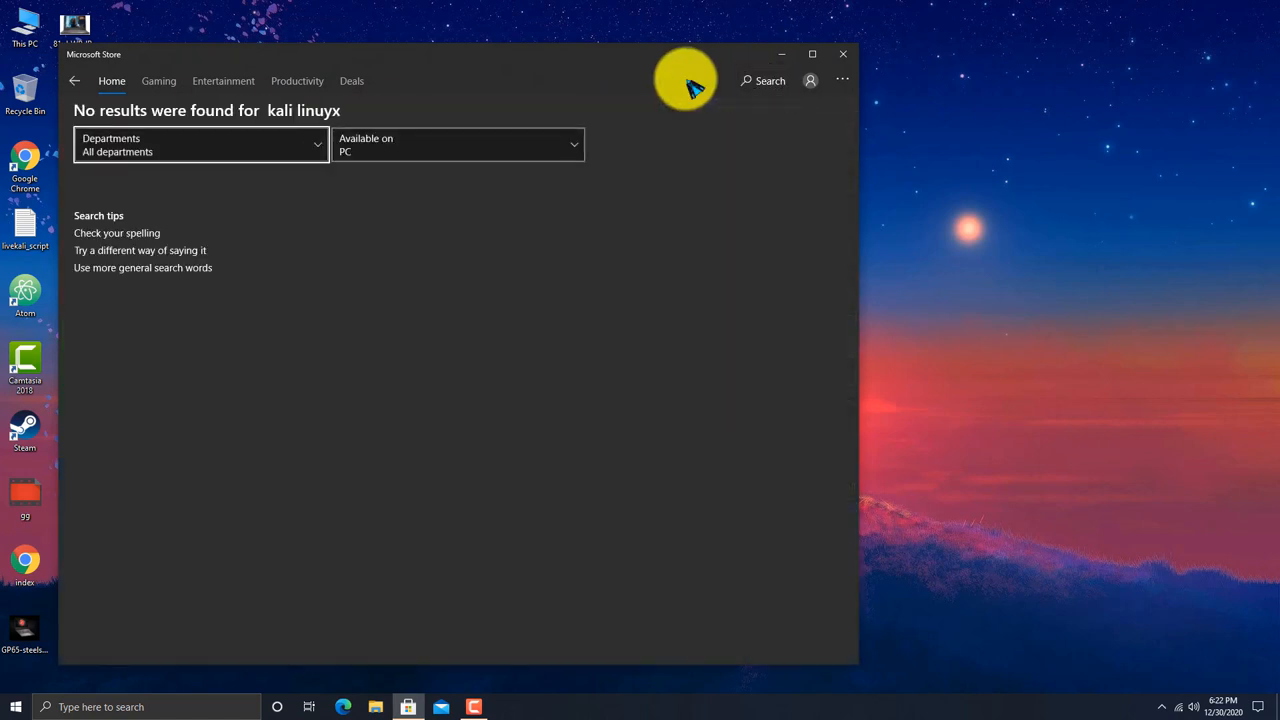
left_click(765, 80)
type("kali linux")
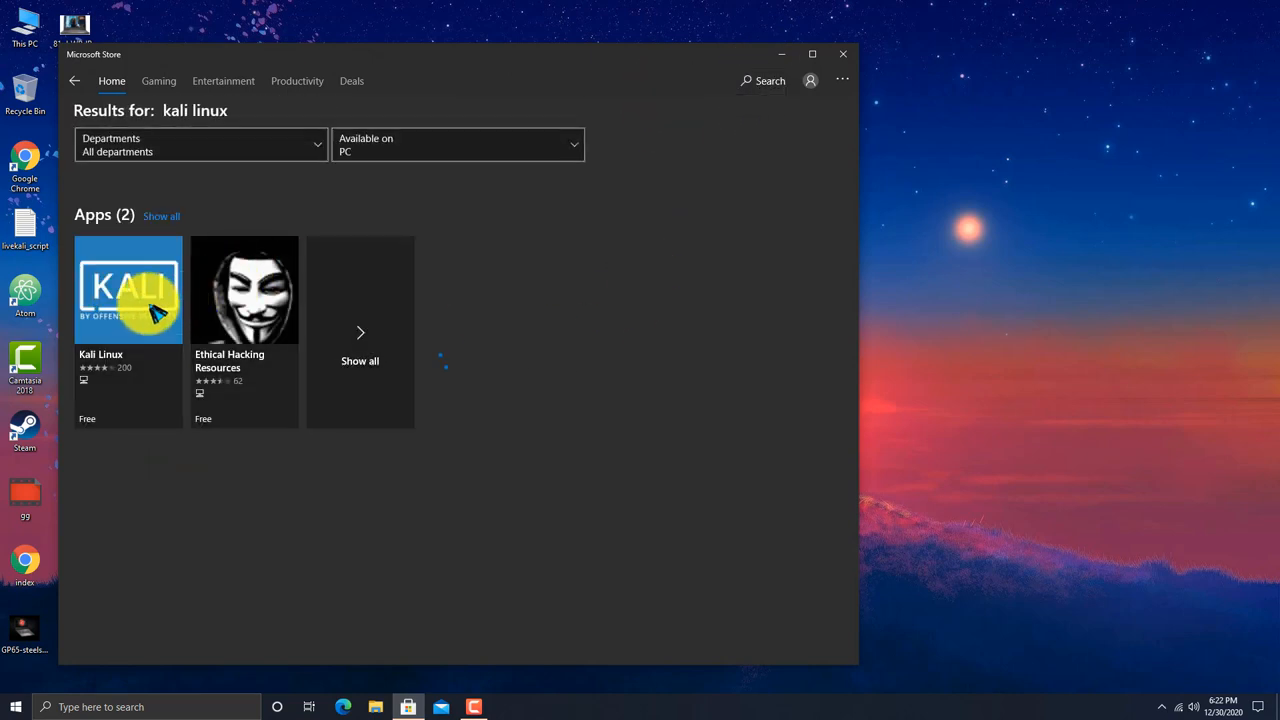
left_click(128, 290)
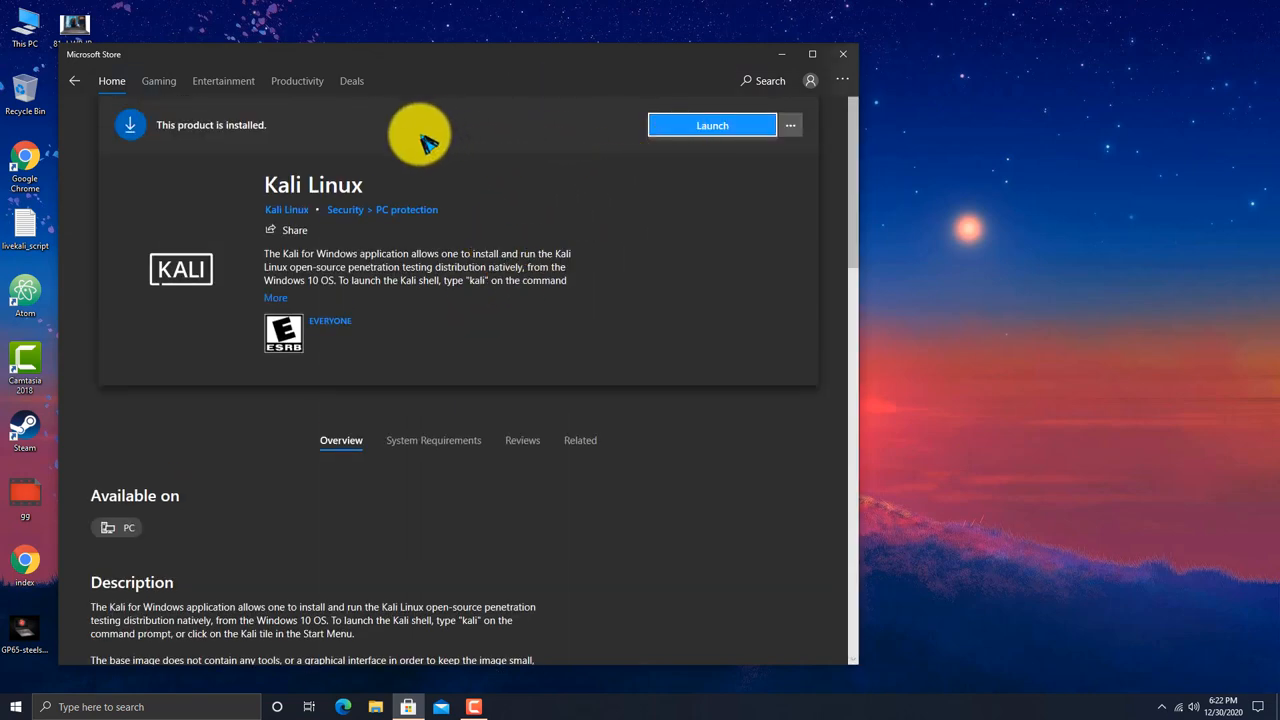
mouse_move(507, 140)
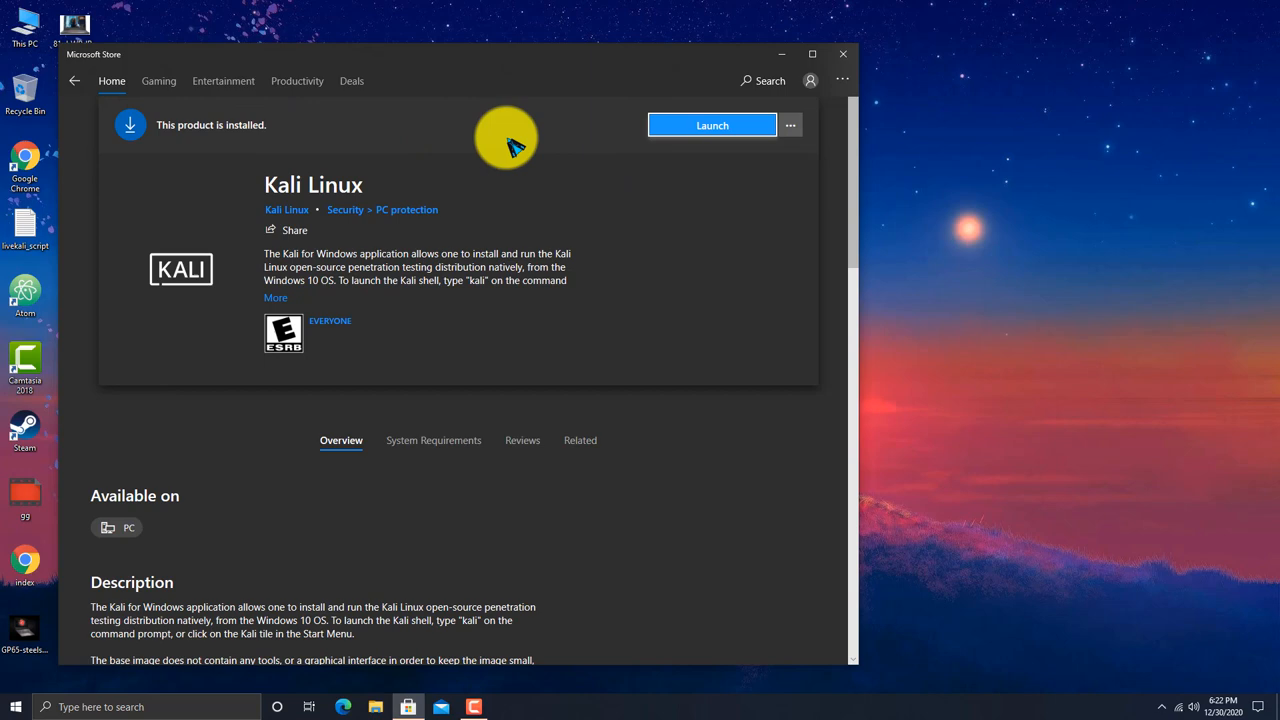
mouse_move(405, 178)
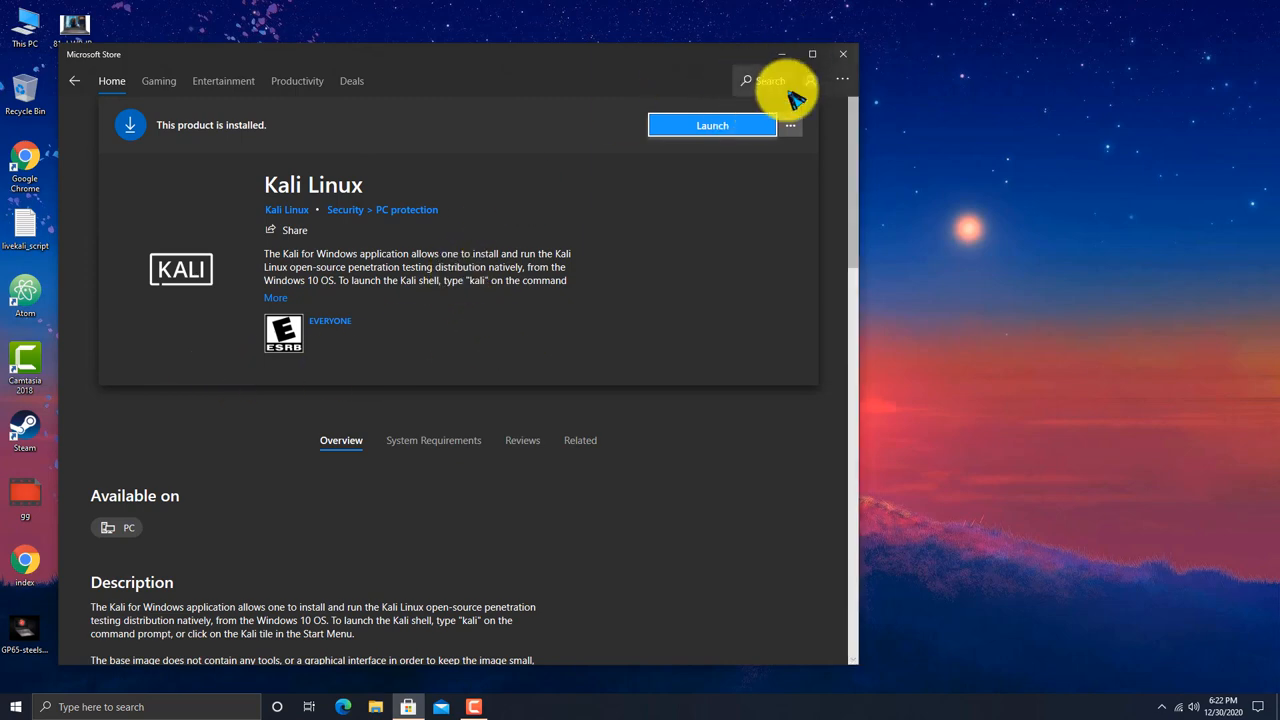
Replace the Store search text with 'ubuntu'.
type("kali linux")
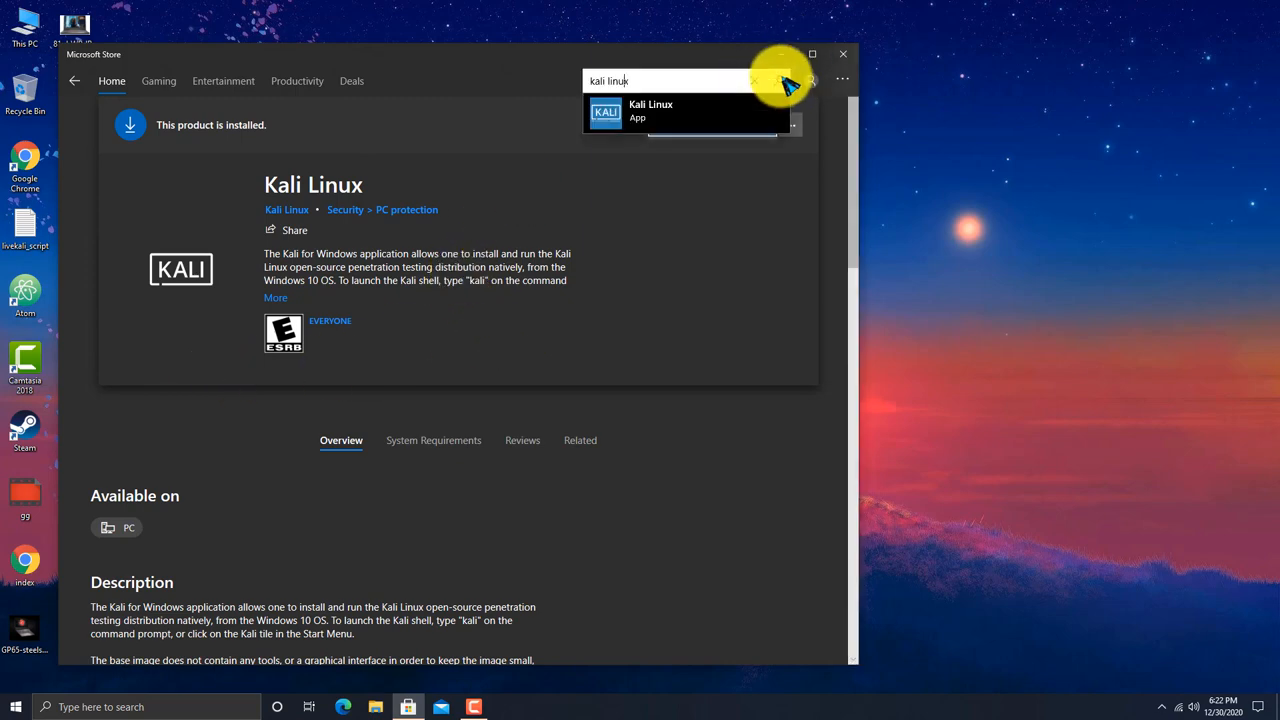
left_click(788, 80)
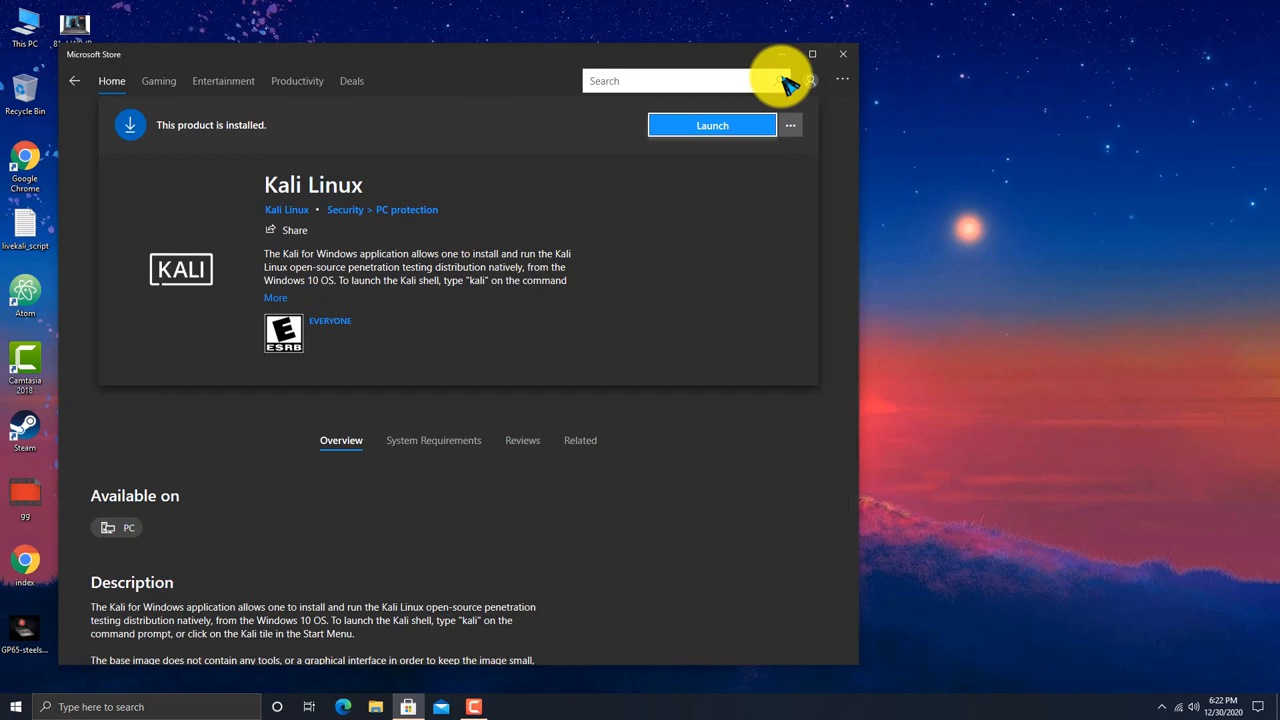
type("ubuntu")
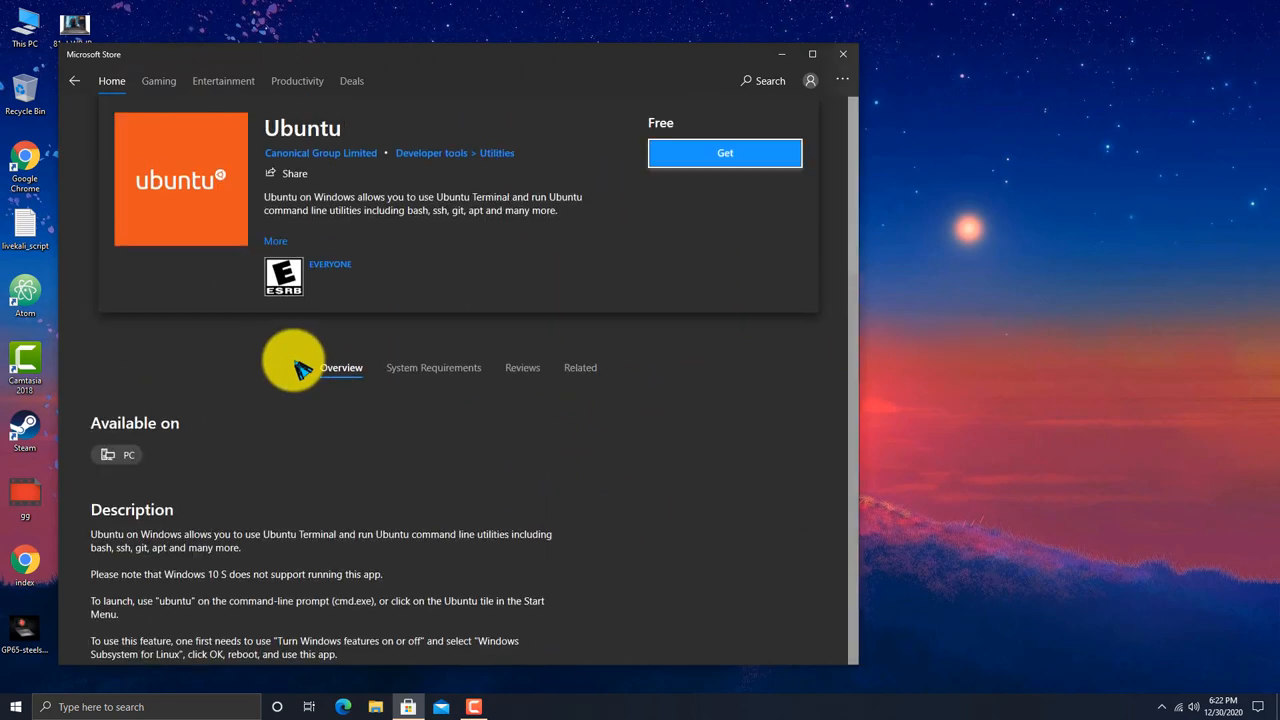
mouse_move(398, 390)
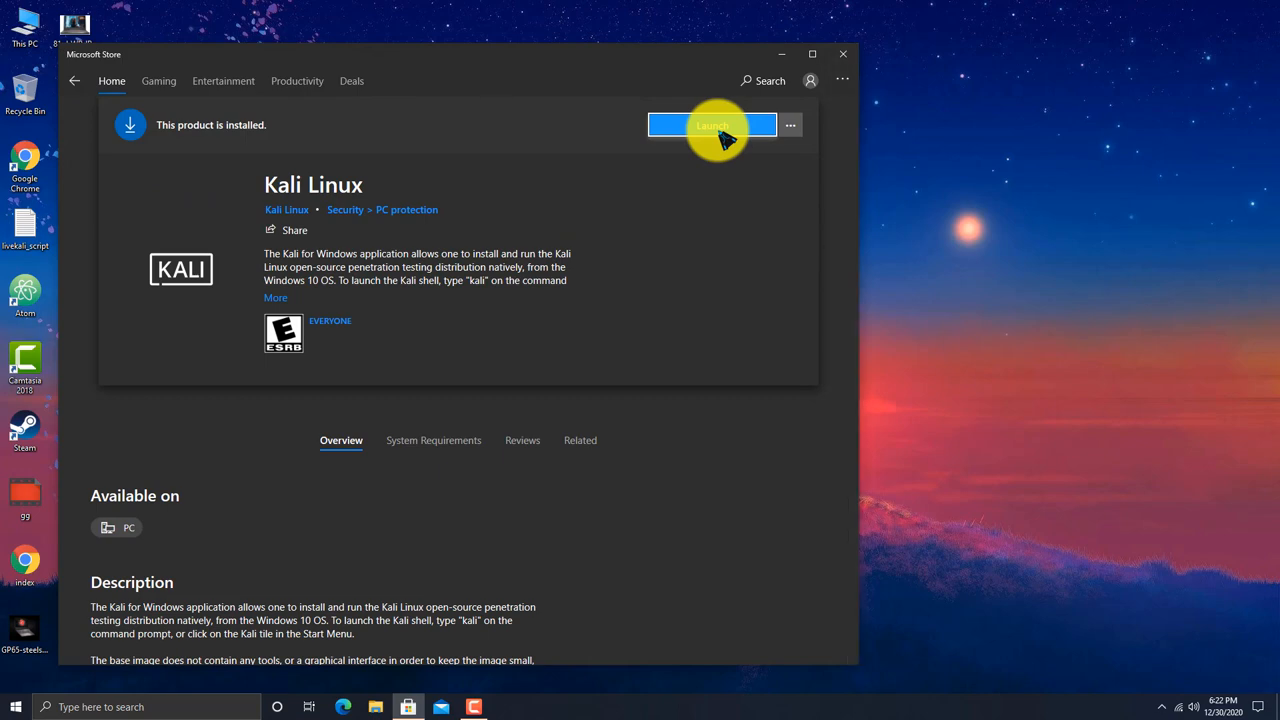
Launch Kali Linux, redo the rejected username 'Parwiz' as 'parwiz', and set a password.
left_click(712, 126)
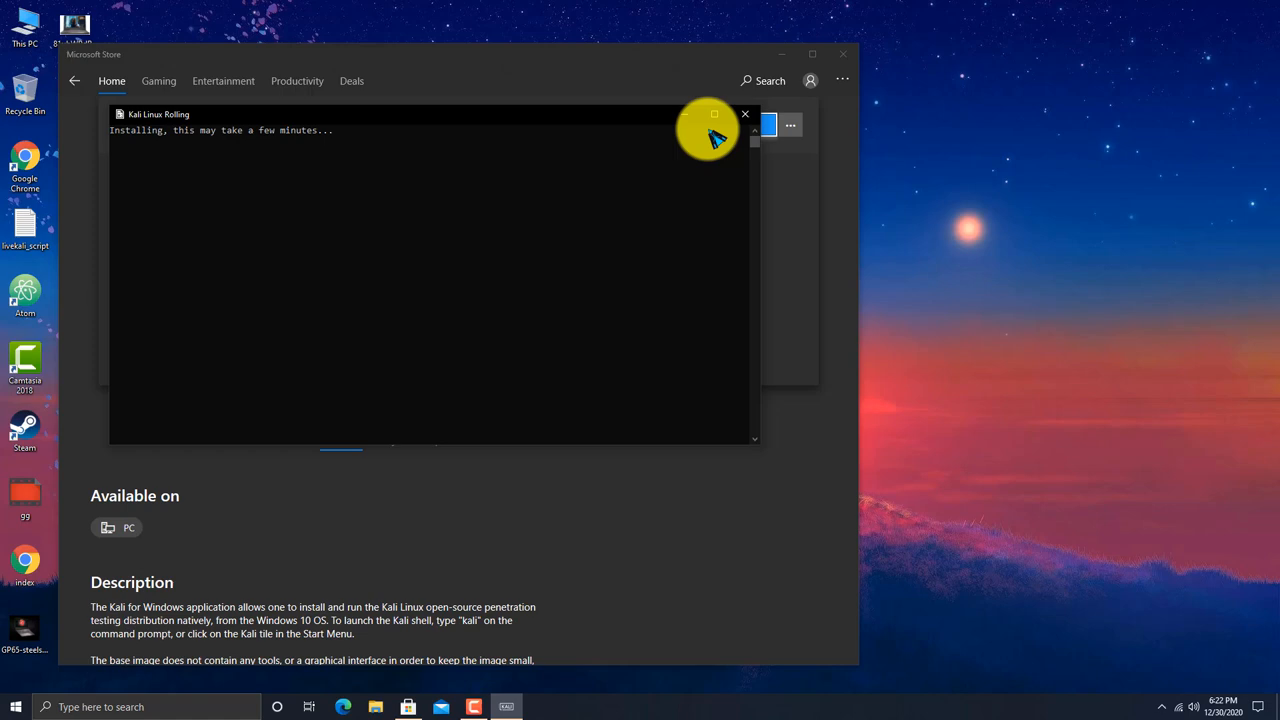
mouse_move(388, 133)
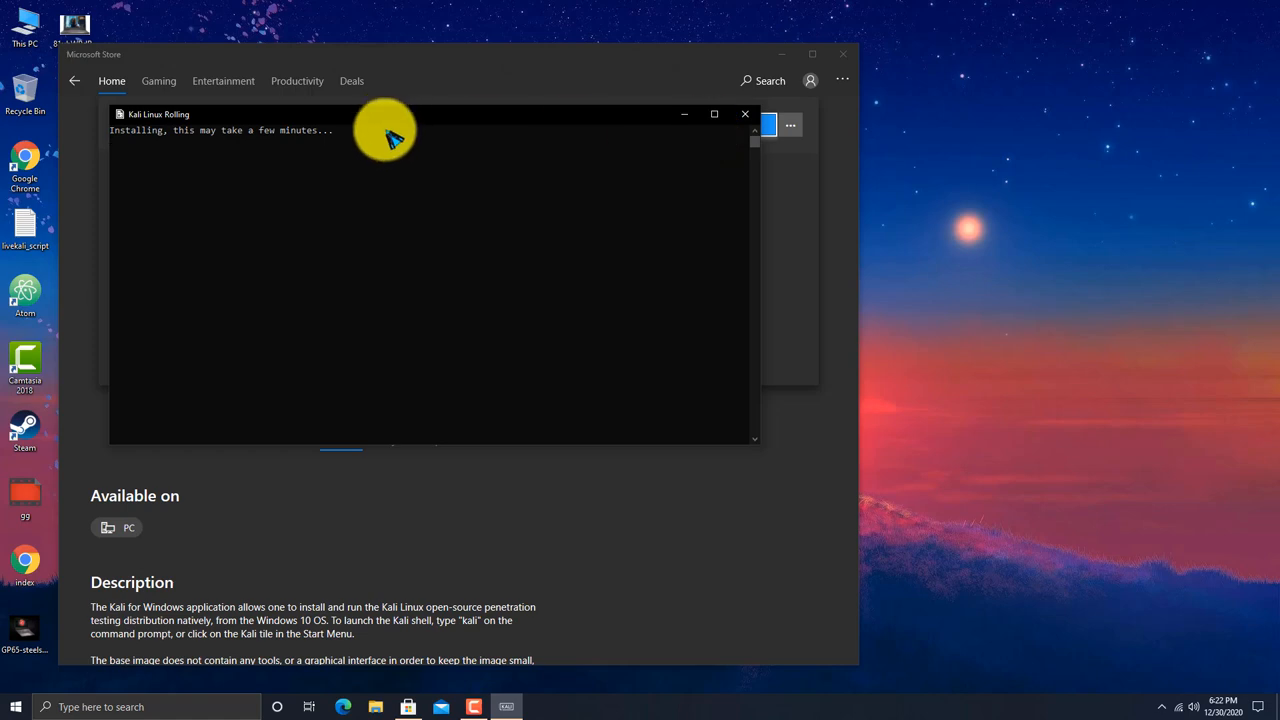
mouse_move(421, 185)
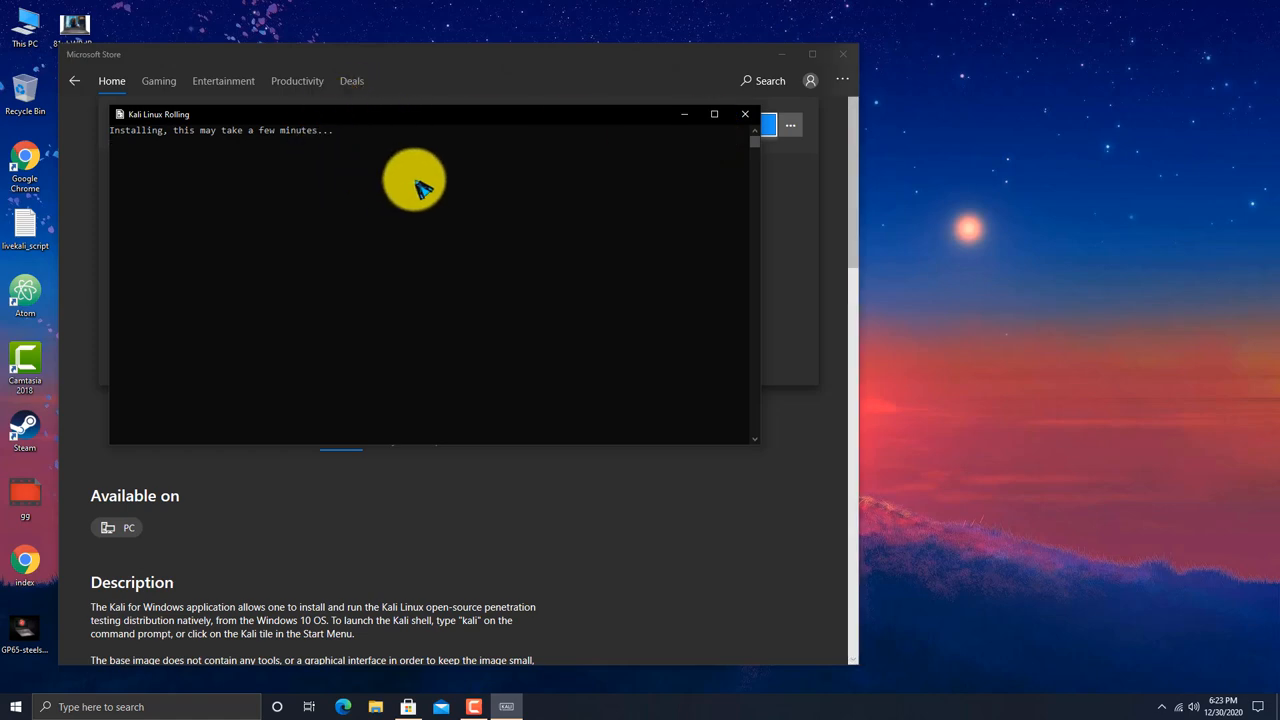
mouse_move(460, 185)
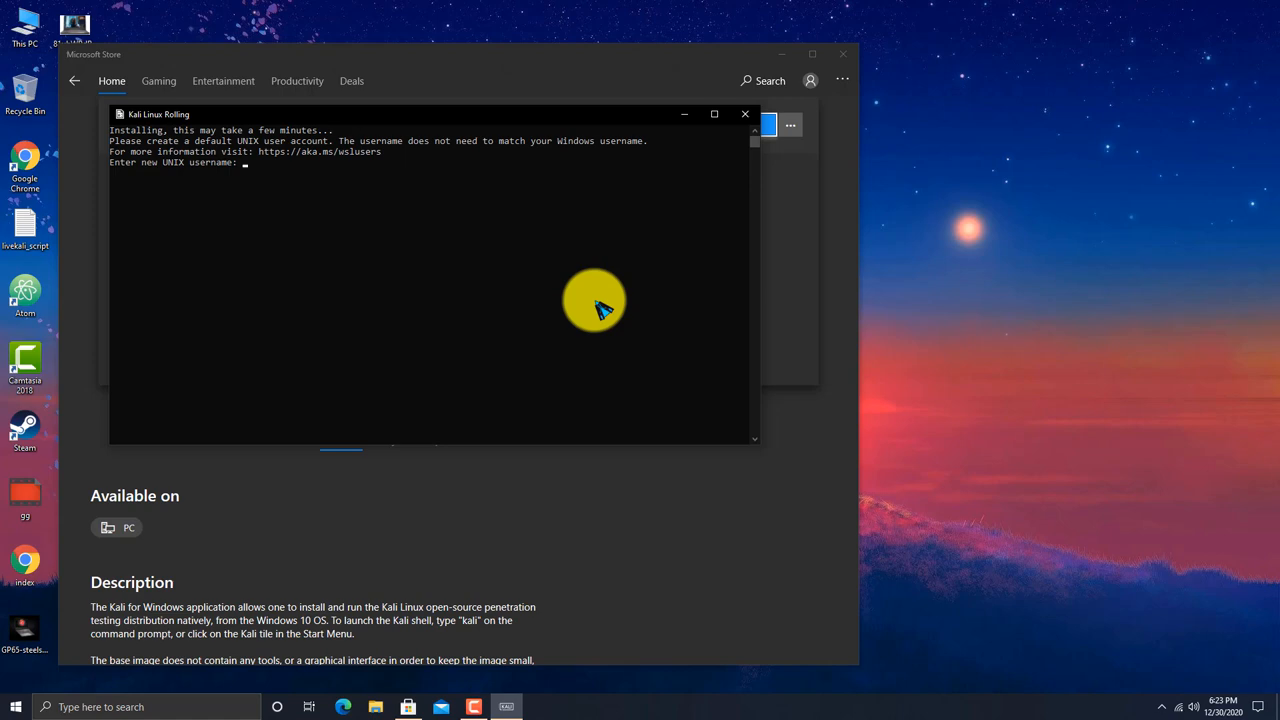
type("Parwiz")
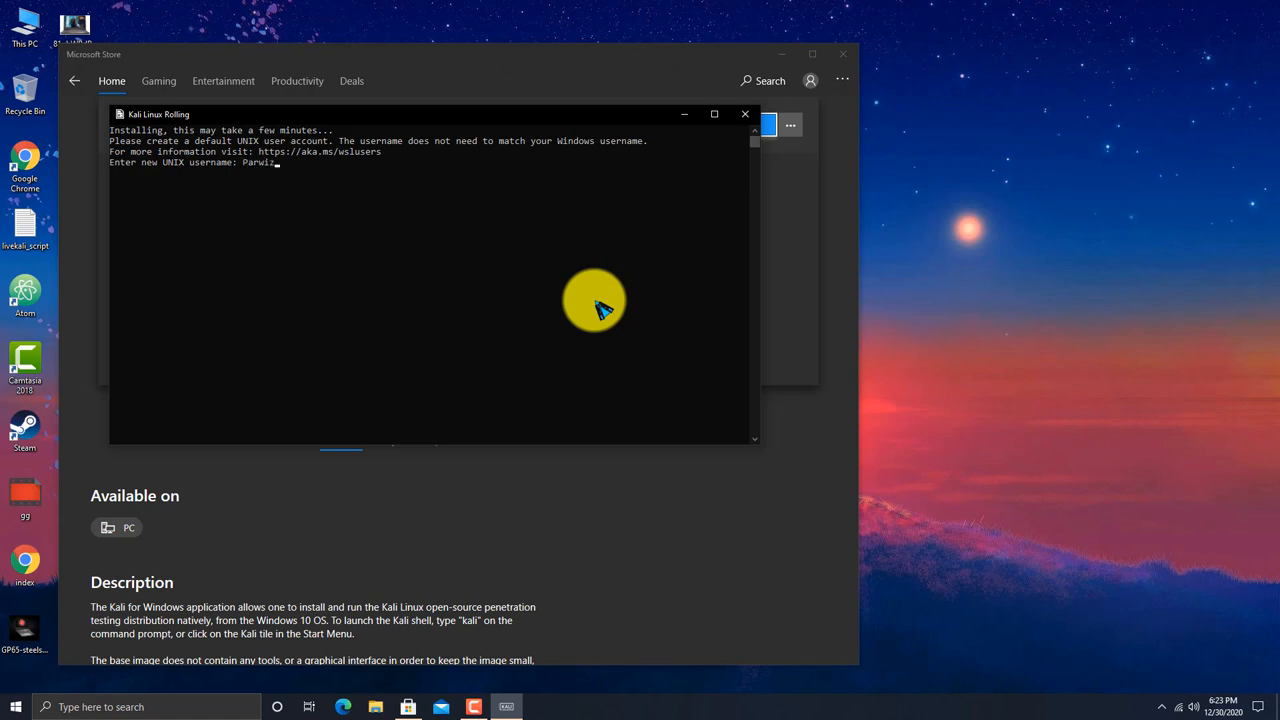
key("Enter")
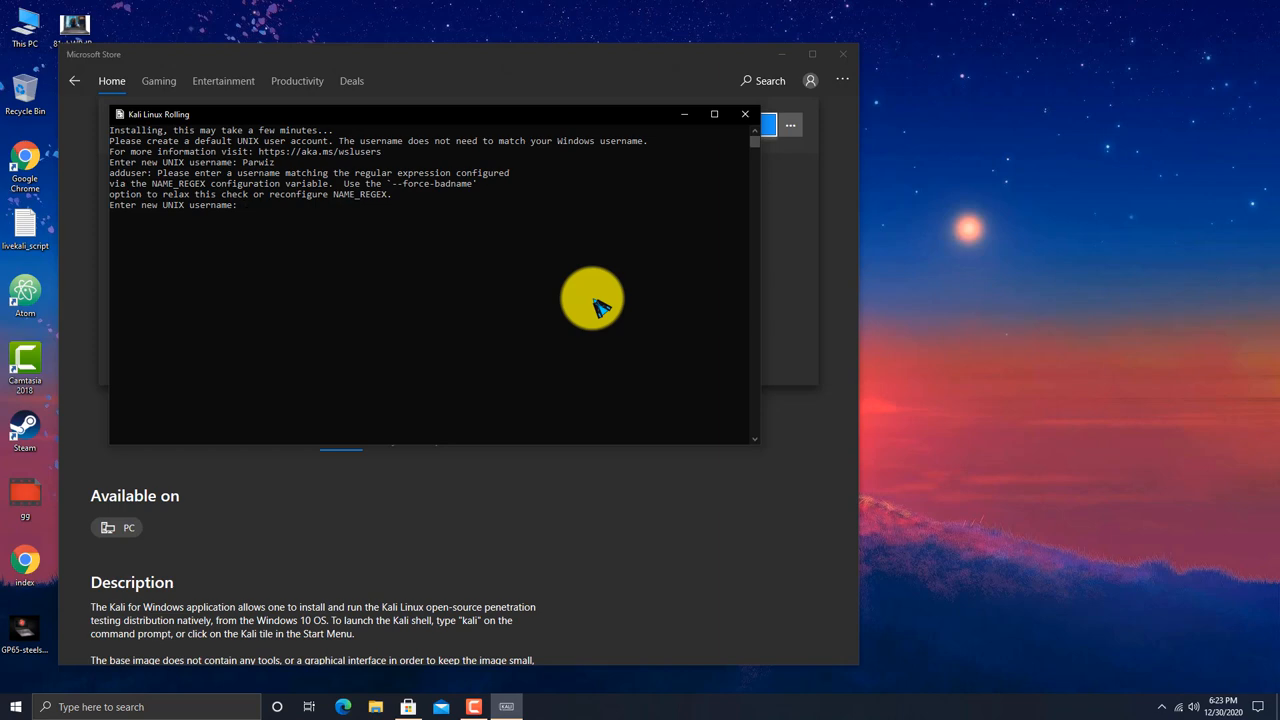
type("parwiz")
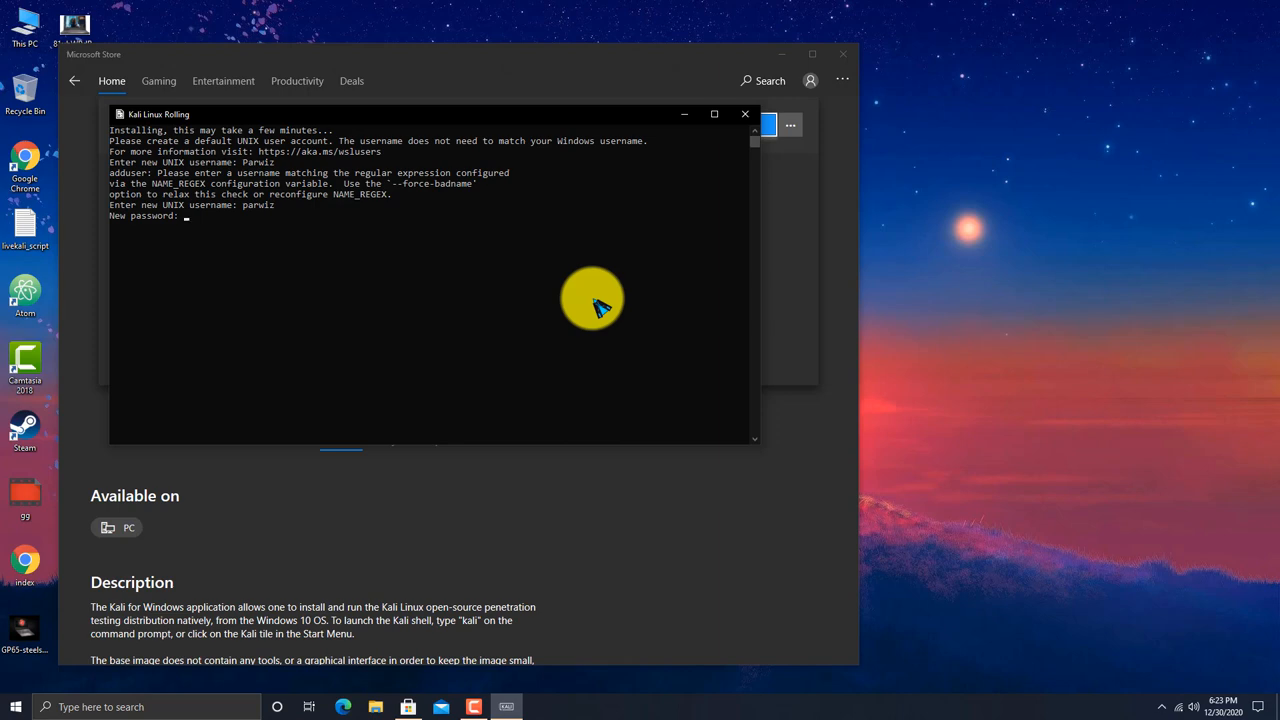
key("enter")
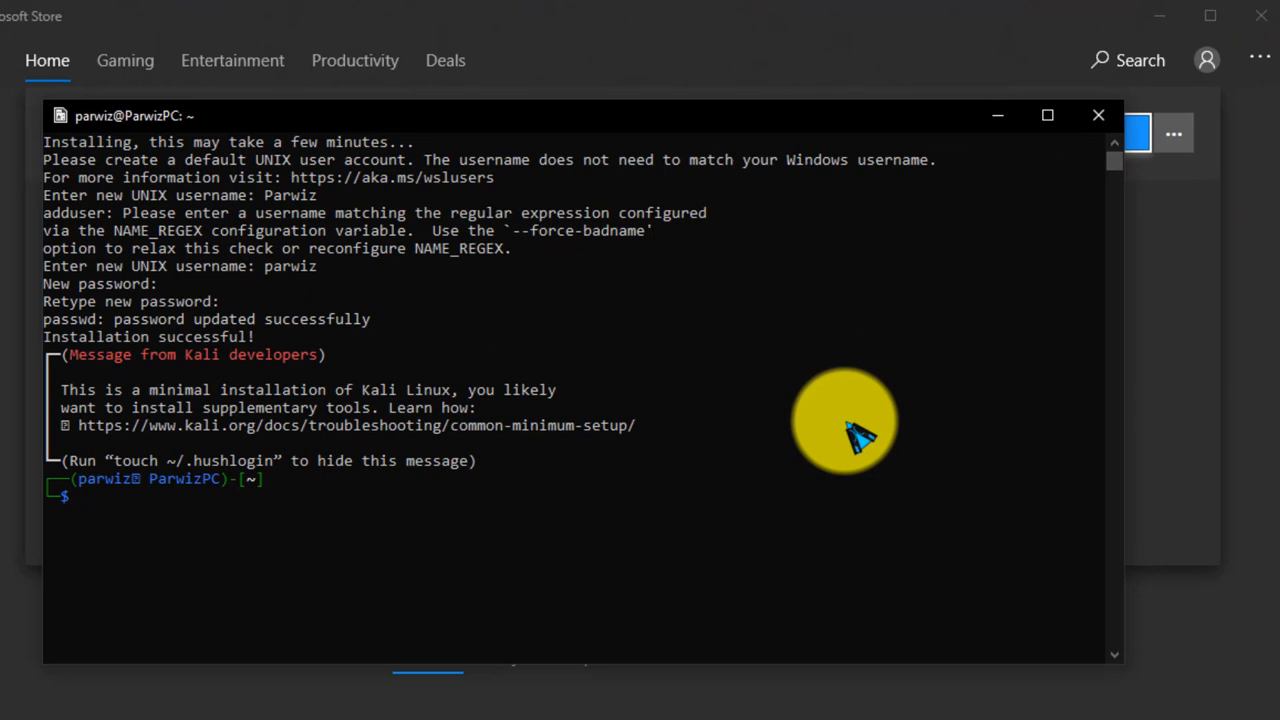
Run sudo apt-get update, then sudo apt-get upgrade up to its 84-package confirmation.
type("sudo a")
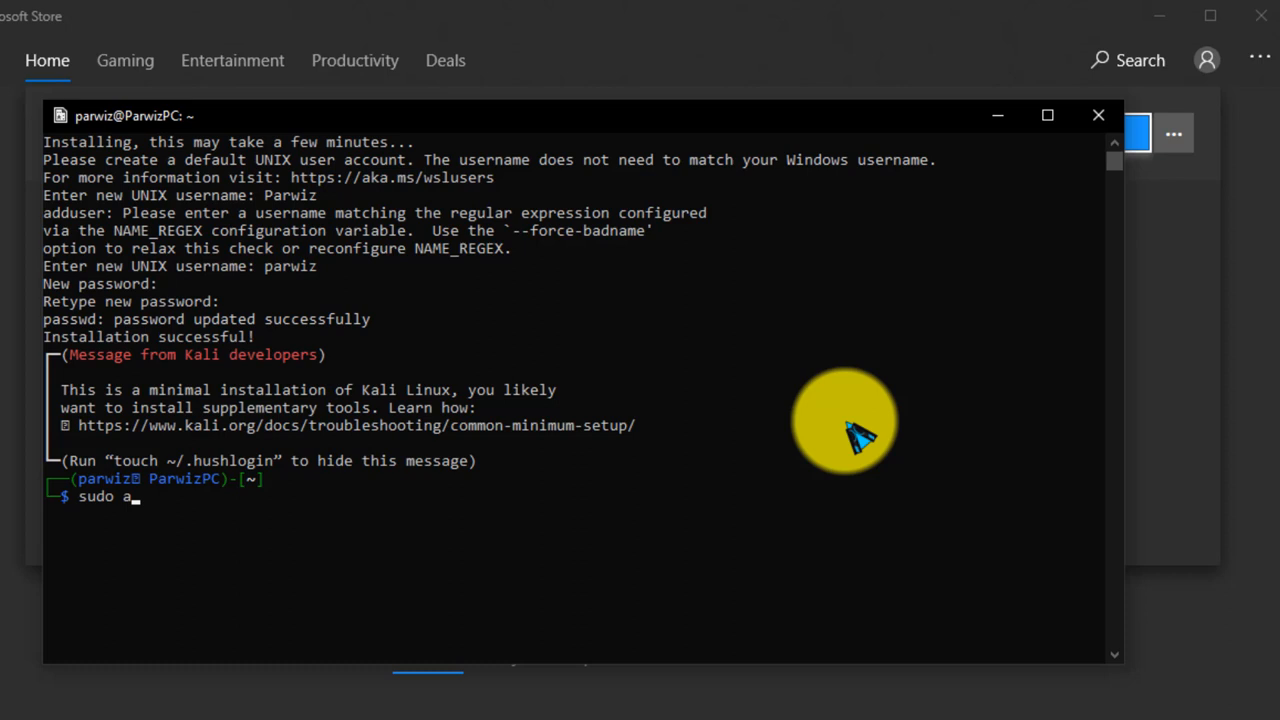
type("pt-")
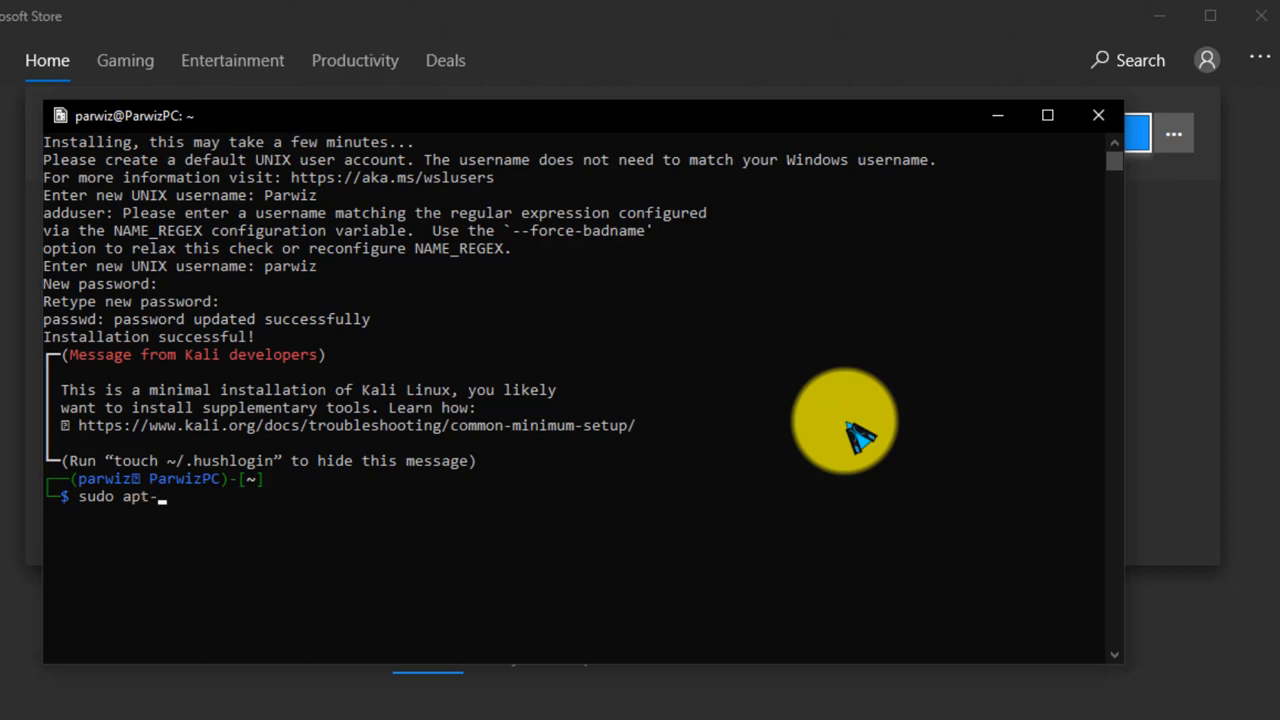
type("get update")
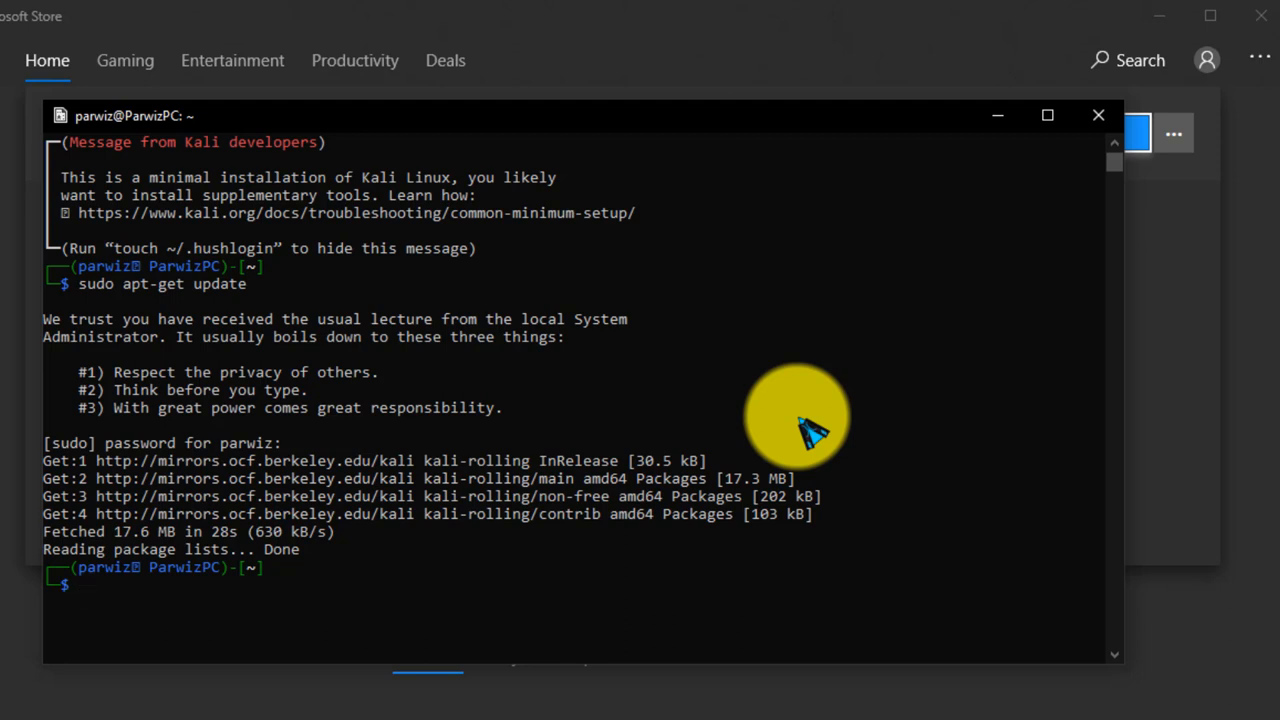
type("sudo a")
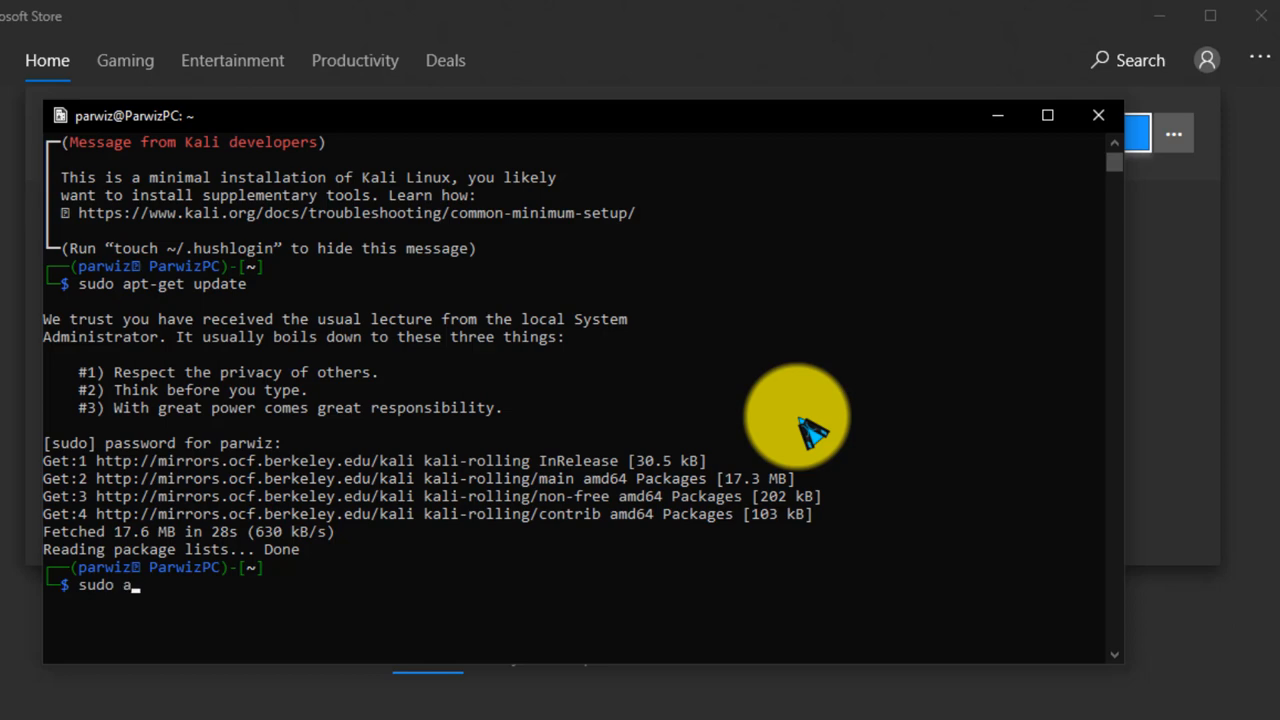
type("pt-get upgrade")
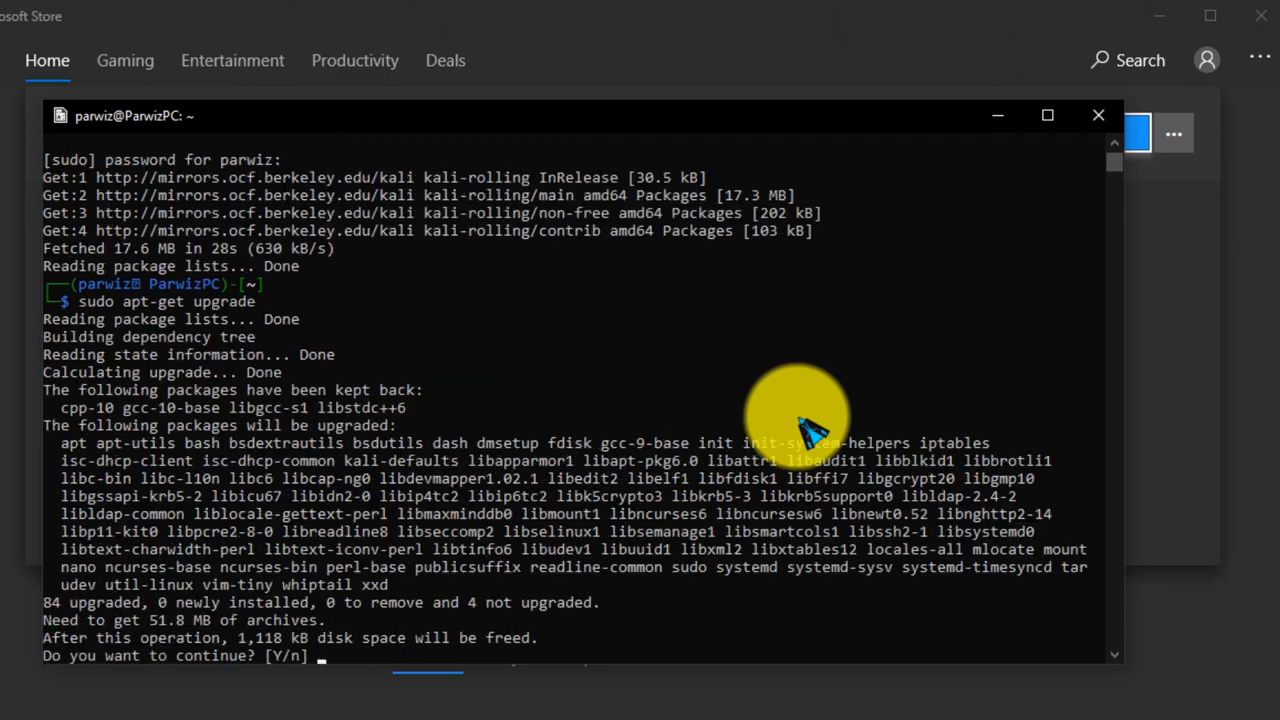
Confirm the 84-package upgrade with Y, then open File Explorer to This PC.
type("Y")
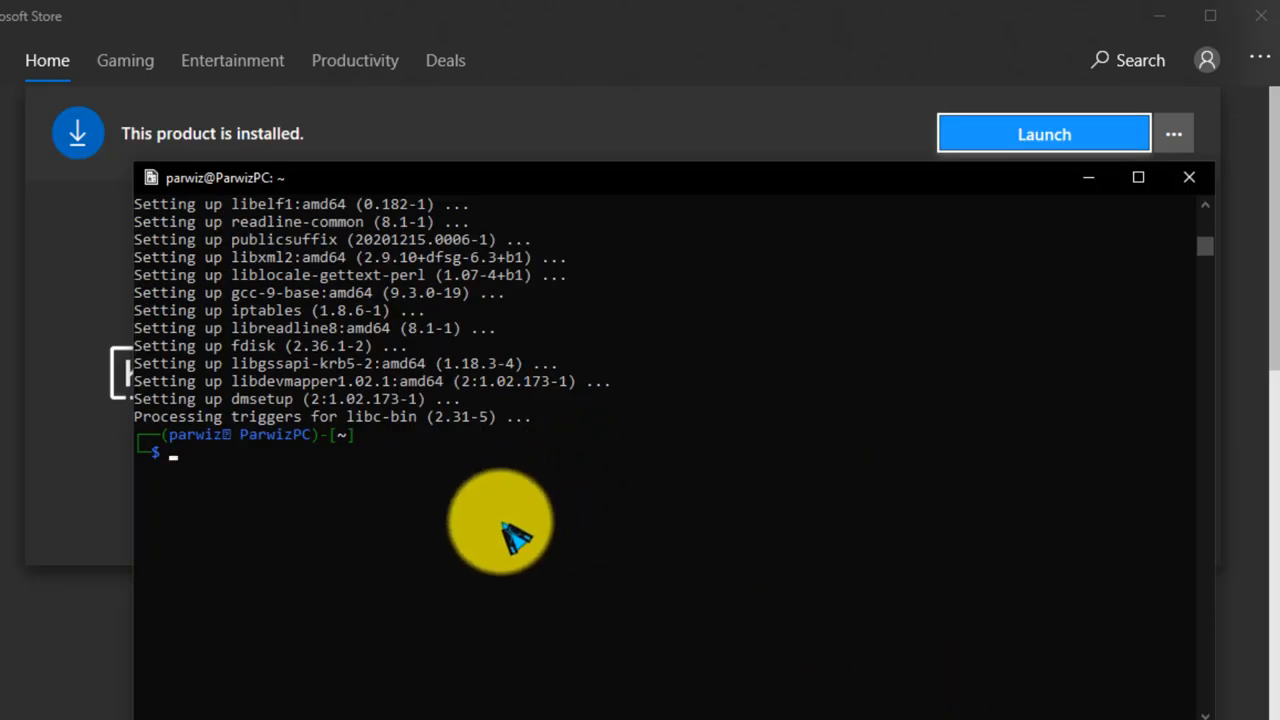
mouse_move(320, 320)
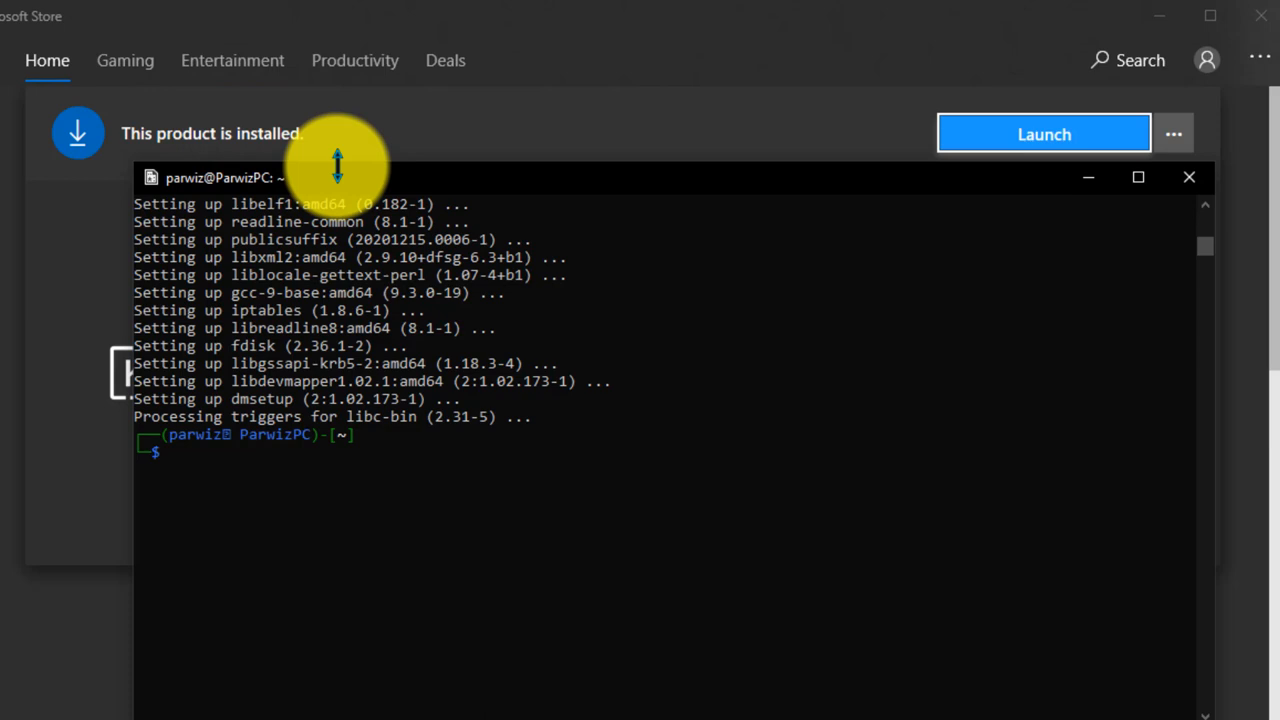
mouse_move(360, 320)
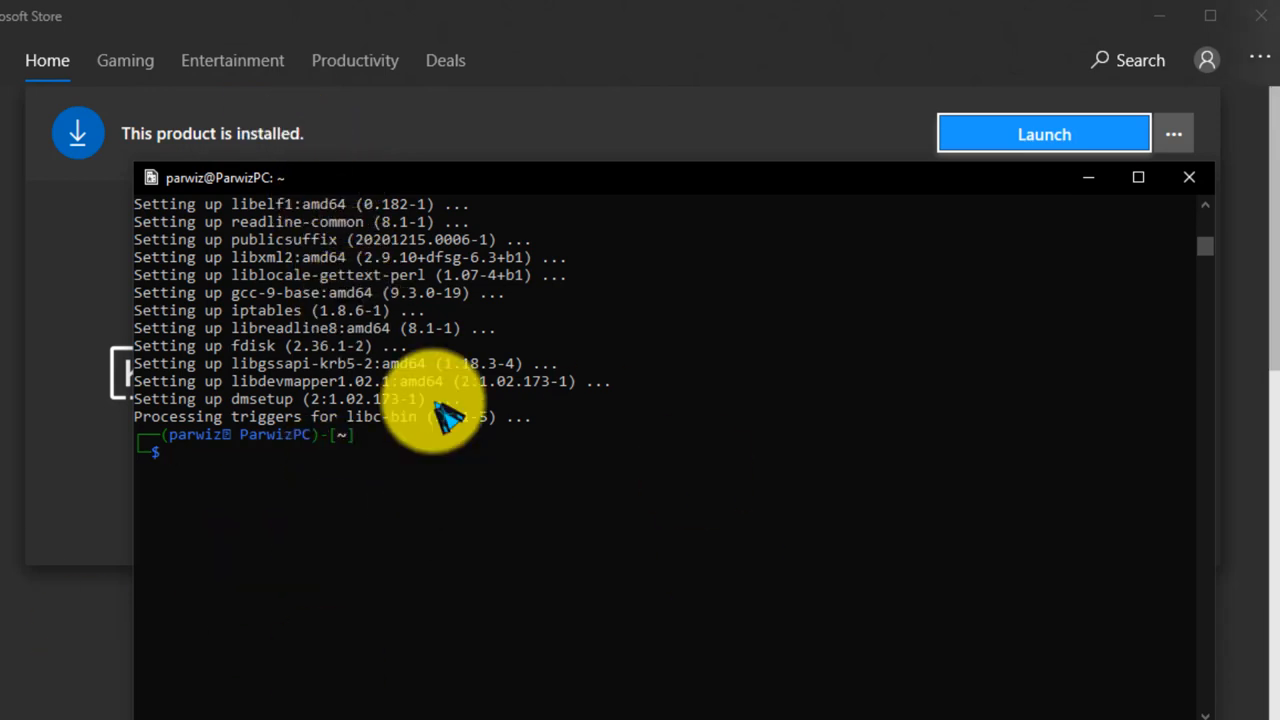
mouse_move(900, 595)
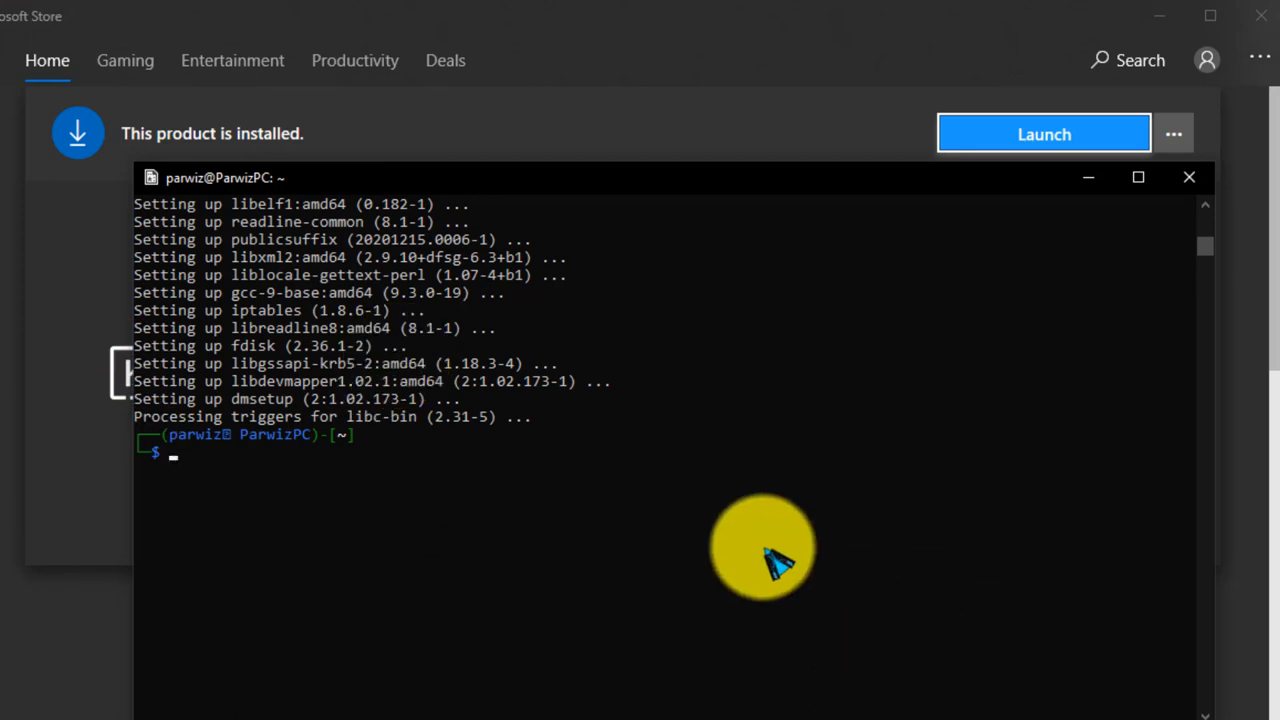
mouse_move(605, 515)
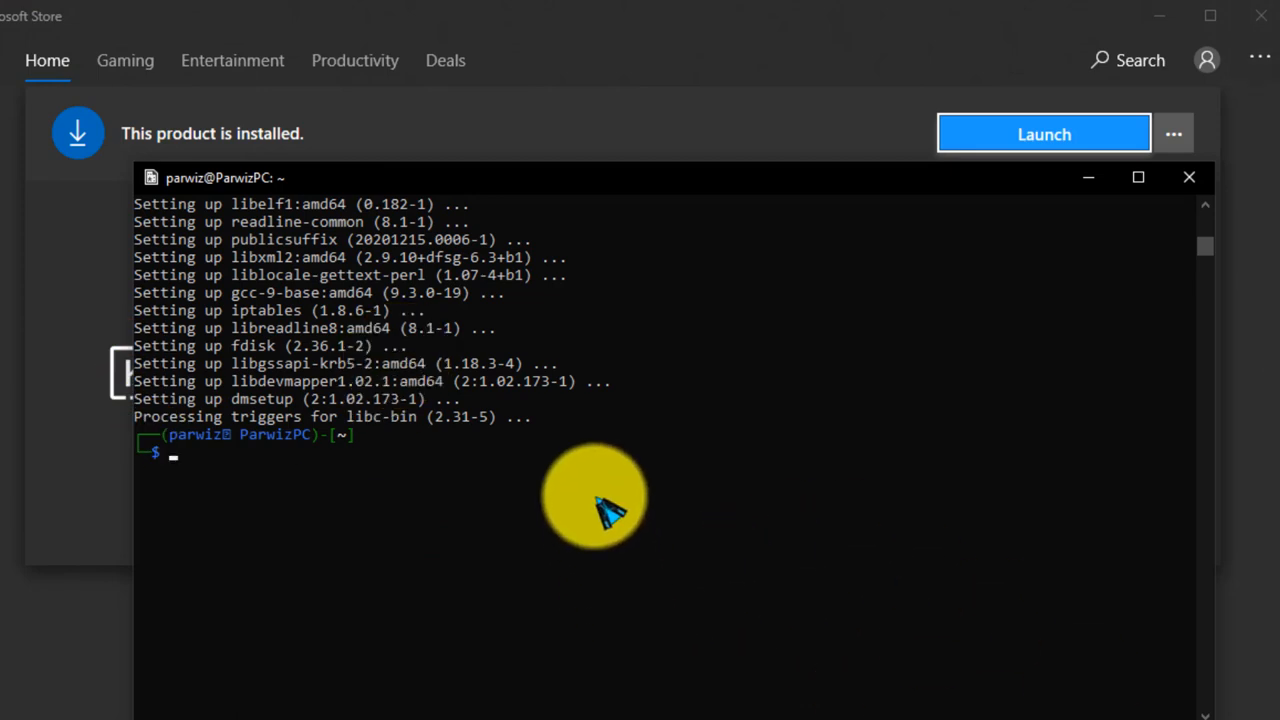
left_click(1204, 16)
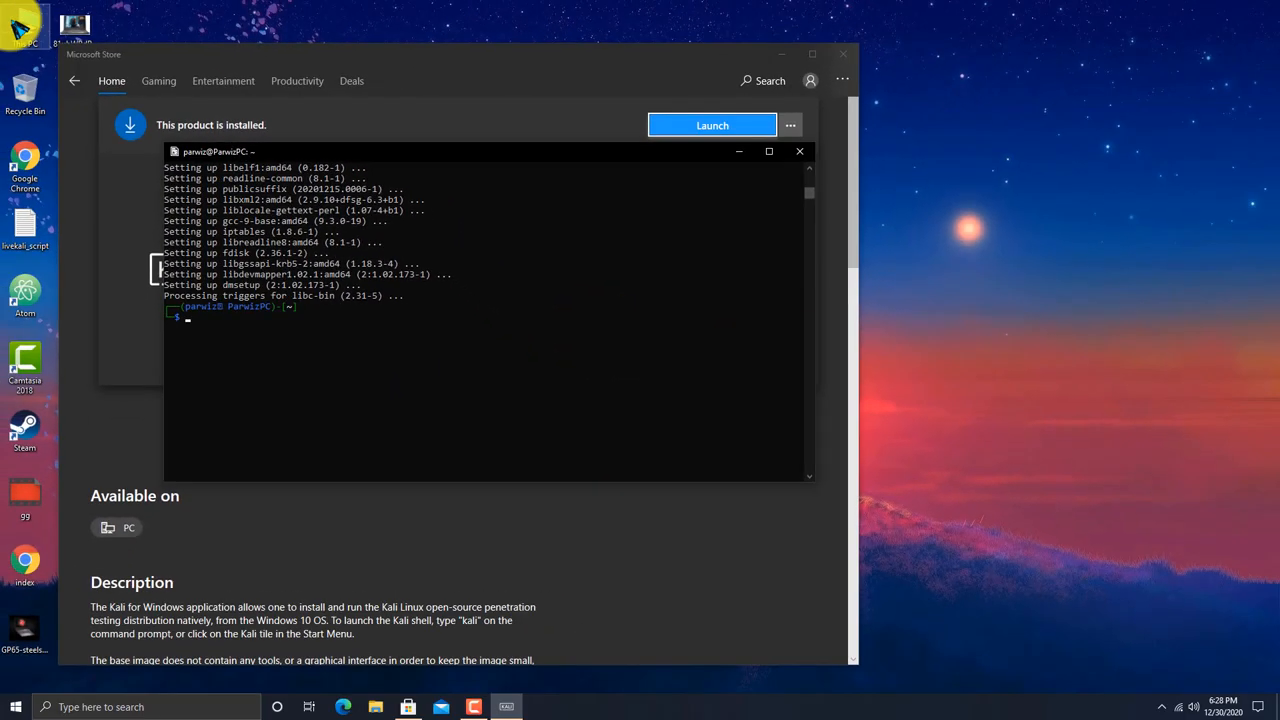
left_click(404, 707)
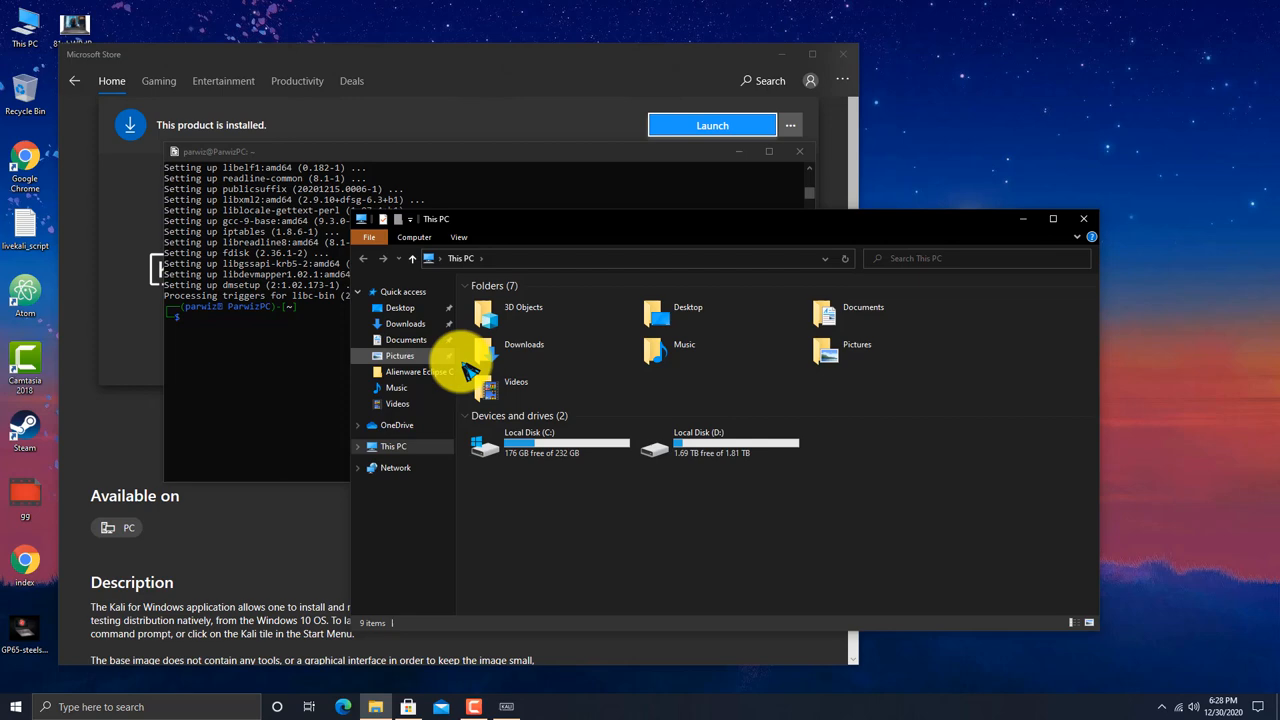
mouse_move(480, 455)
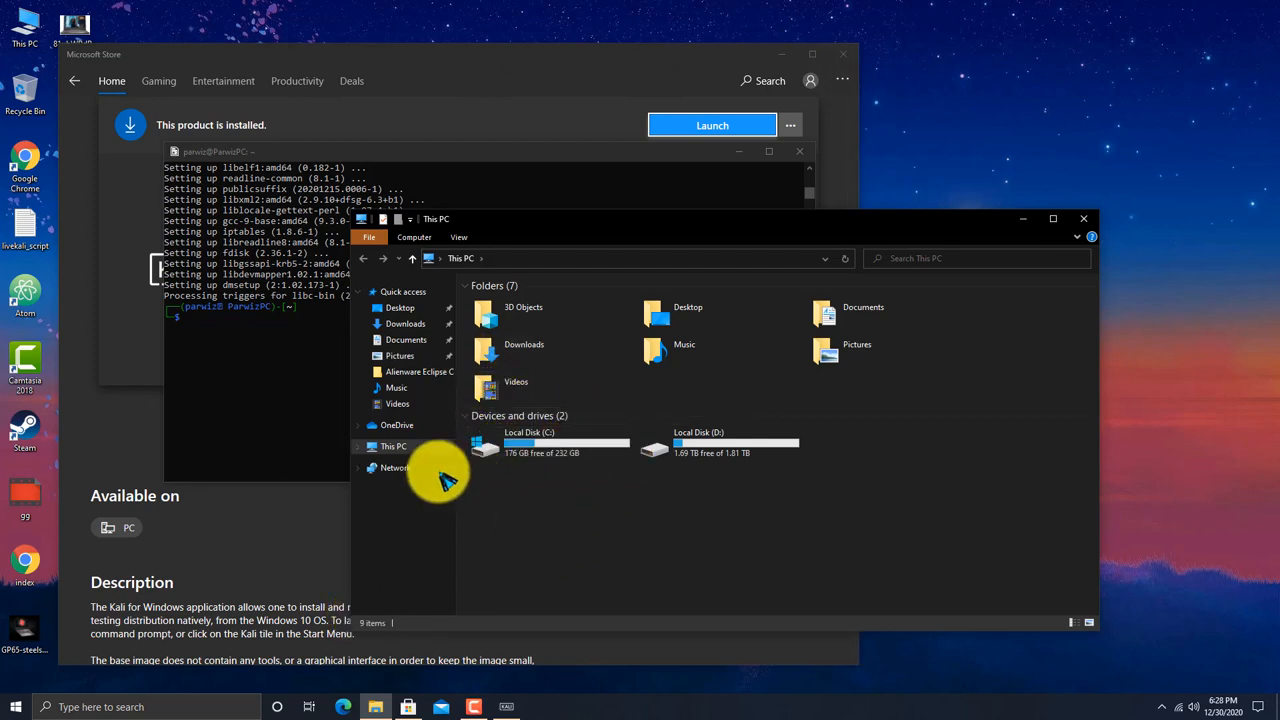
Browse C:\Users\<profile>\AppData\Local\Packages to reach the KaliLinux package folder.
double_click(482, 442)
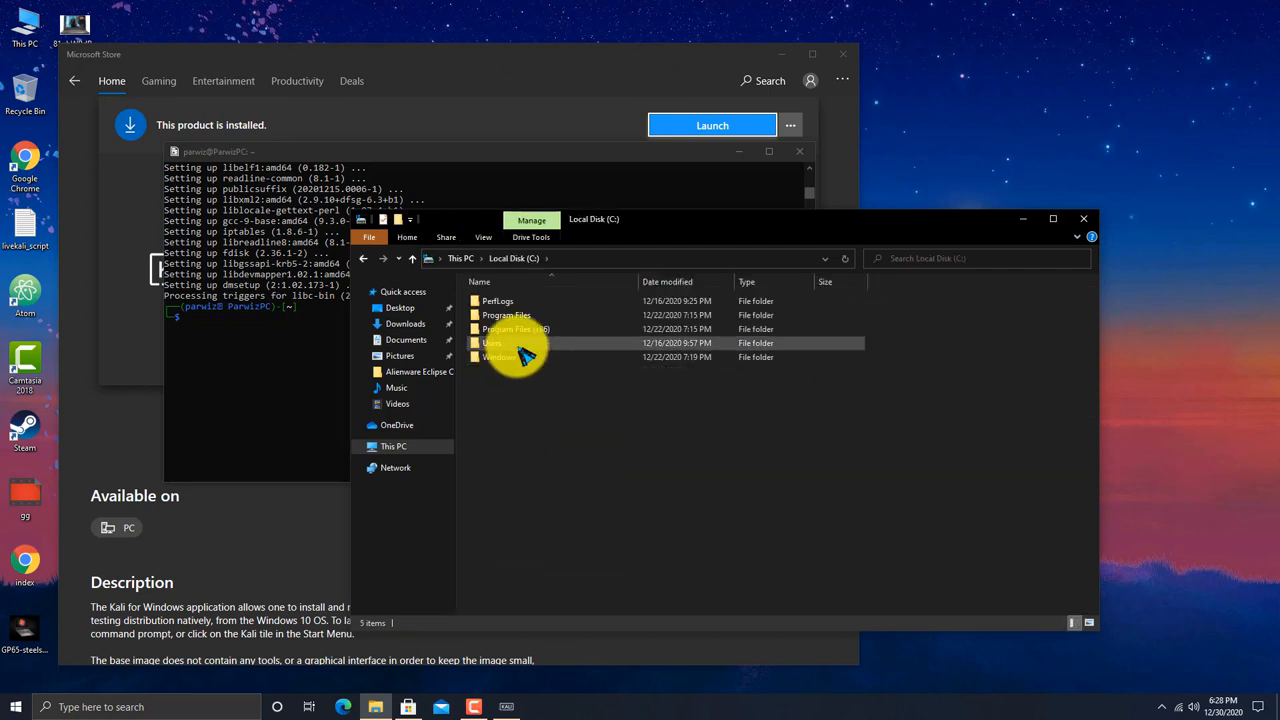
double_click(491, 343)
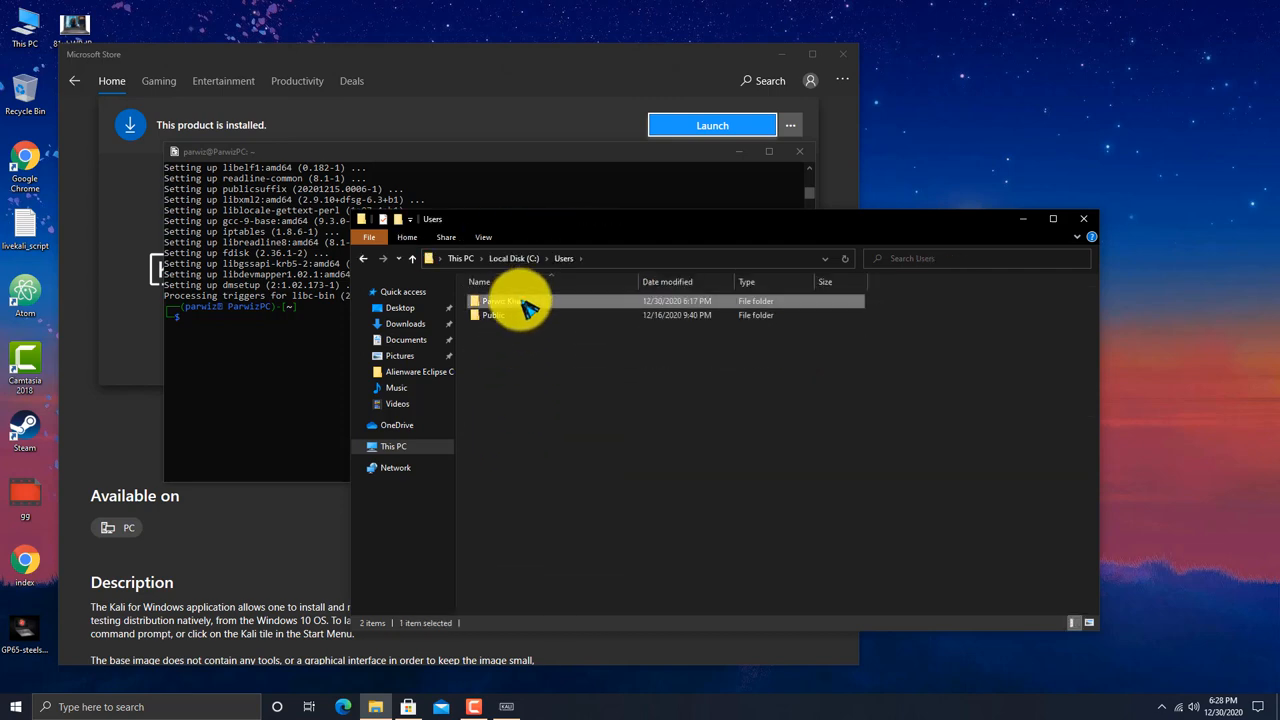
double_click(500, 300)
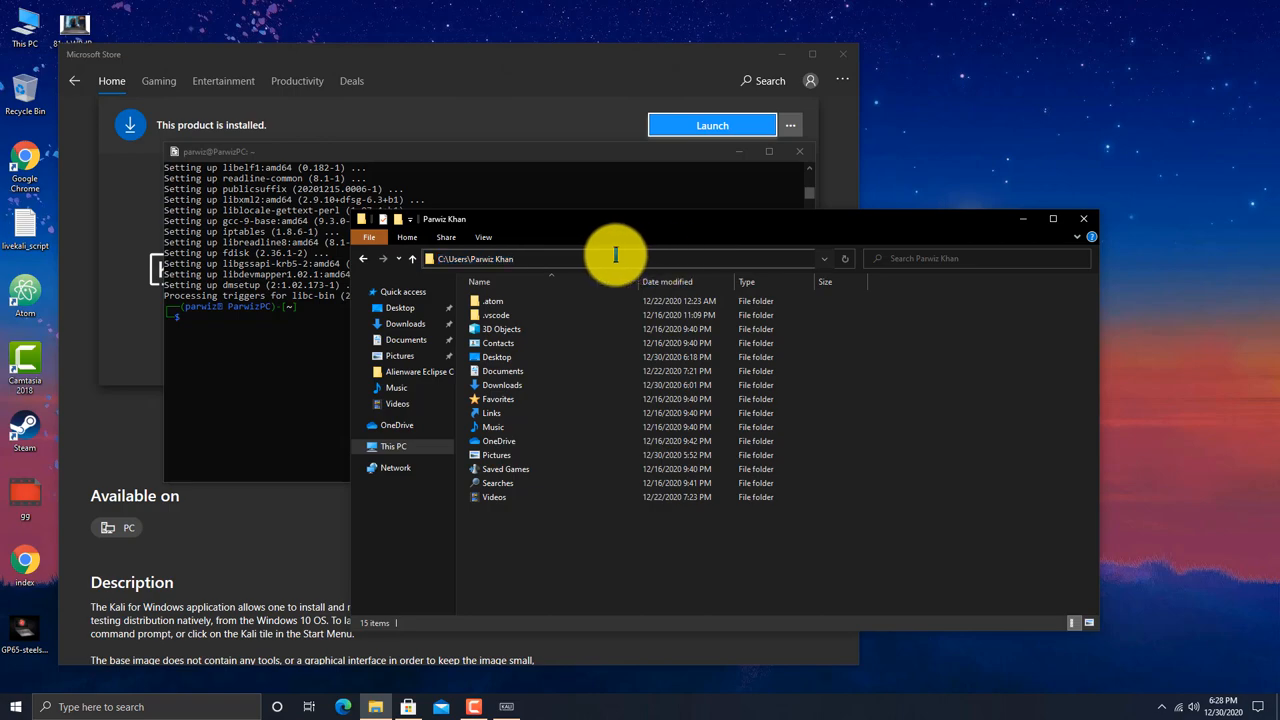
left_click(615, 258)
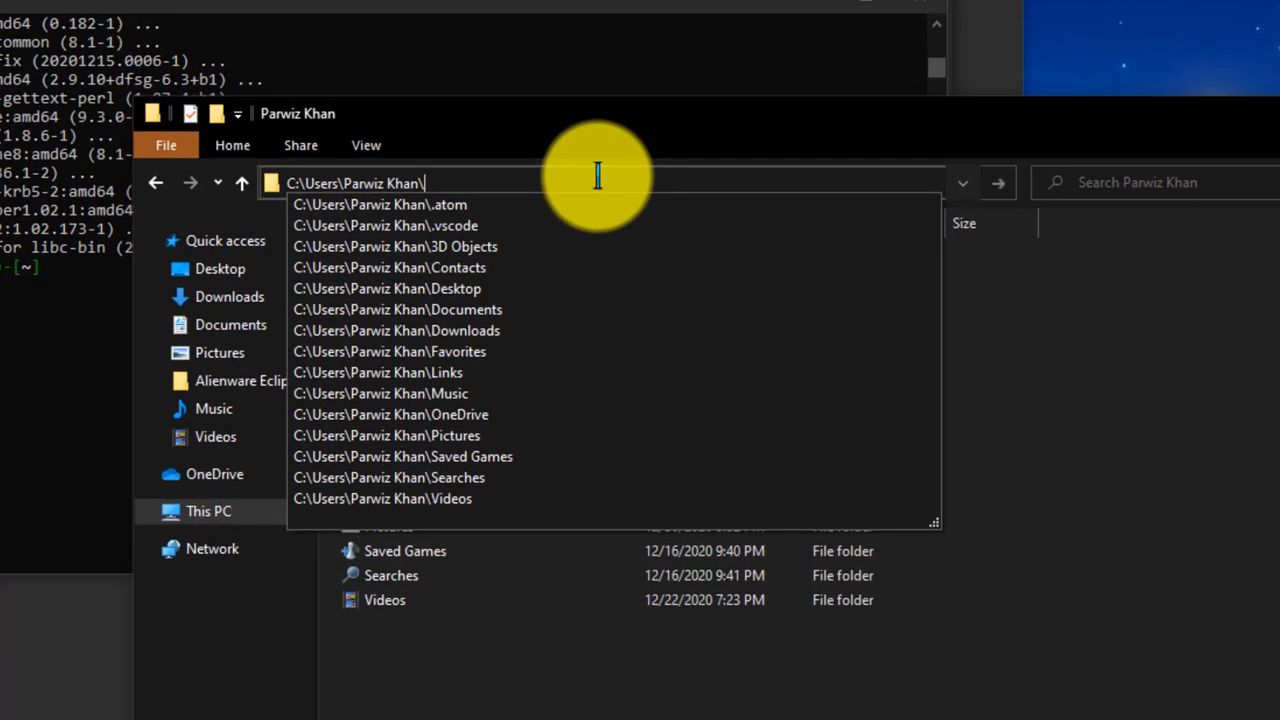
type("A")
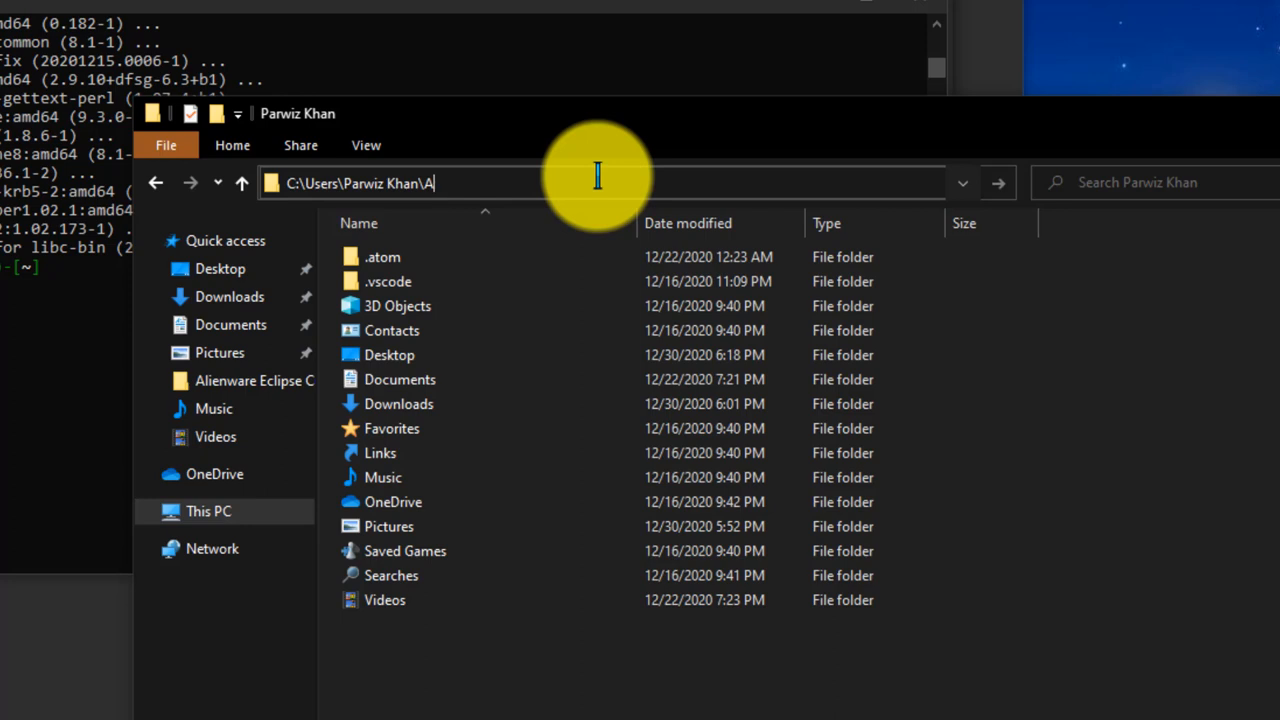
type("ppD")
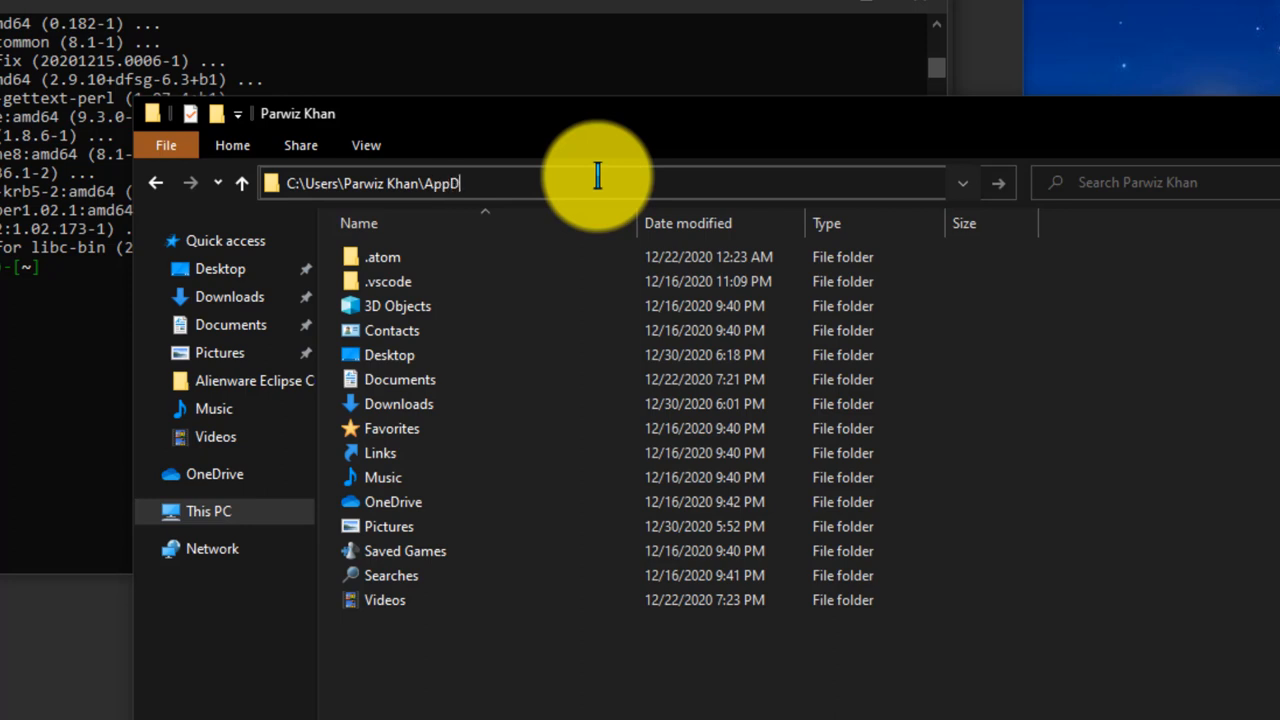
key("Enter")
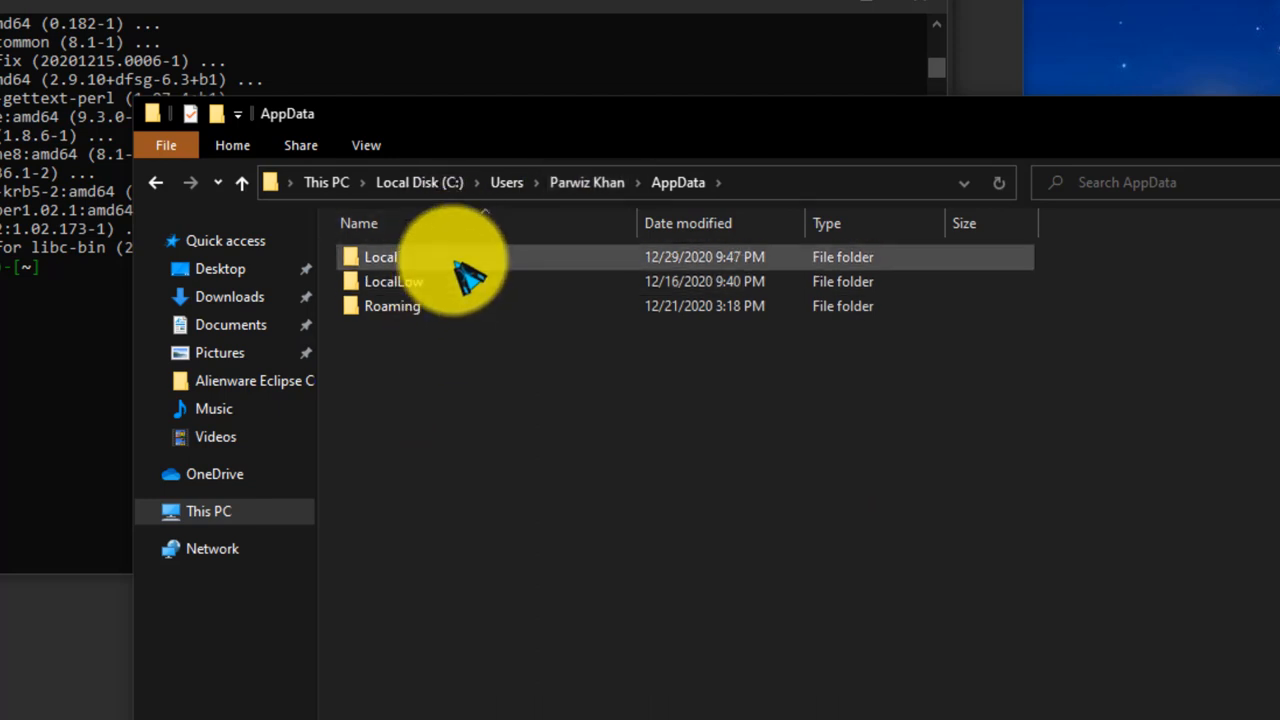
double_click(380, 257)
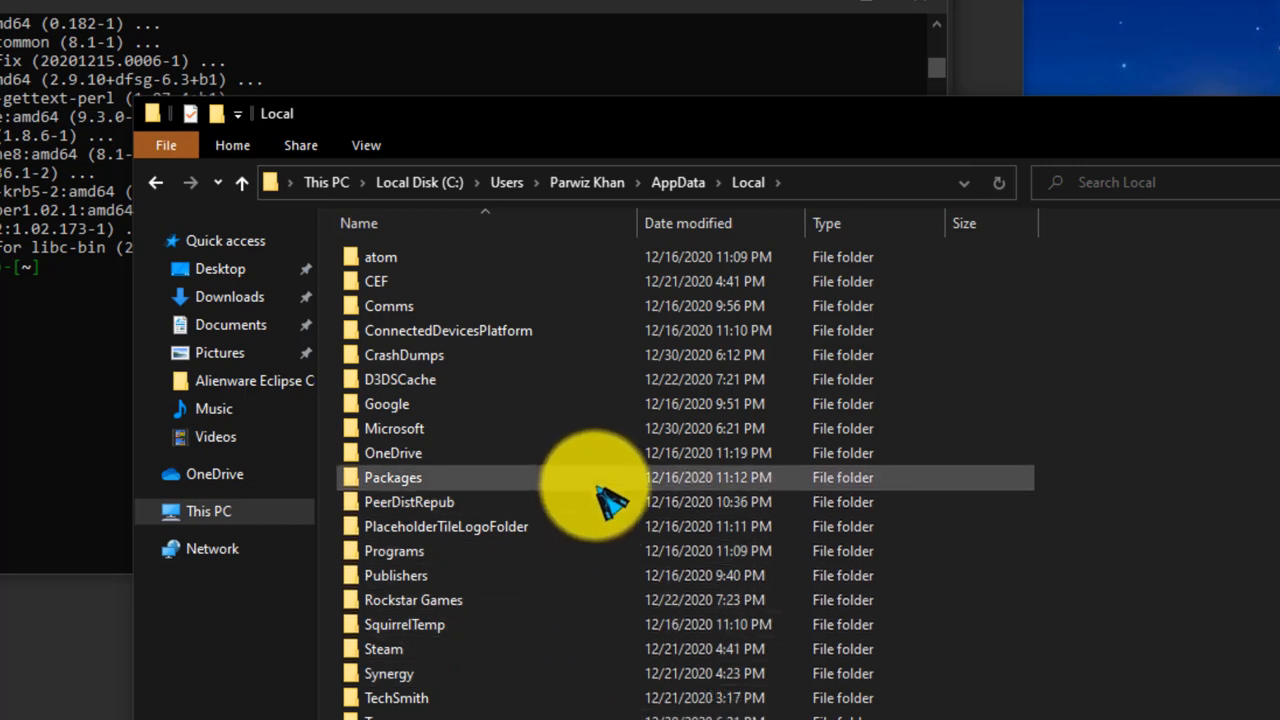
double_click(392, 477)
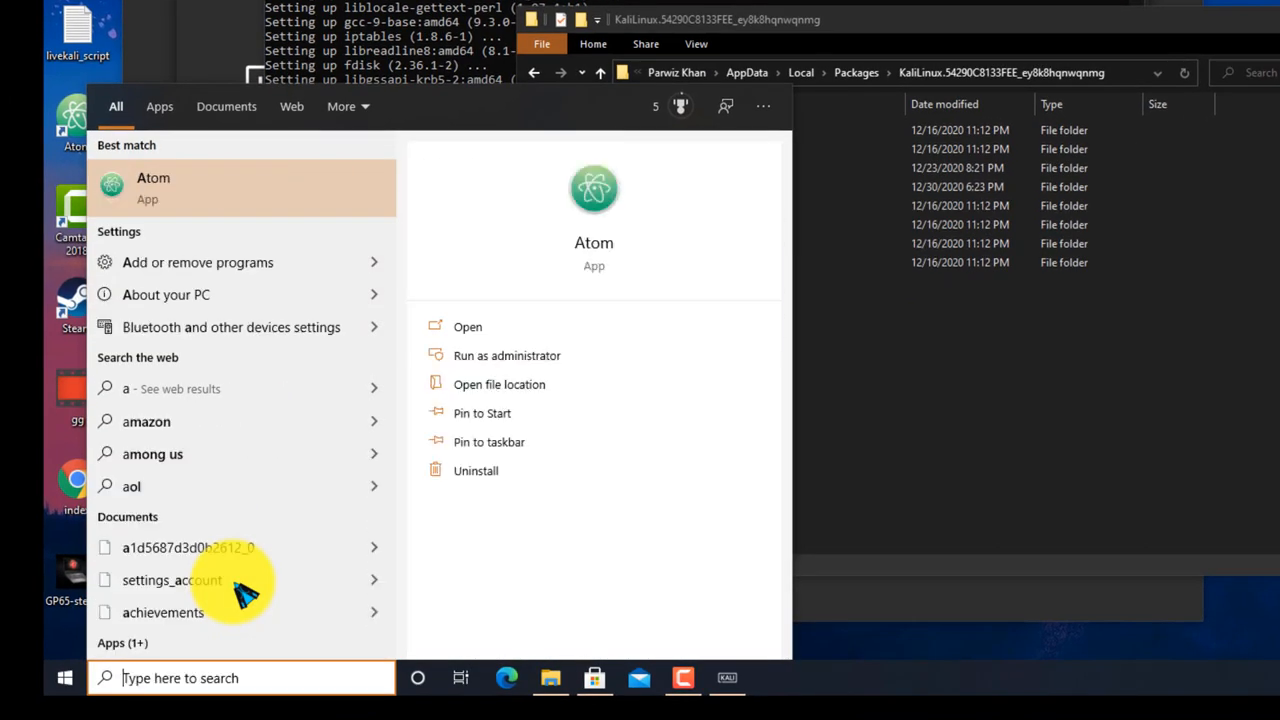
Search 'defender' and open Windows Security's Virus & threat protection page.
type("defe")
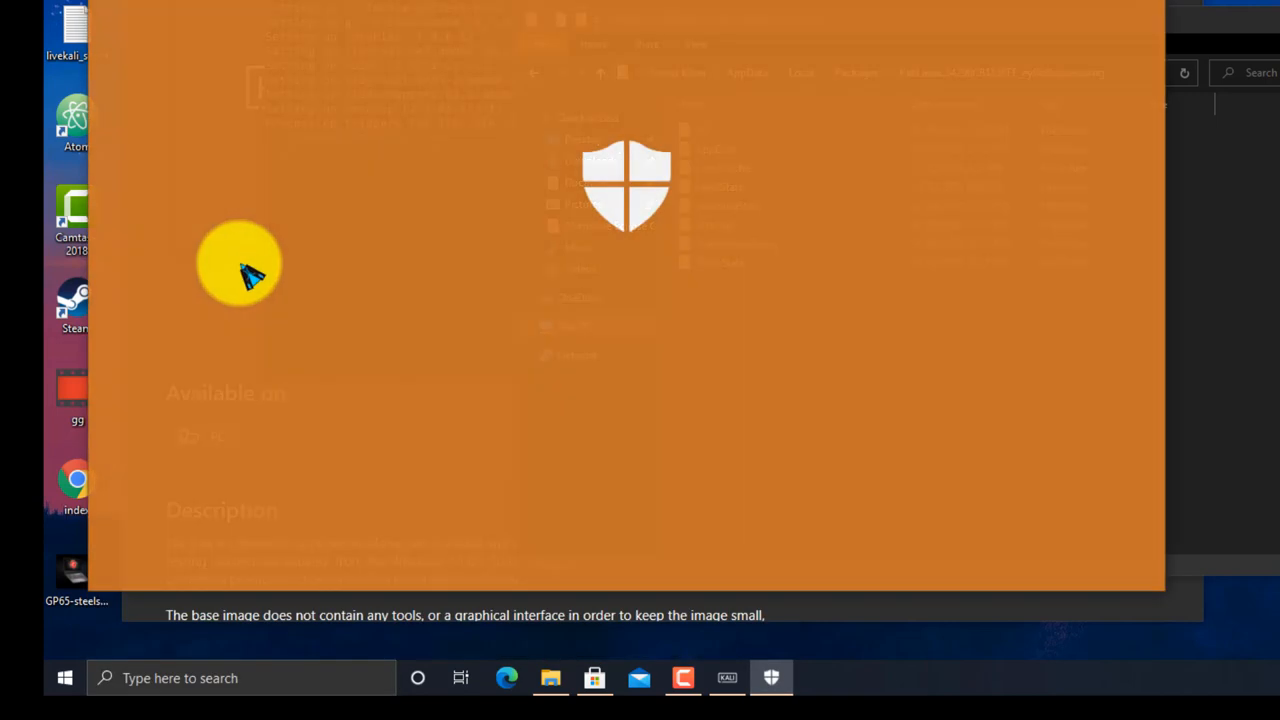
left_click(771, 677)
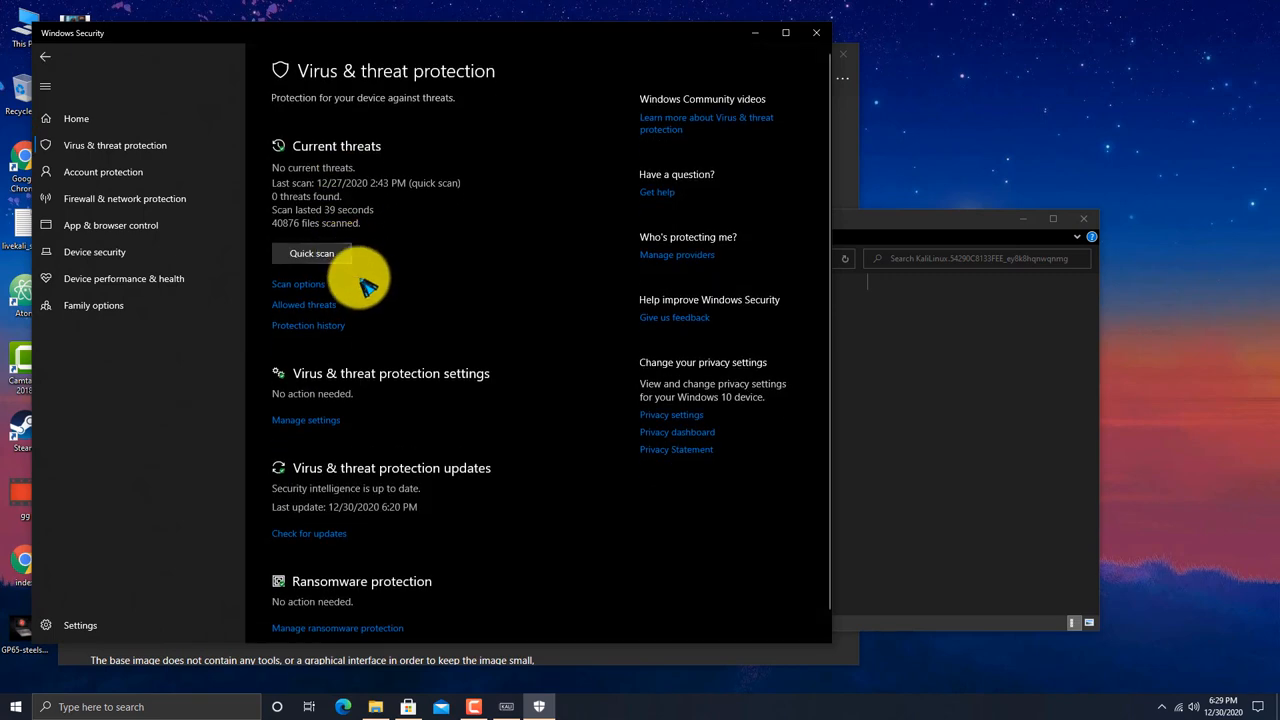
mouse_move(320, 420)
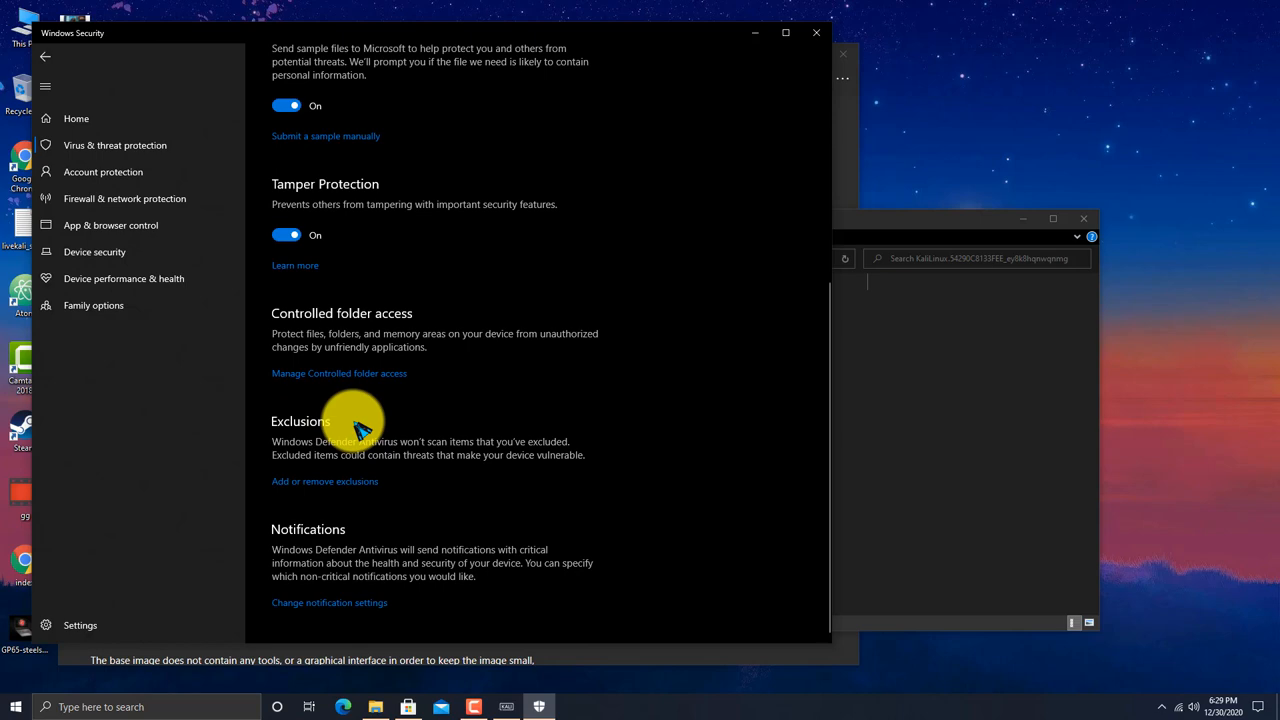
mouse_move(330, 478)
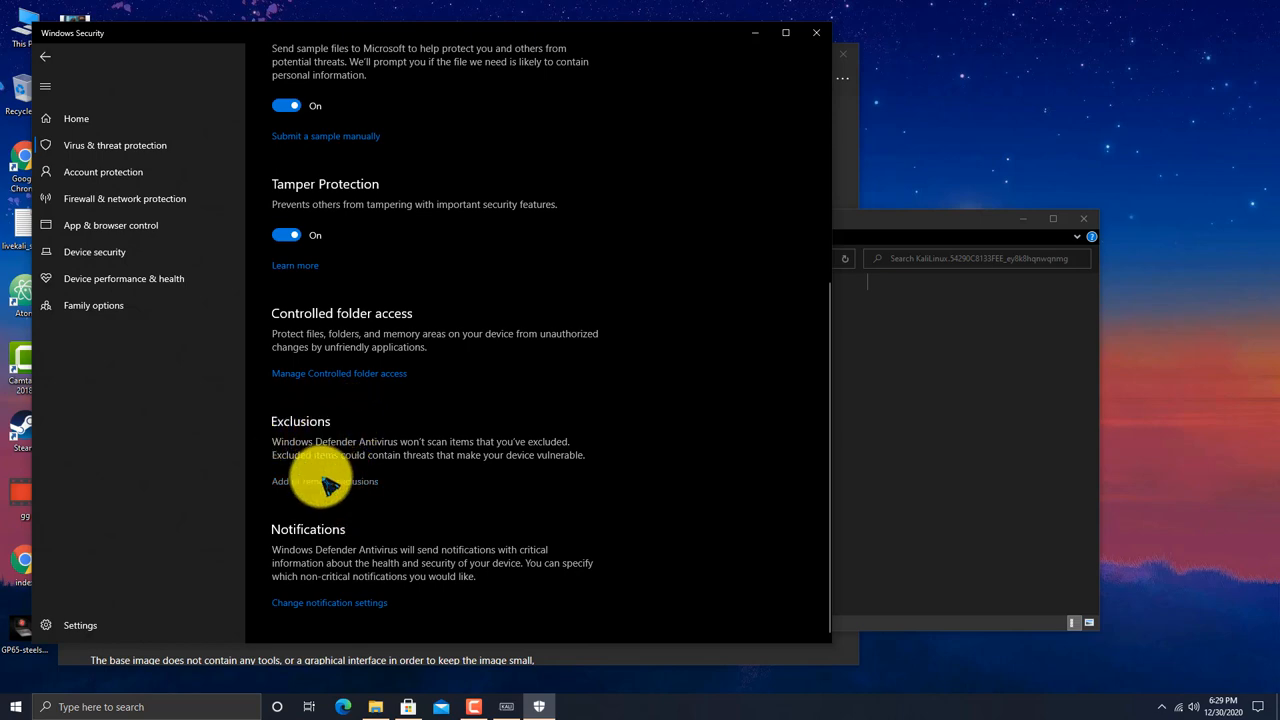
Add C:\Users\Parwiz Khan\AppData\Local\Packages\KaliLinux.54290C8133FEE_ey8k8hqnwqnmg as a Defender exclusion.
left_click(325, 481)
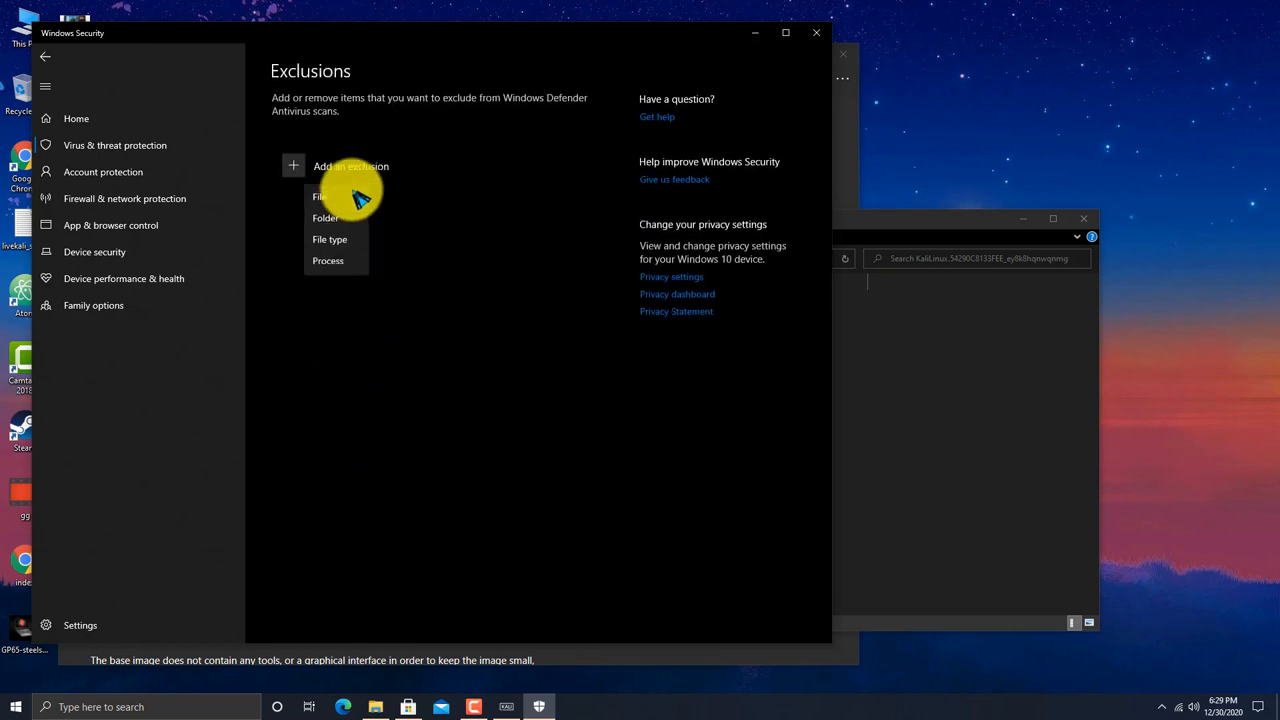
left_click(325, 218)
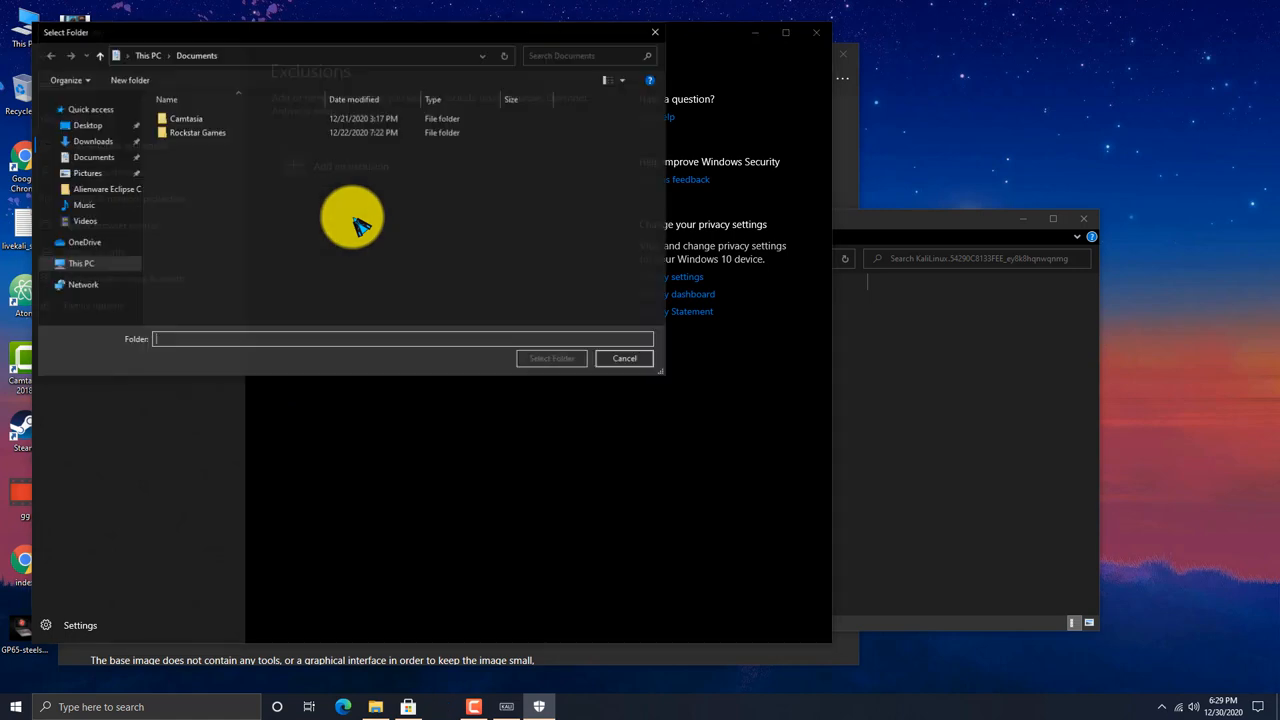
mouse_move(212, 340)
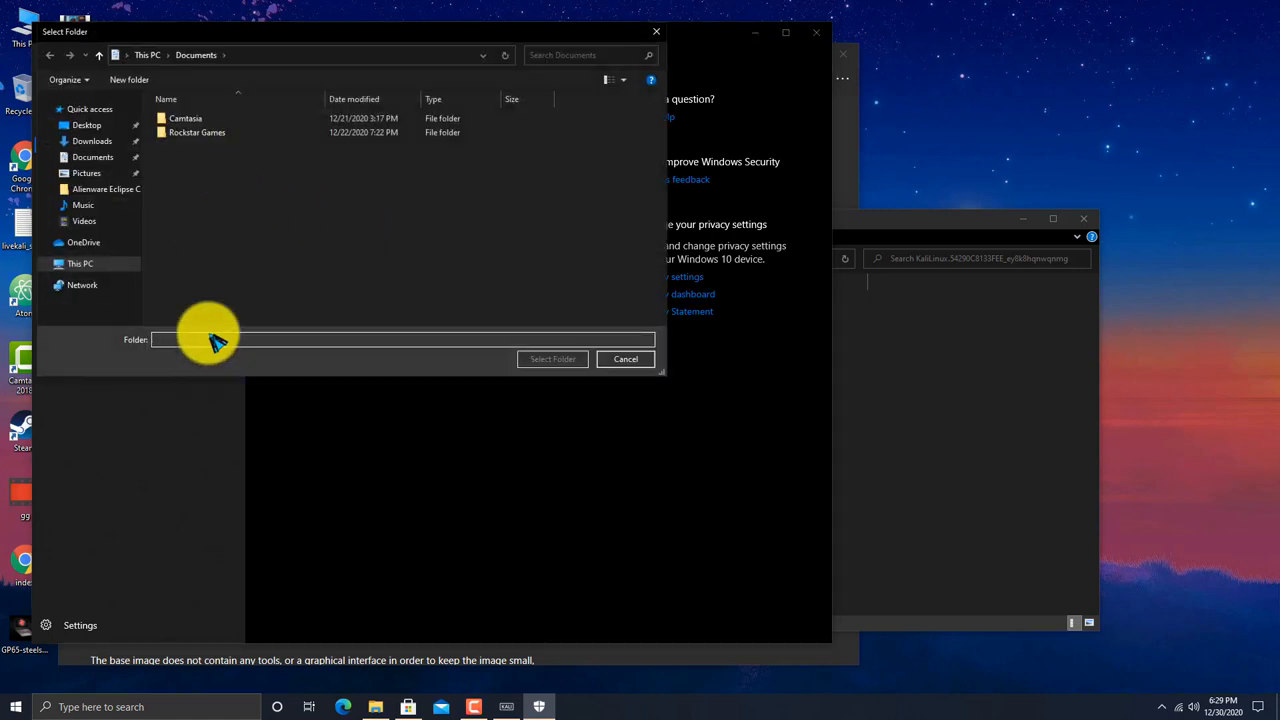
type("C:\\Users\\Parwiz Khan\\AppData\\Local\\Packages\\KaliLinux.54290C8133FEE_ey8k8hqnwqnmg")
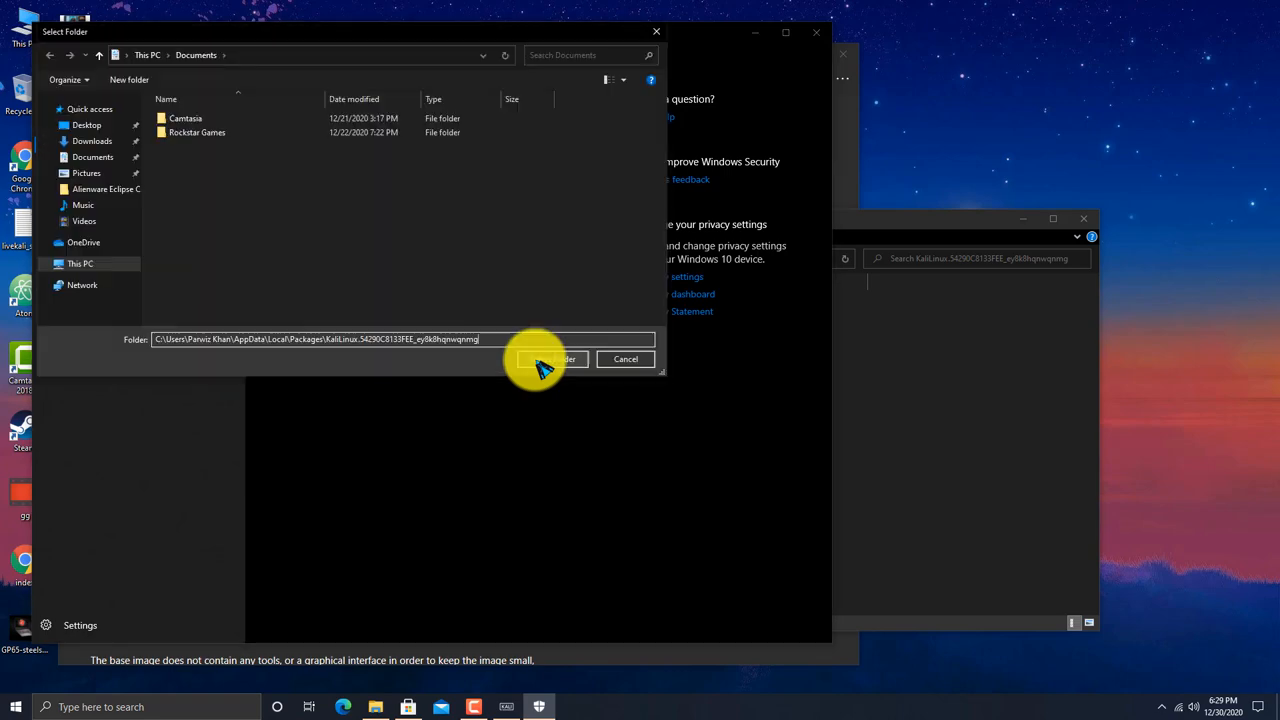
left_click(552, 359)
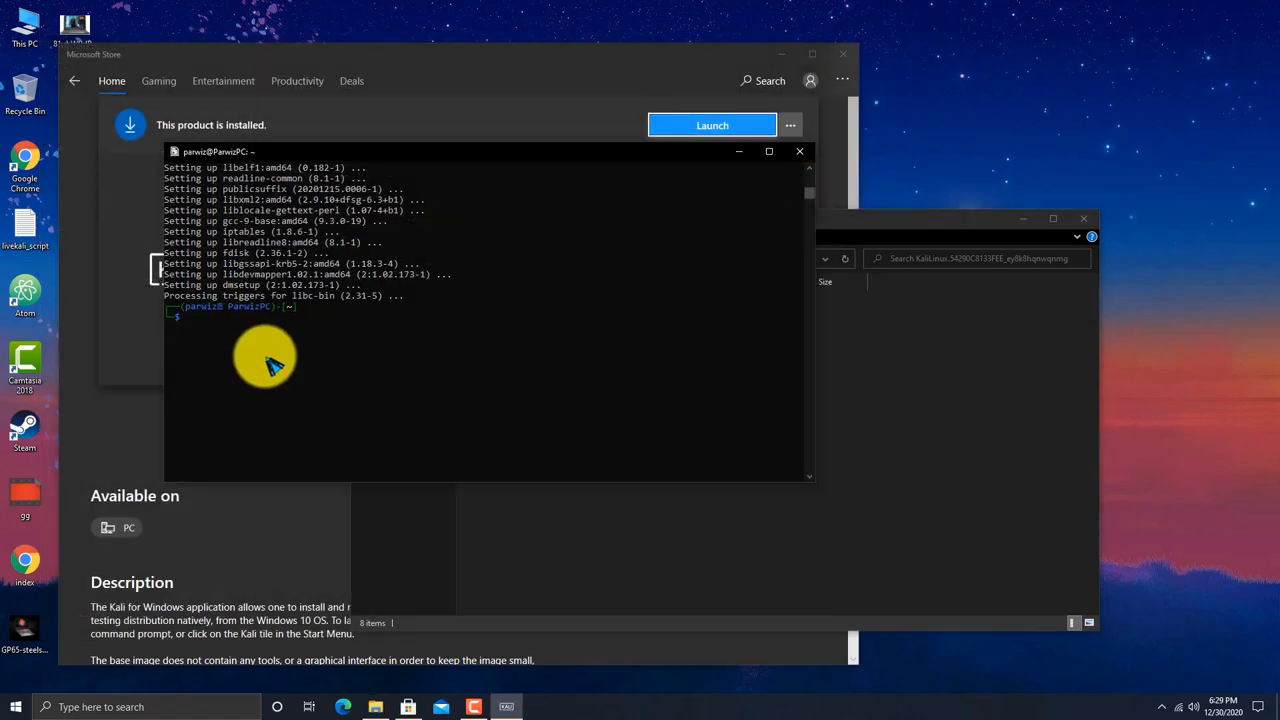
mouse_move(270, 358)
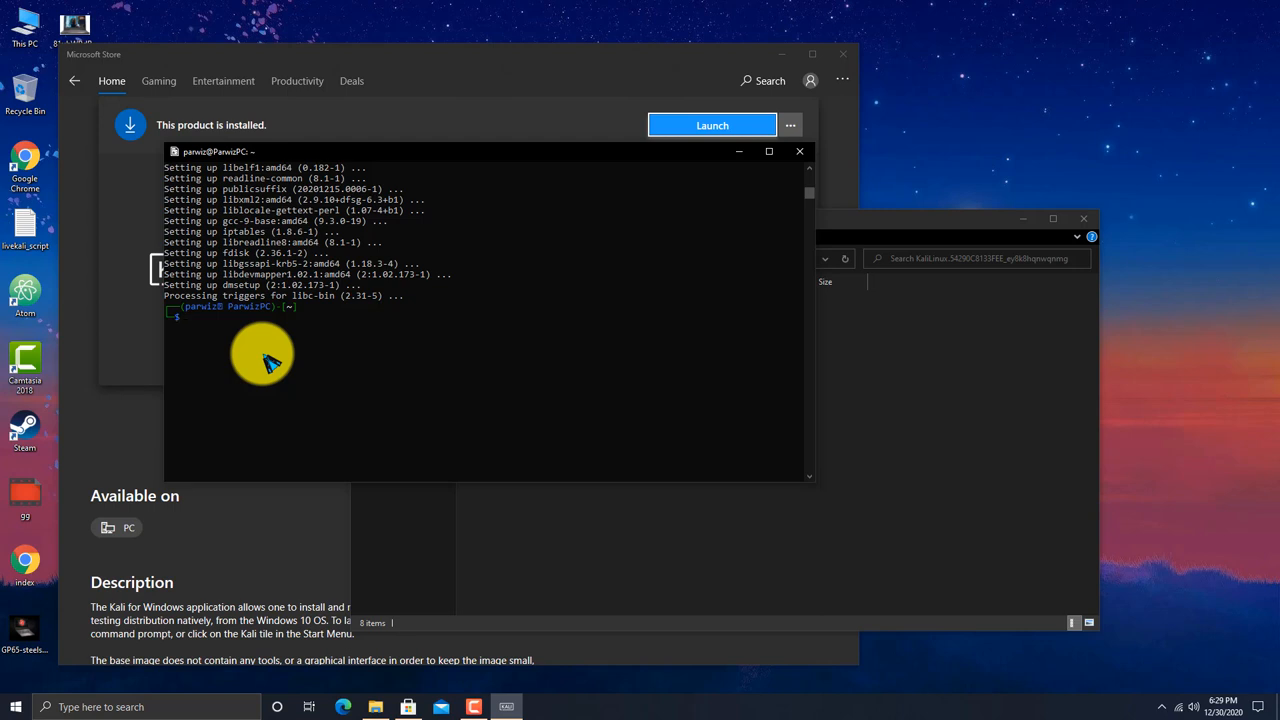
mouse_move(320, 400)
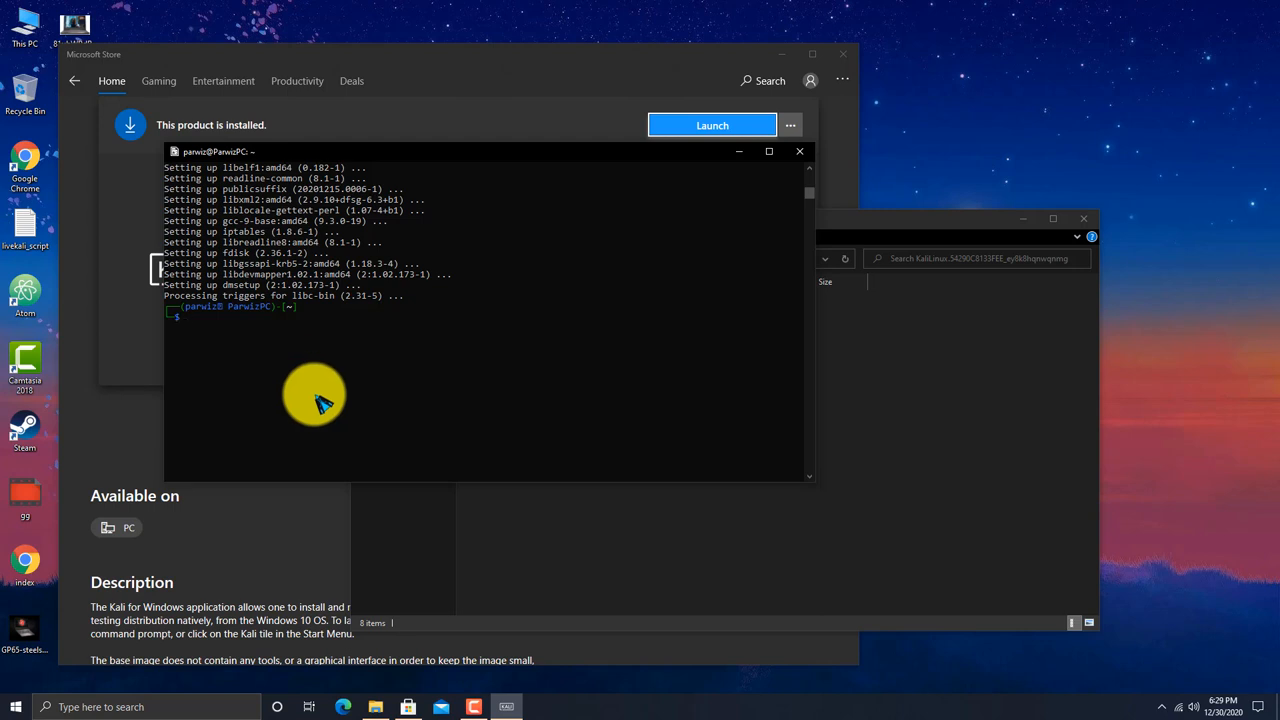
Run sudo apt-get install metasploit-framework and confirm the download with y.
type("sudo apt-get nmap")
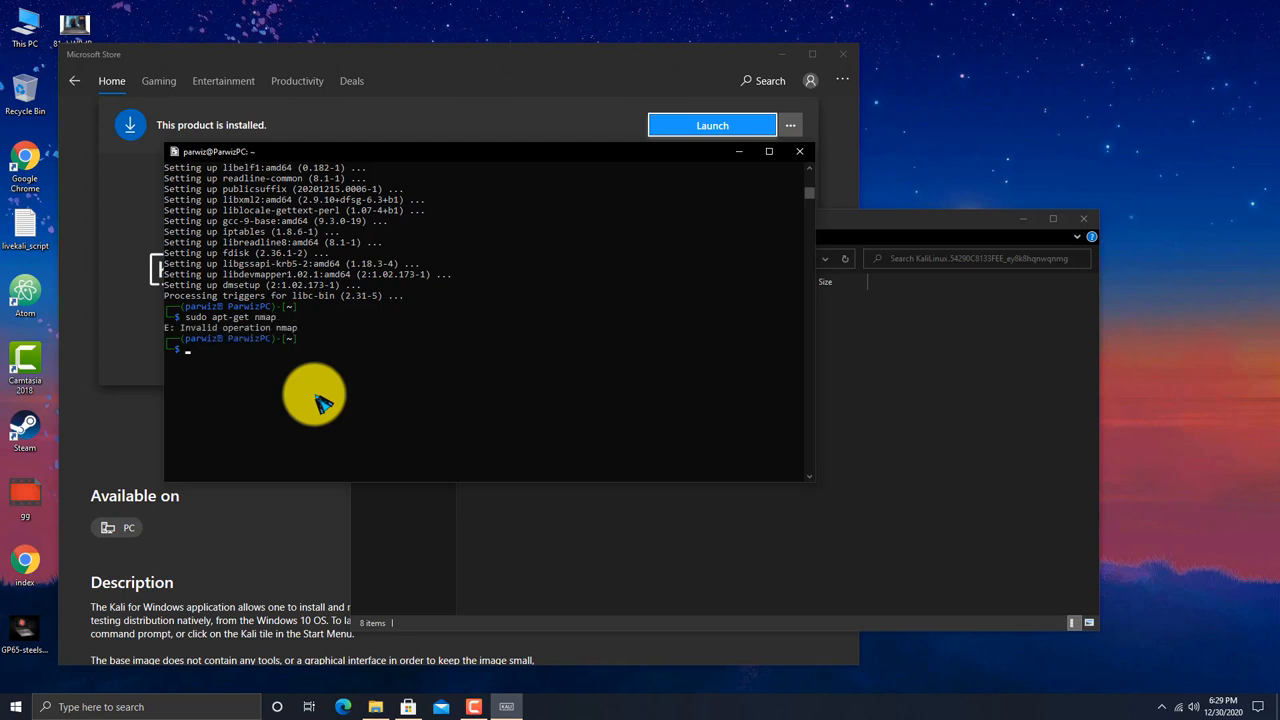
type("sudo")
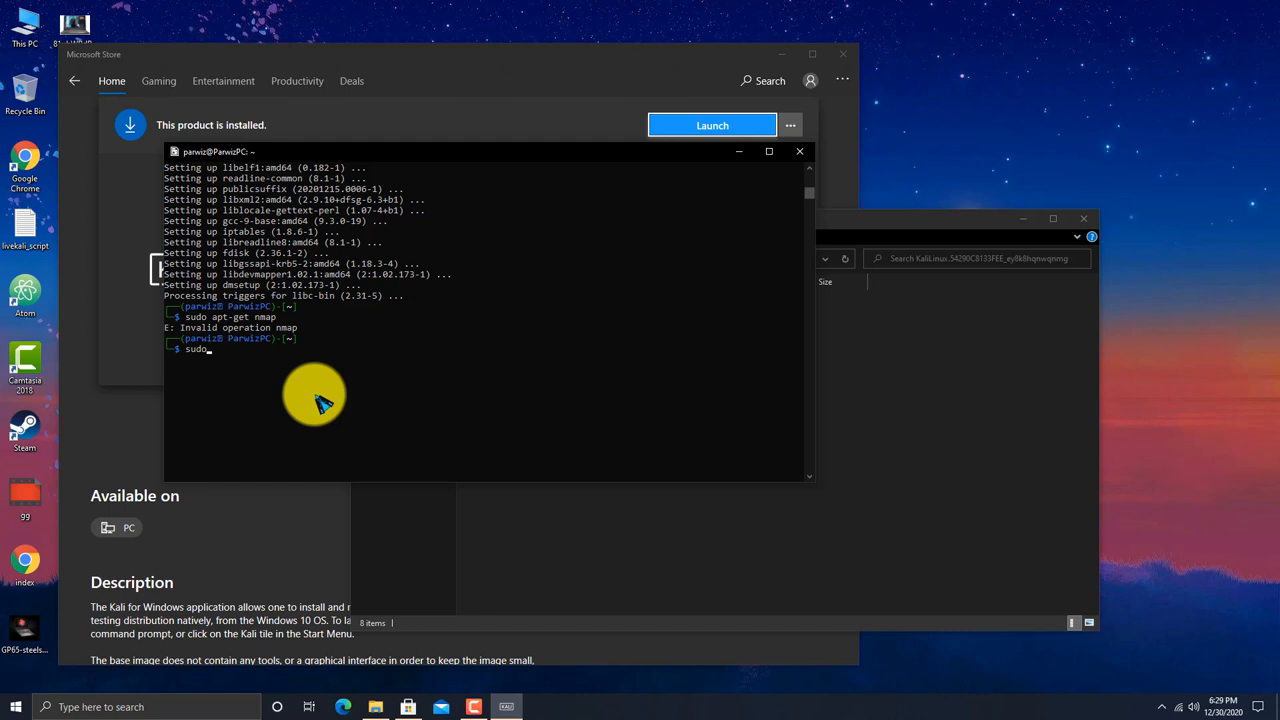
type("apt")
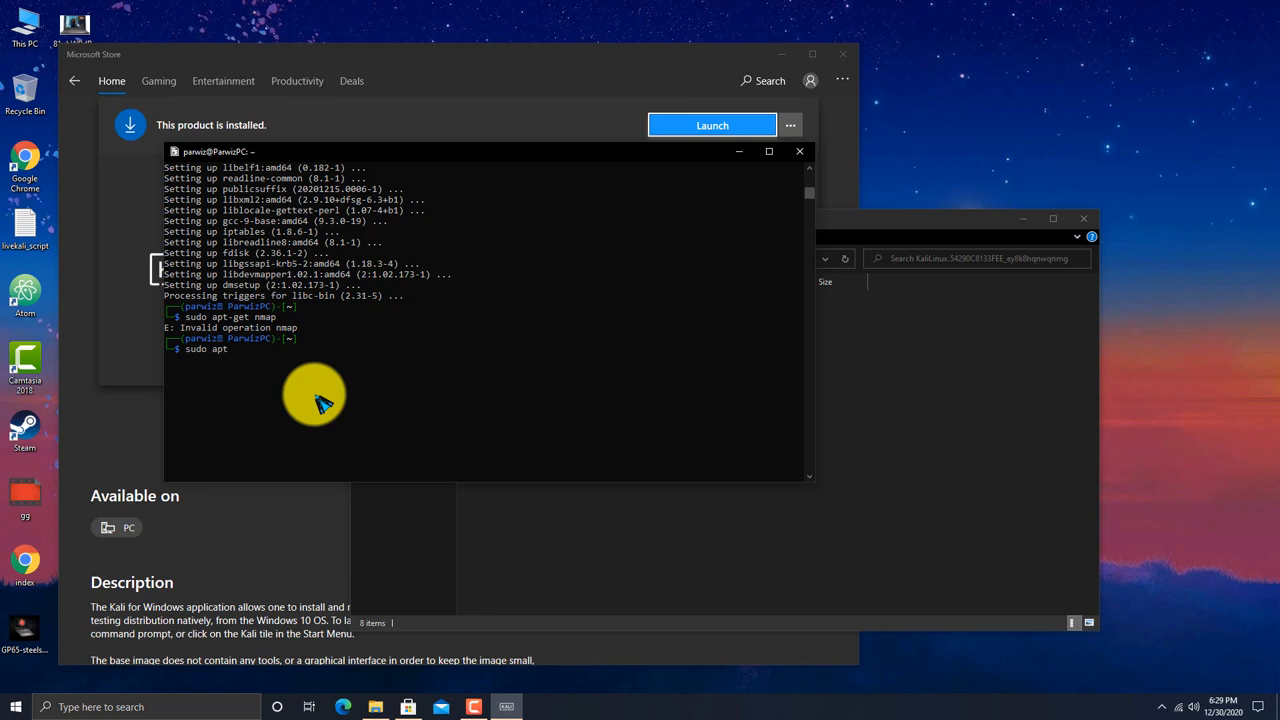
type("-get install met")
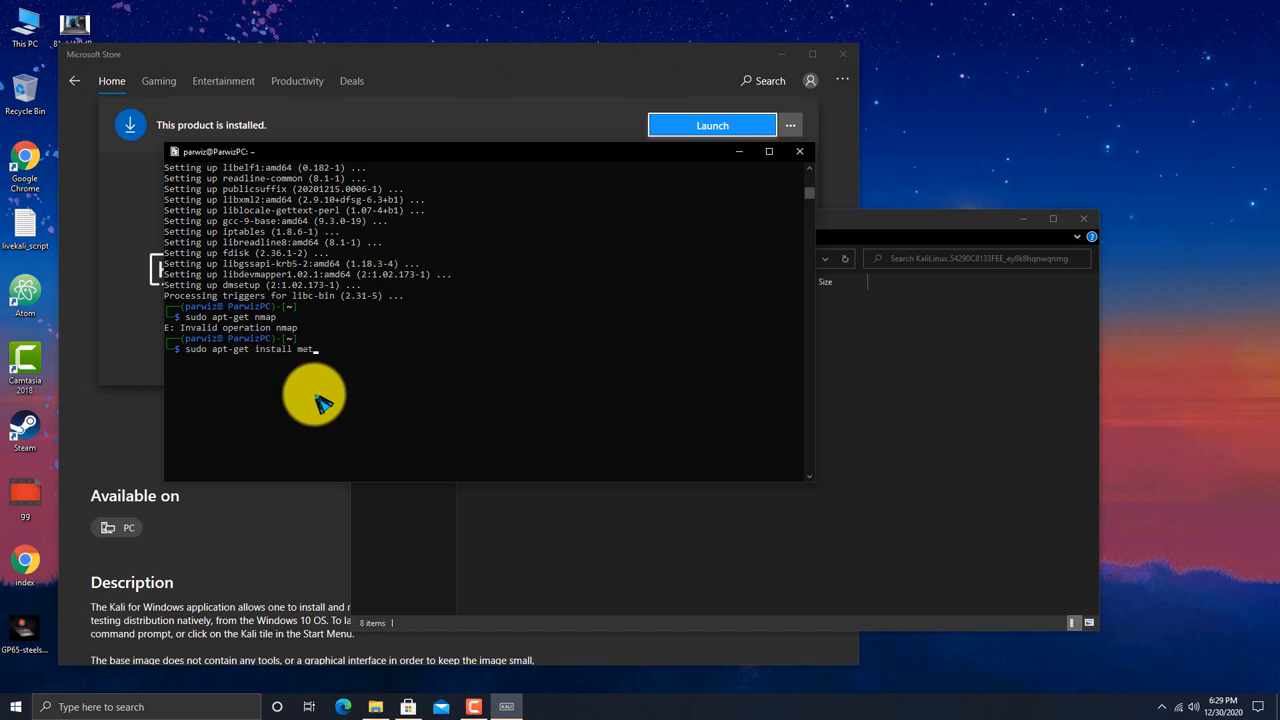
type("asploit")
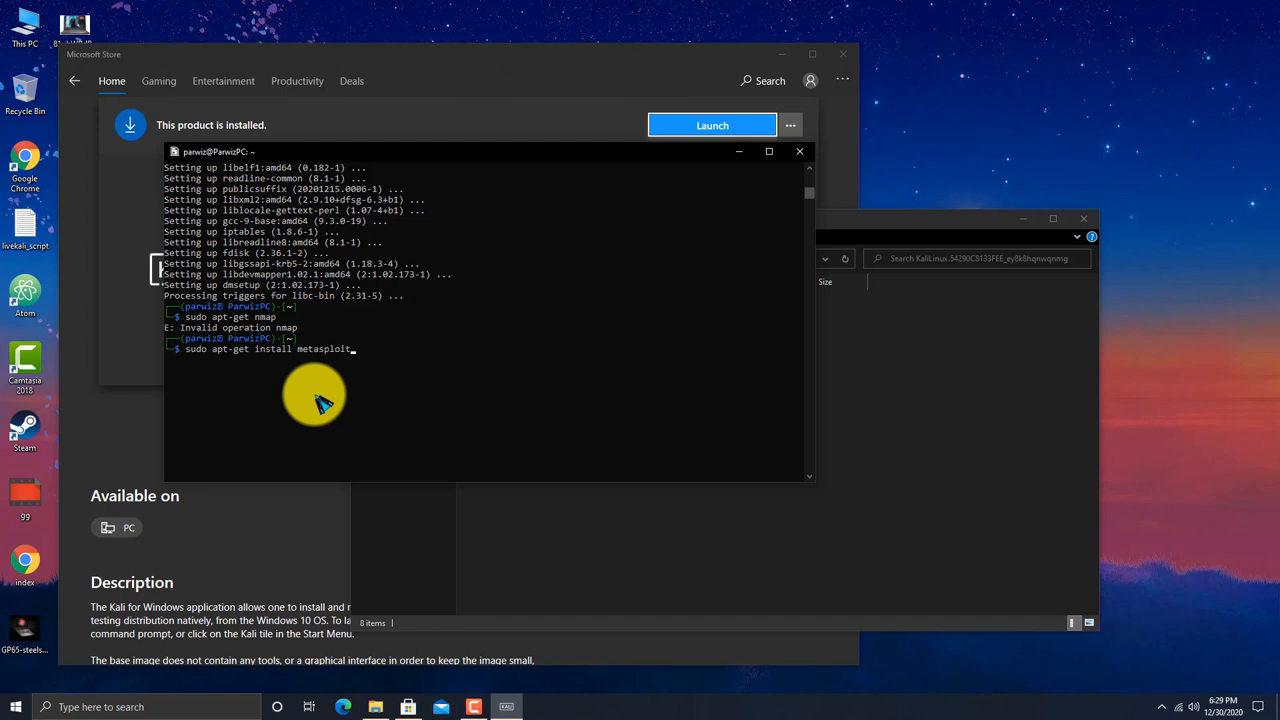
type("-frta")
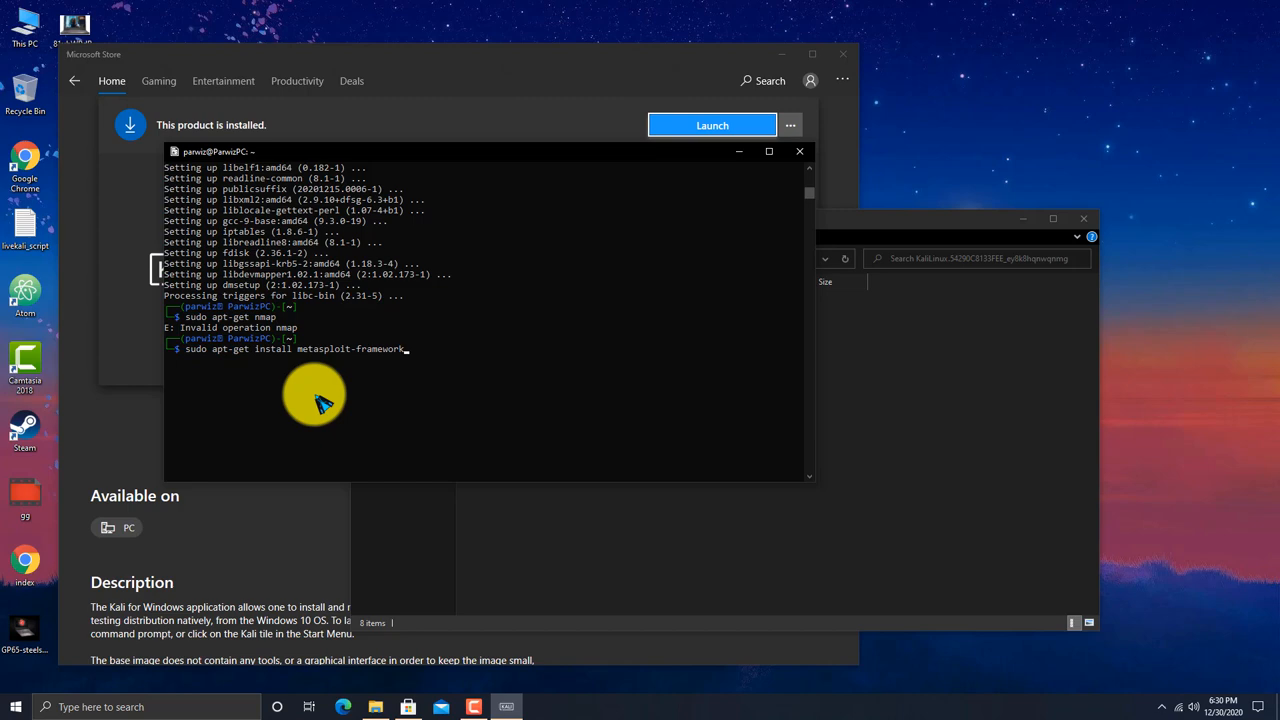
key("Return")
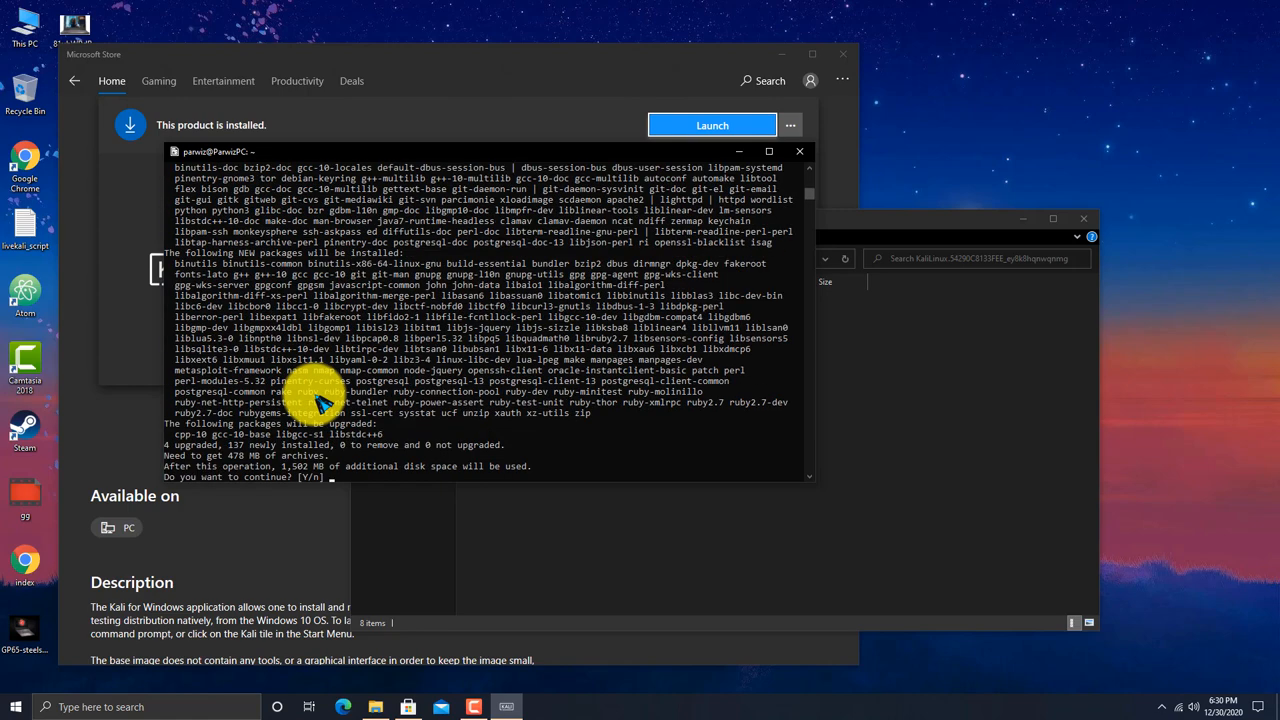
type("y")
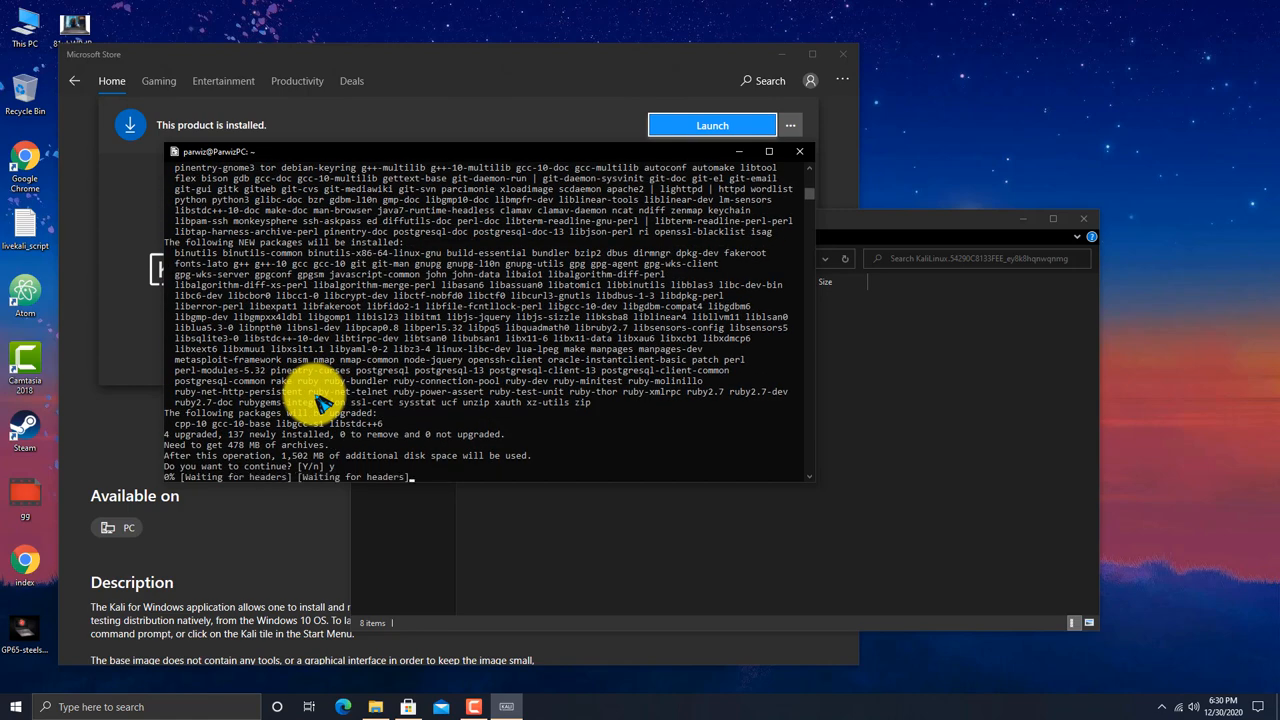
key("Return")
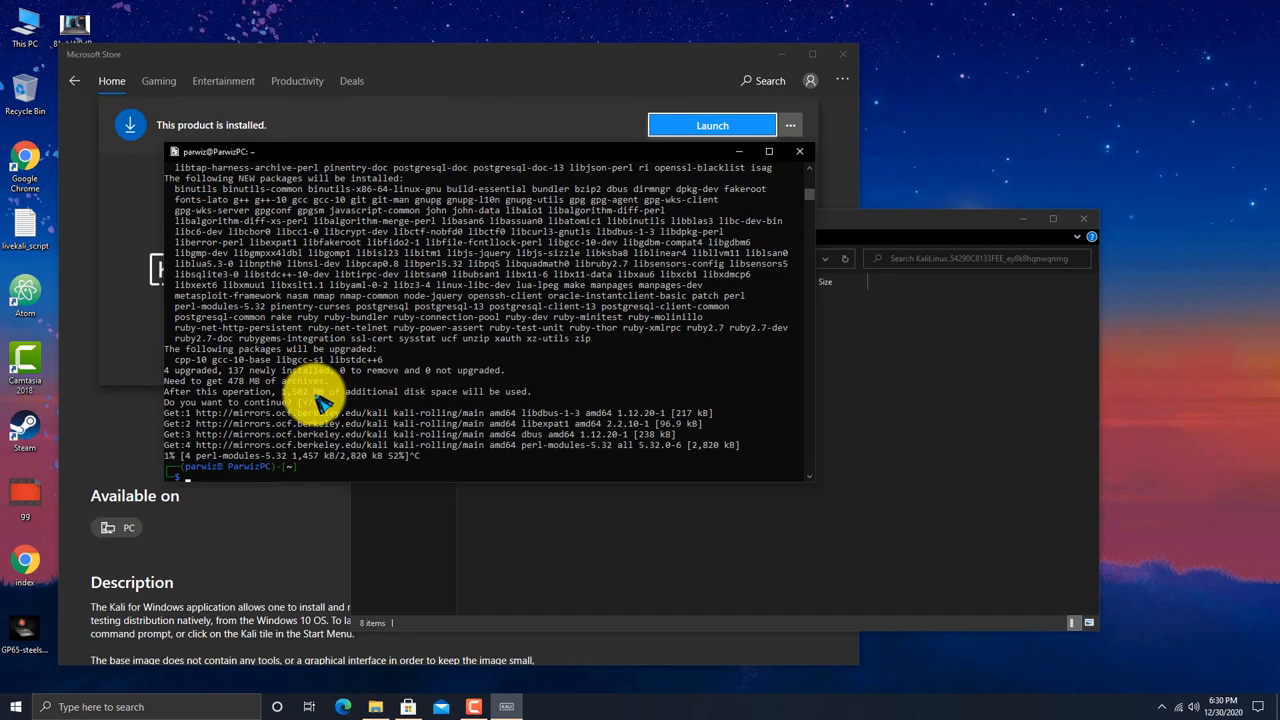
Start sudo apt install tilix, confirm with y, then clear the terminal.
type("sudo")
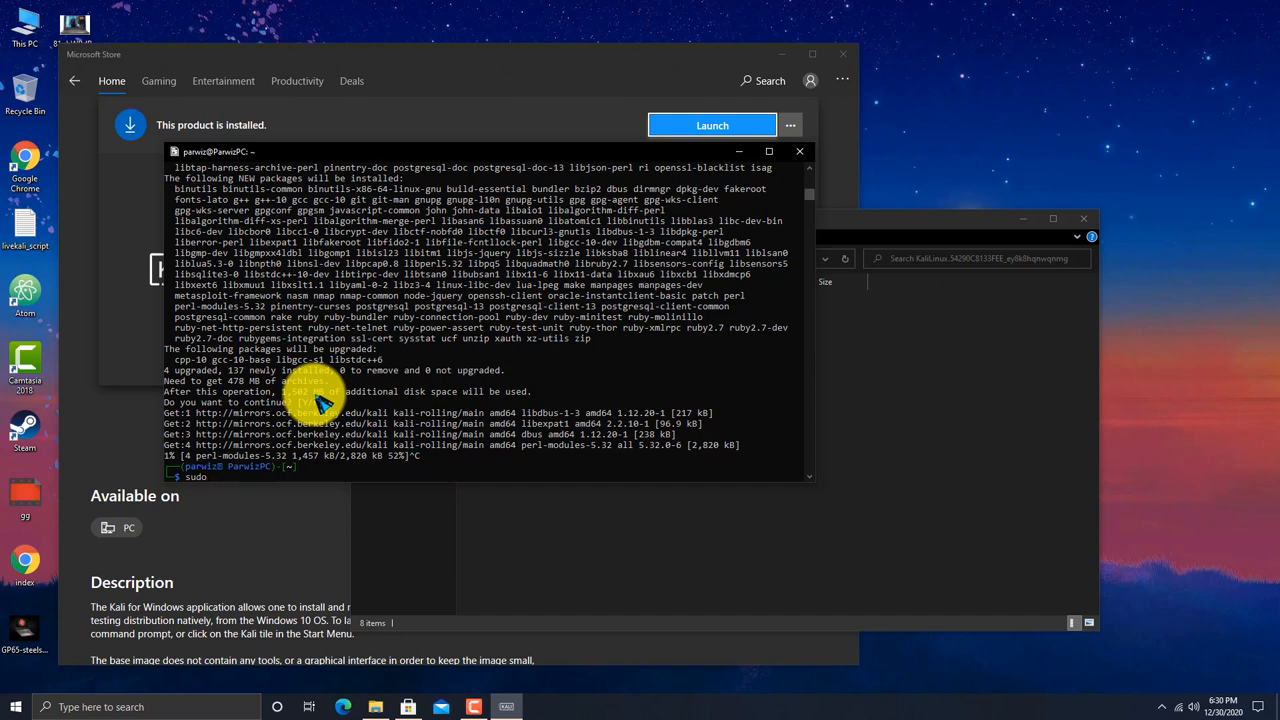
type("apt install")
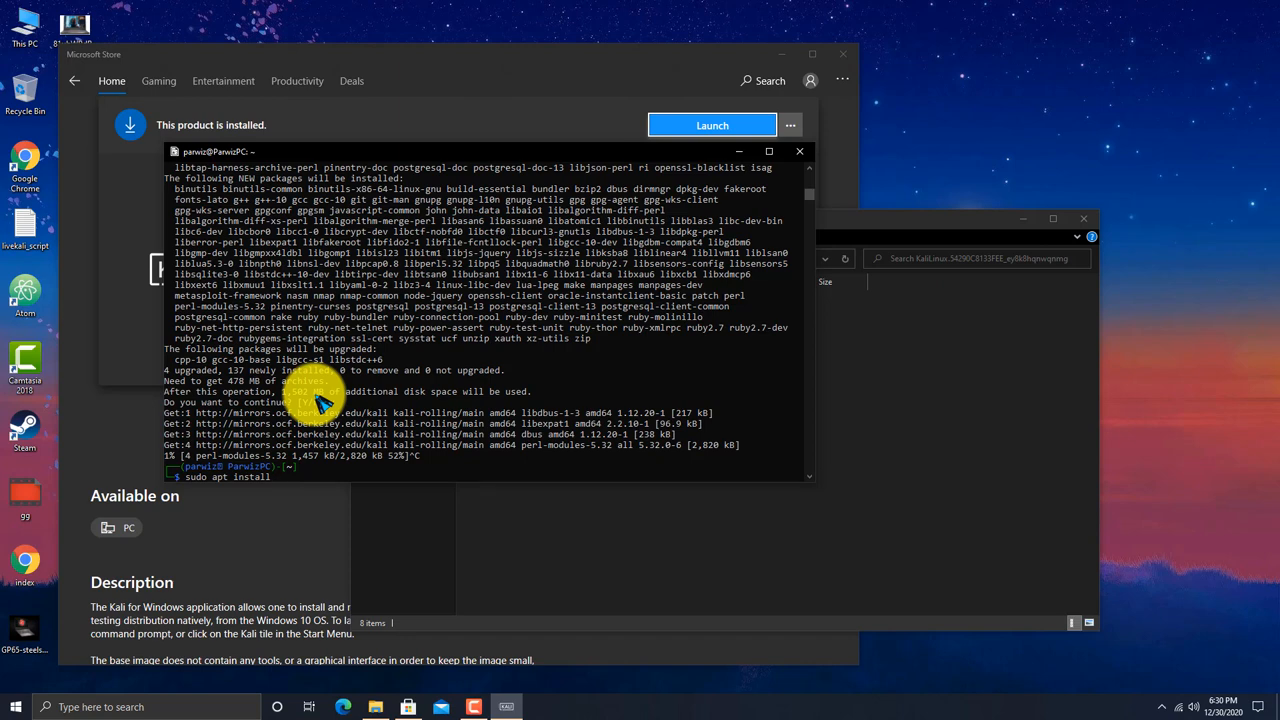
type("til")
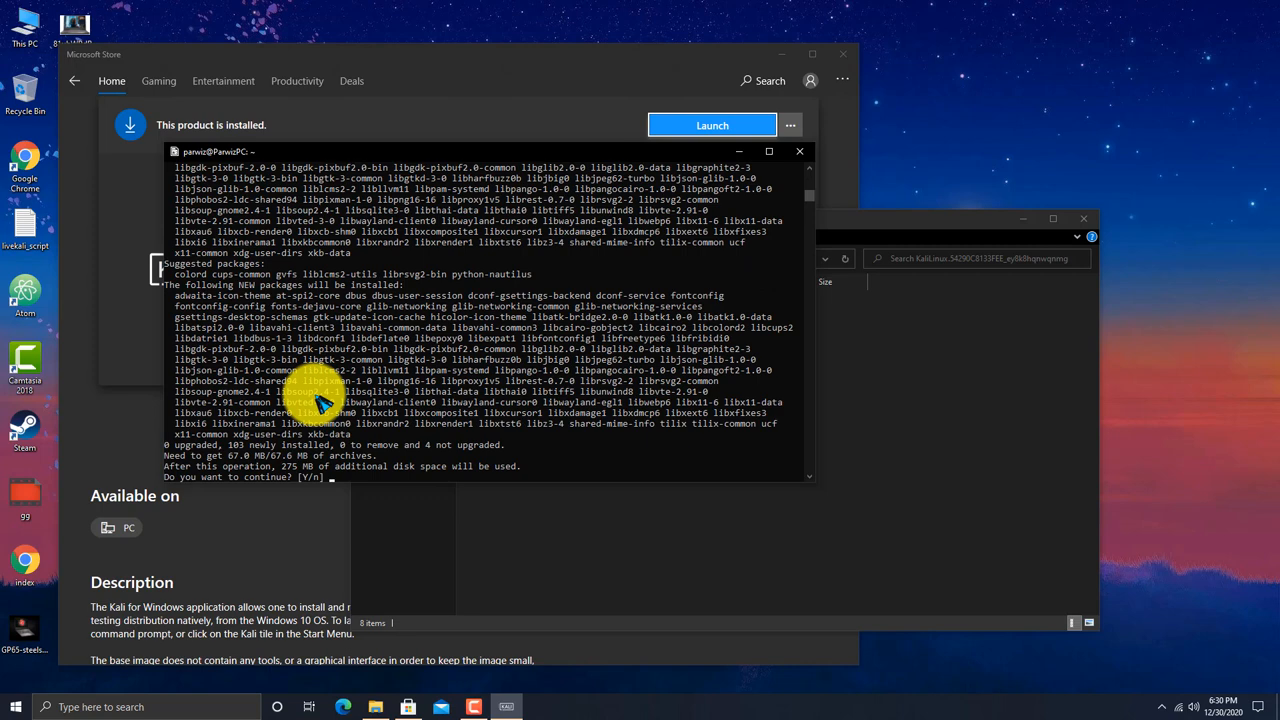
type("y")
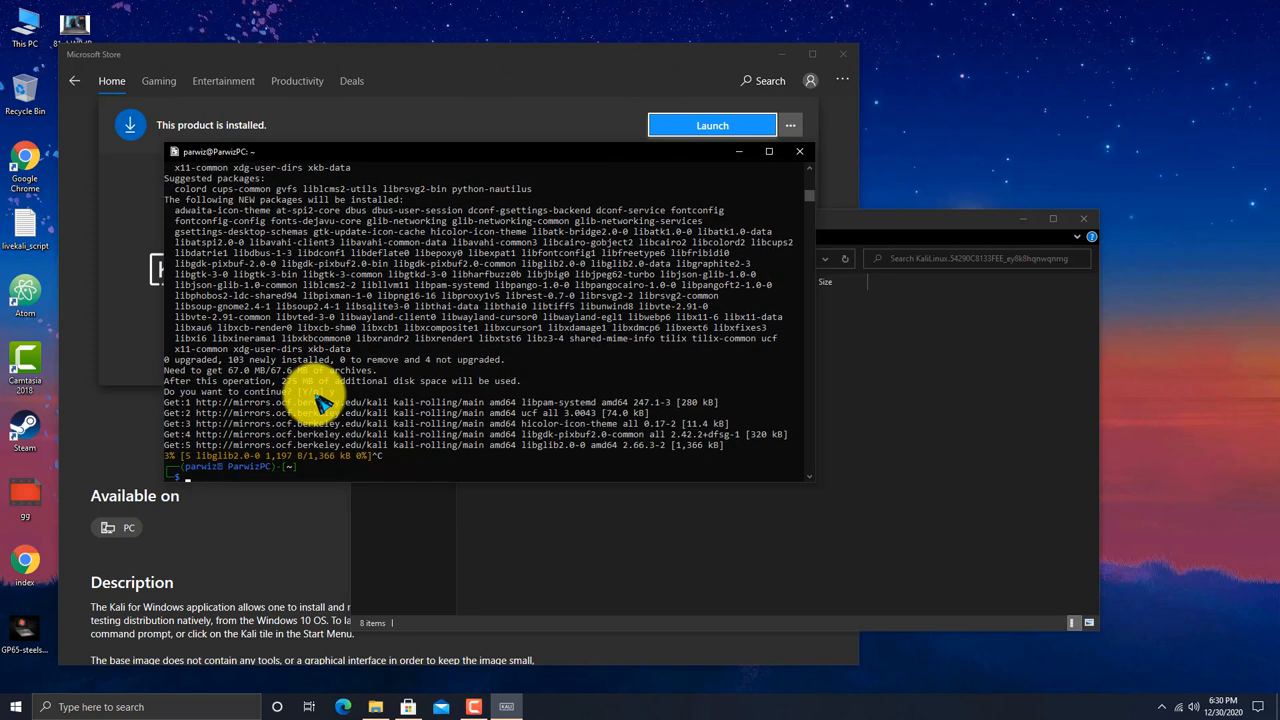
type("clea")
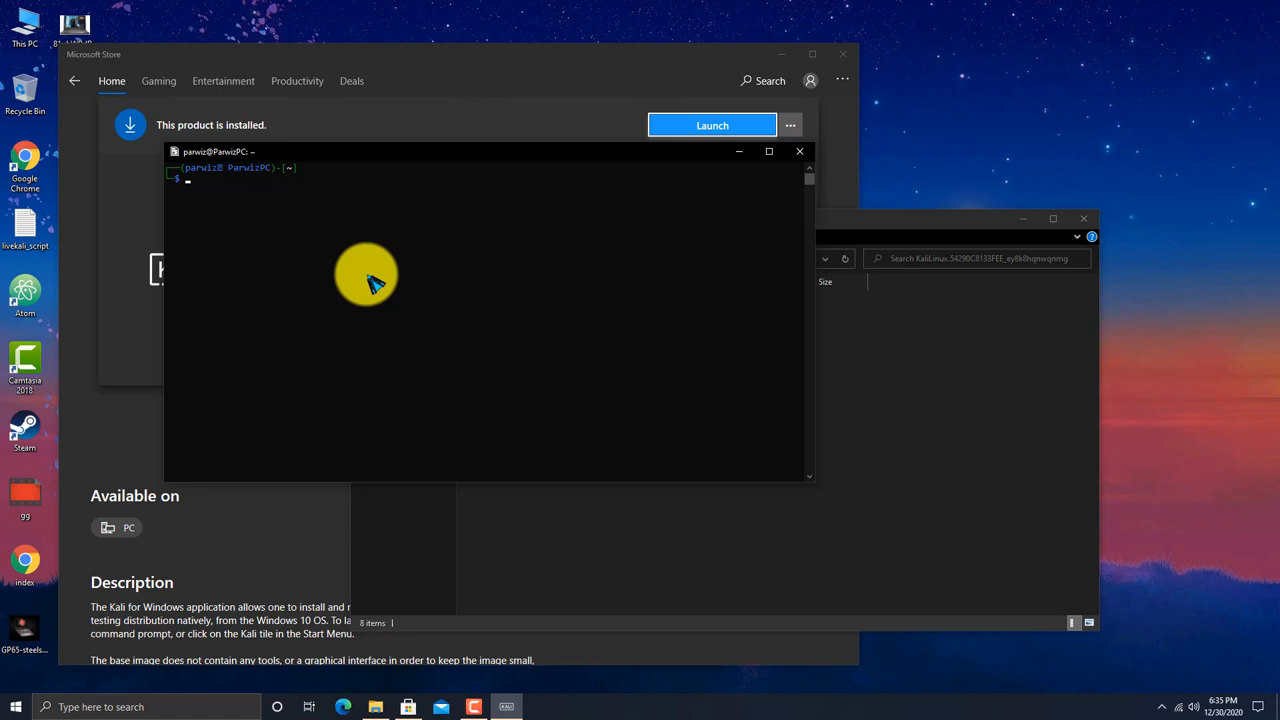
Confirm python is missing, then install Python 2.7 with 'sudo apt-get install python', accepting with y.
type("python")
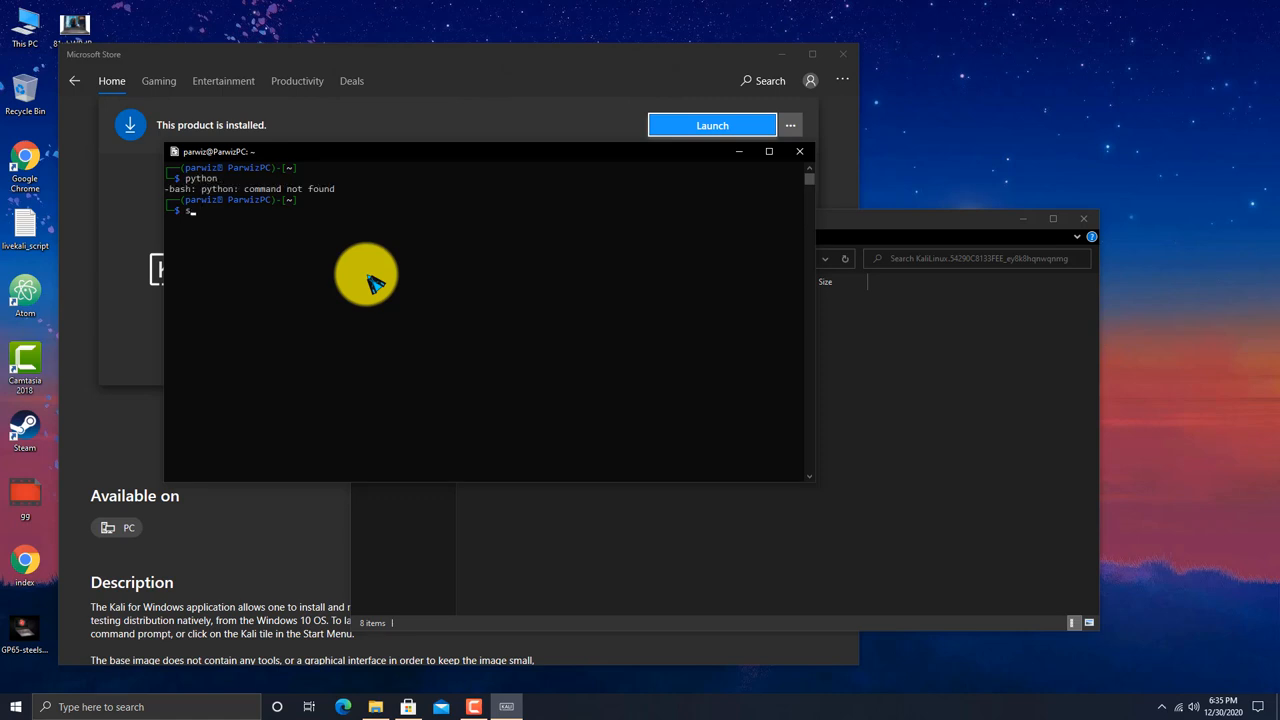
type("sudo")
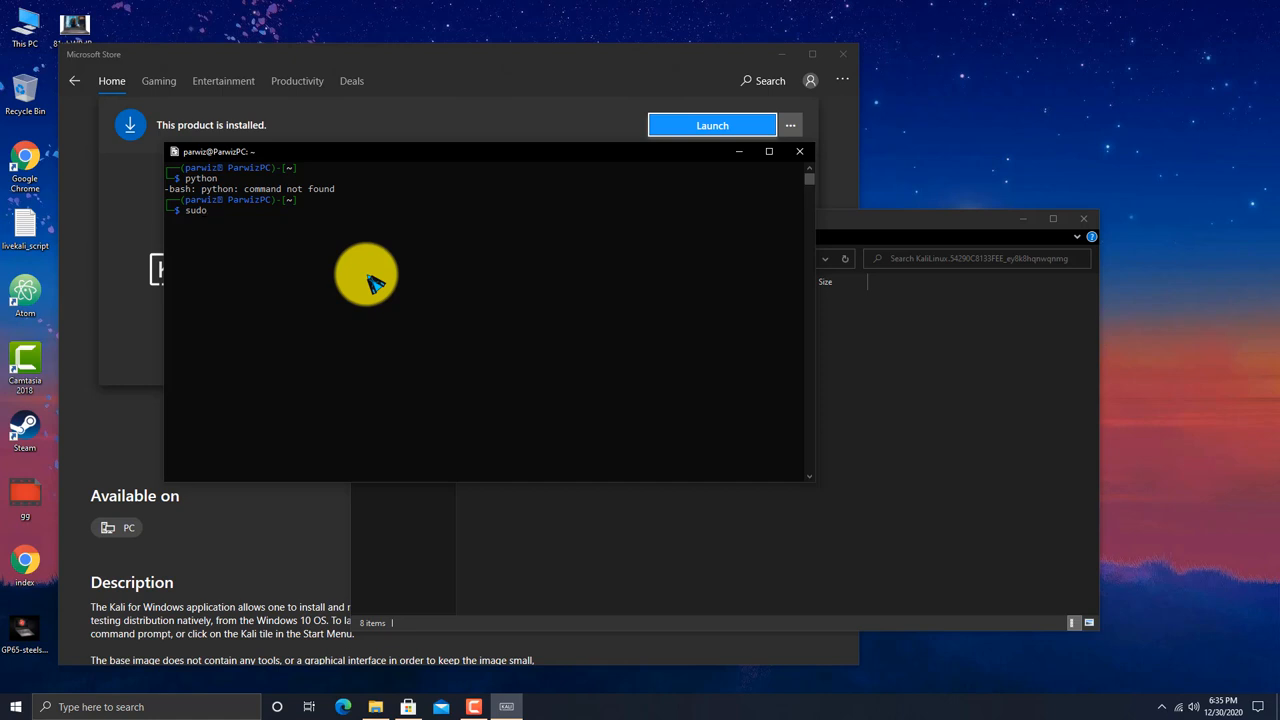
type("apt")
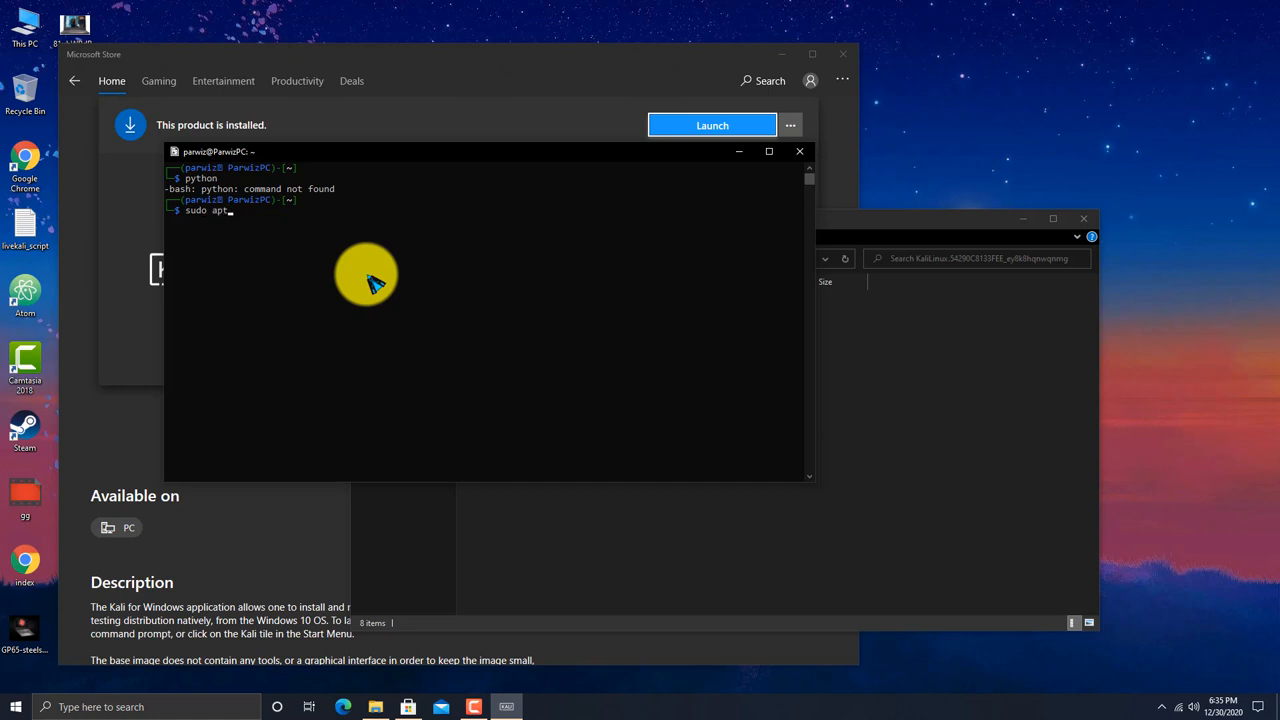
type("-get install python")
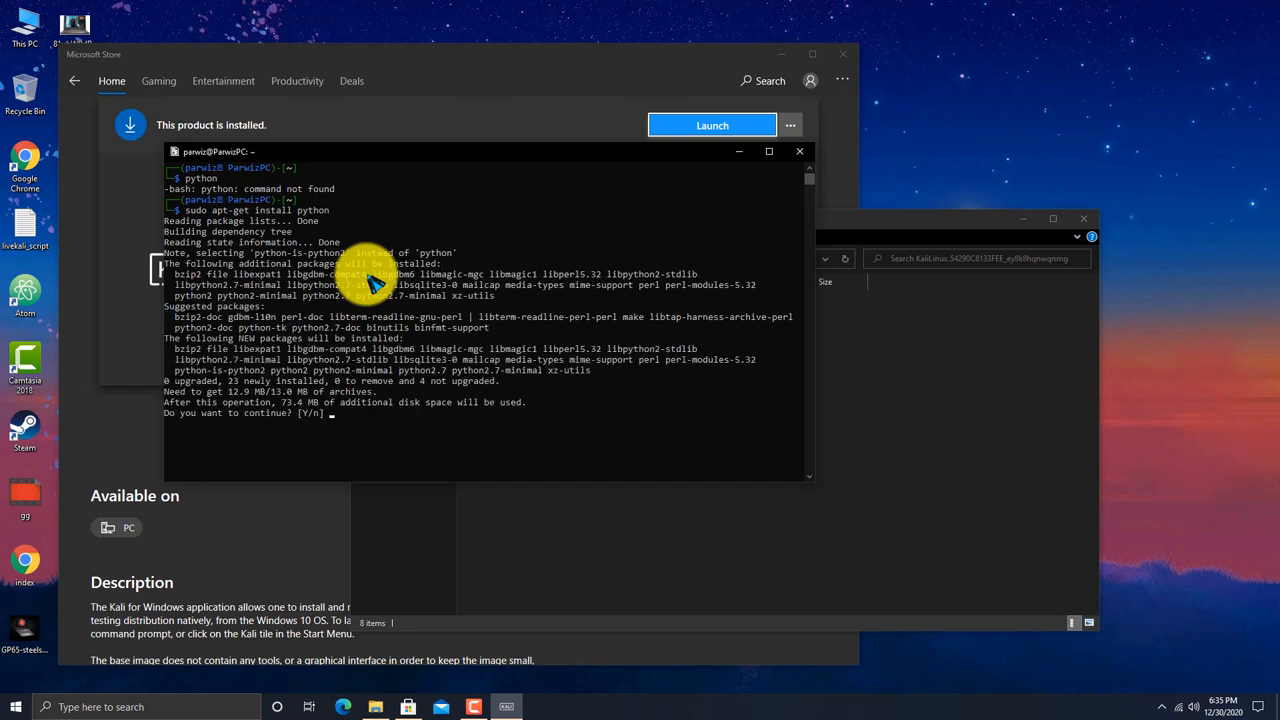
type("y")
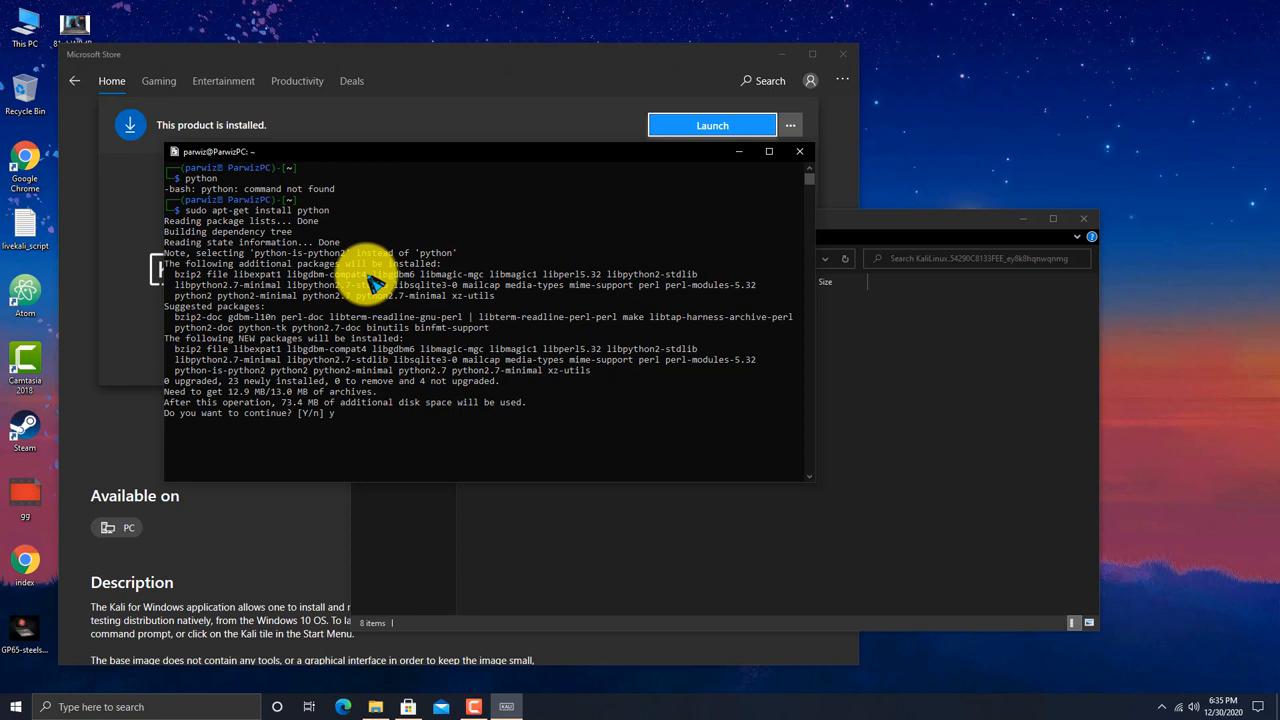
key("Return")
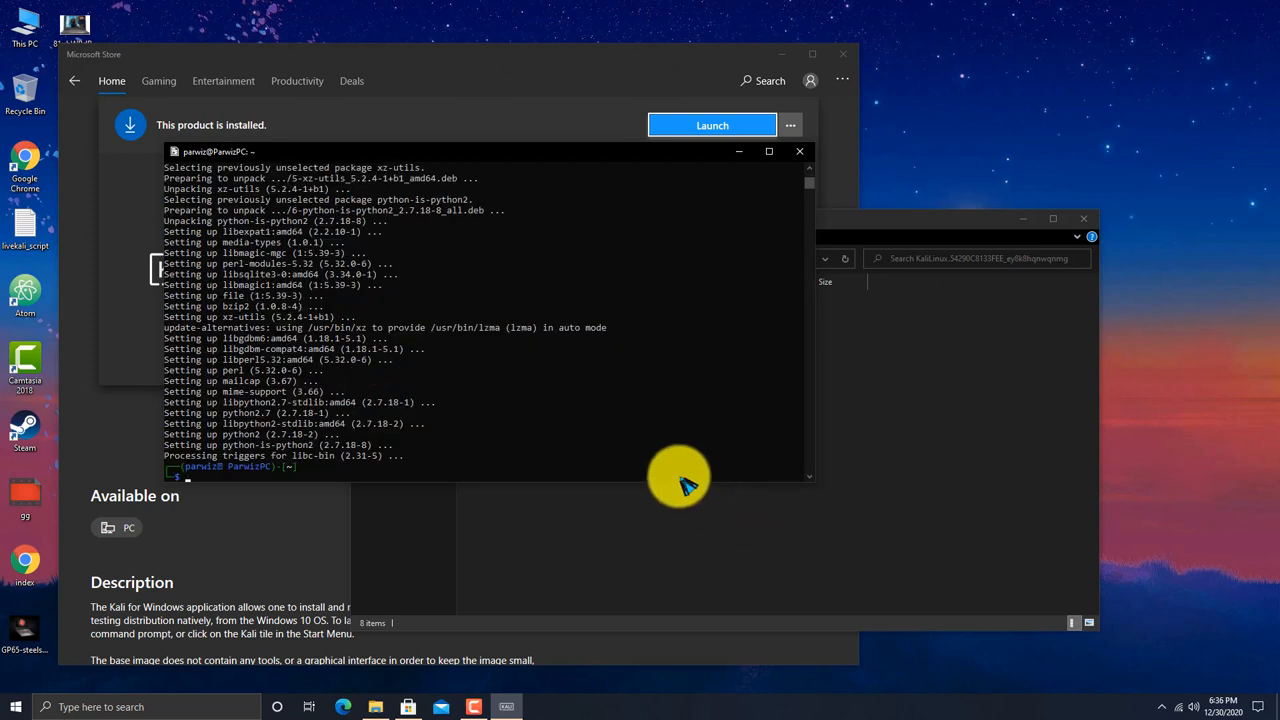
mouse_move(483, 515)
type("python")
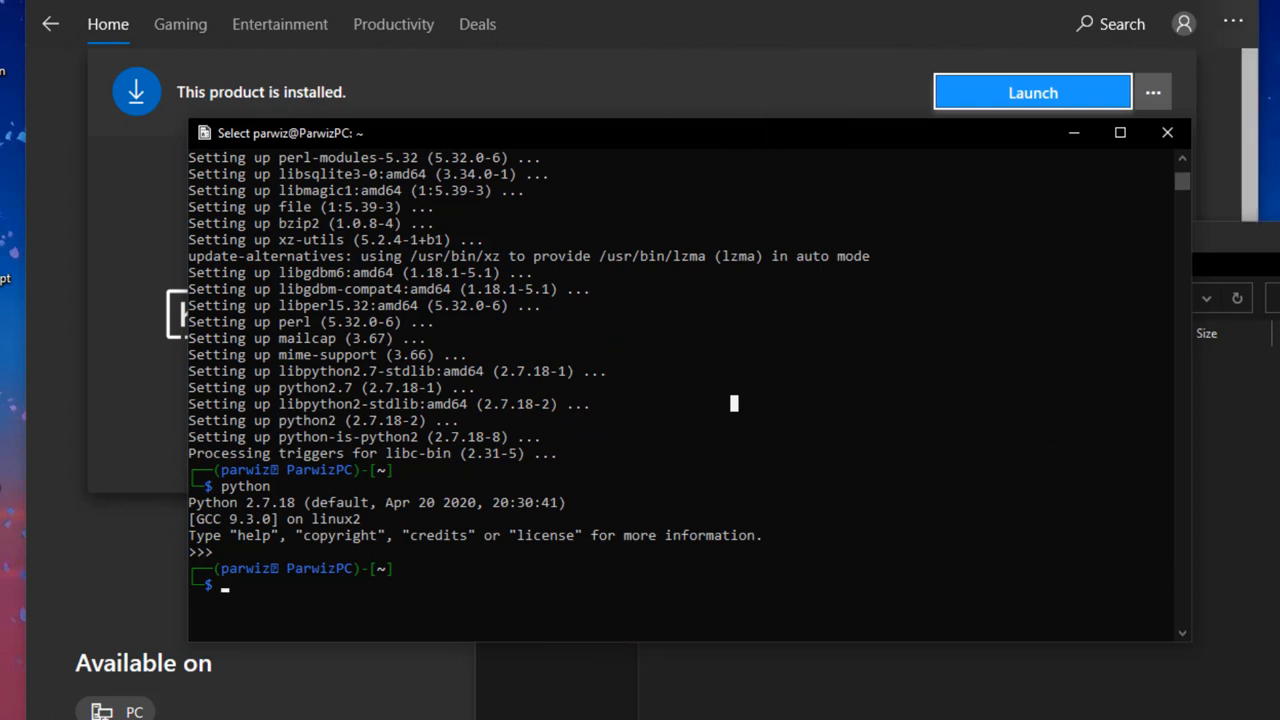
mouse_move(883, 438)
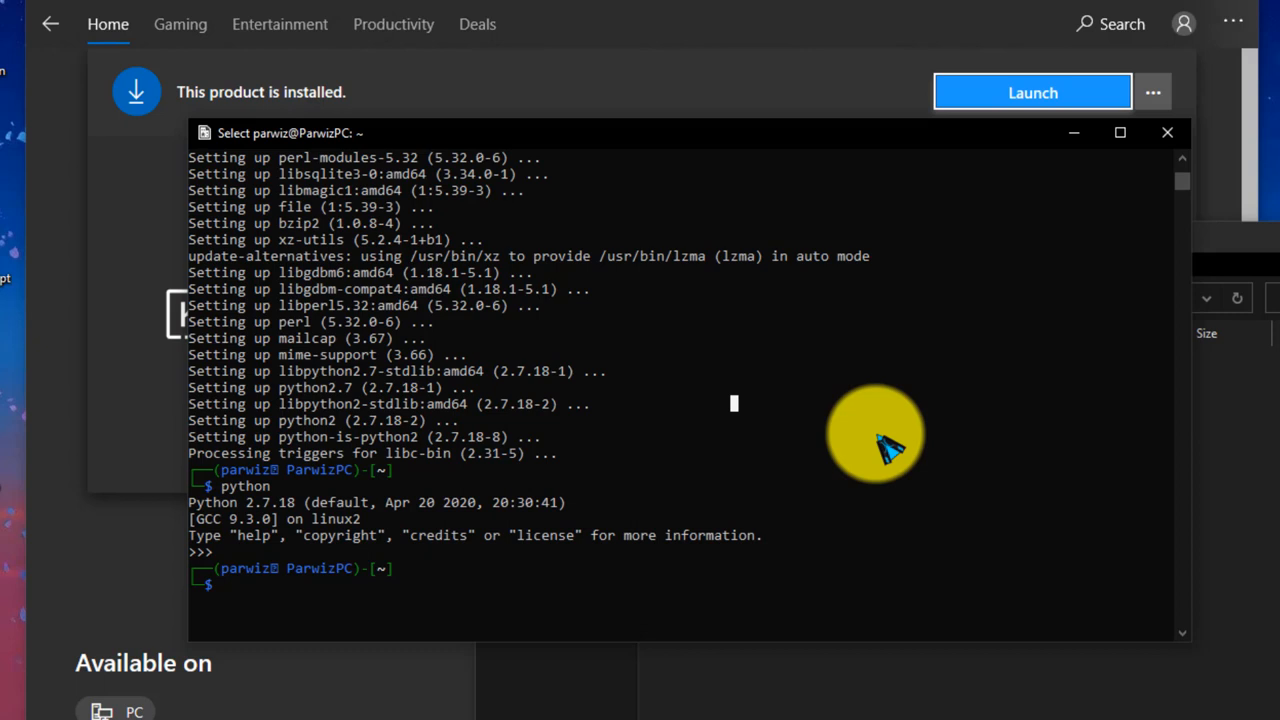
mouse_move(520, 140)
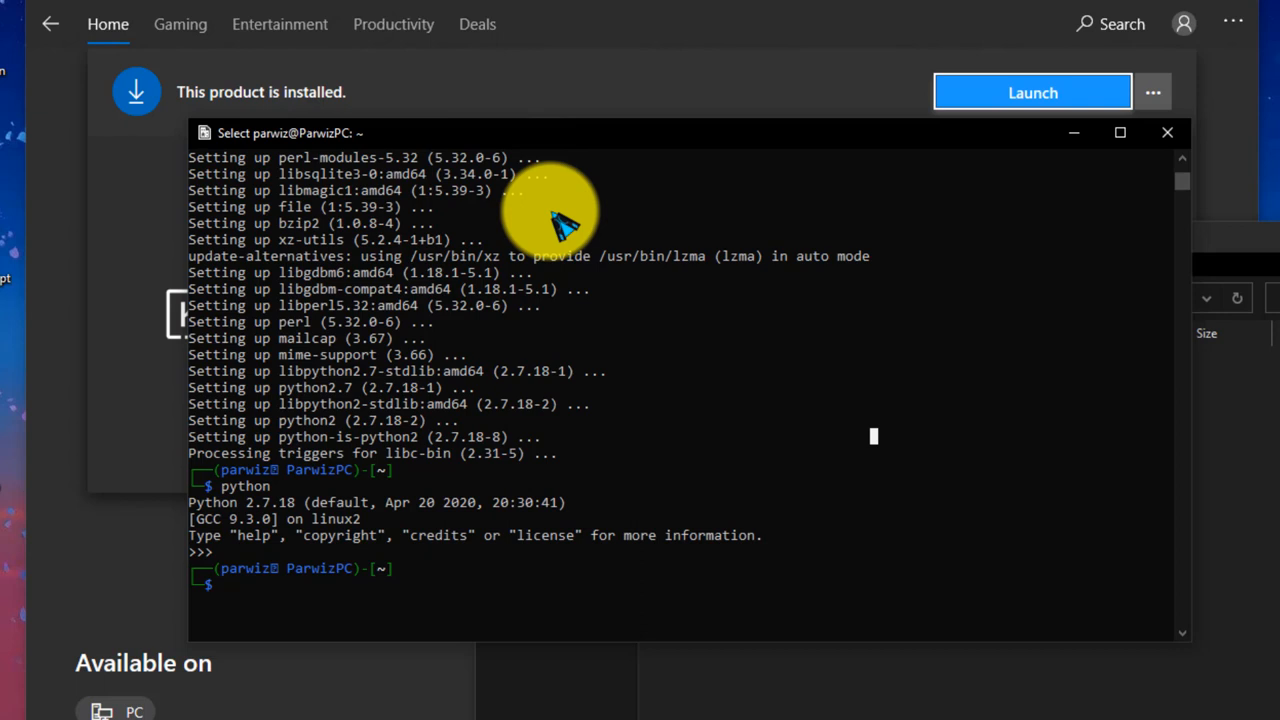
mouse_move(500, 495)
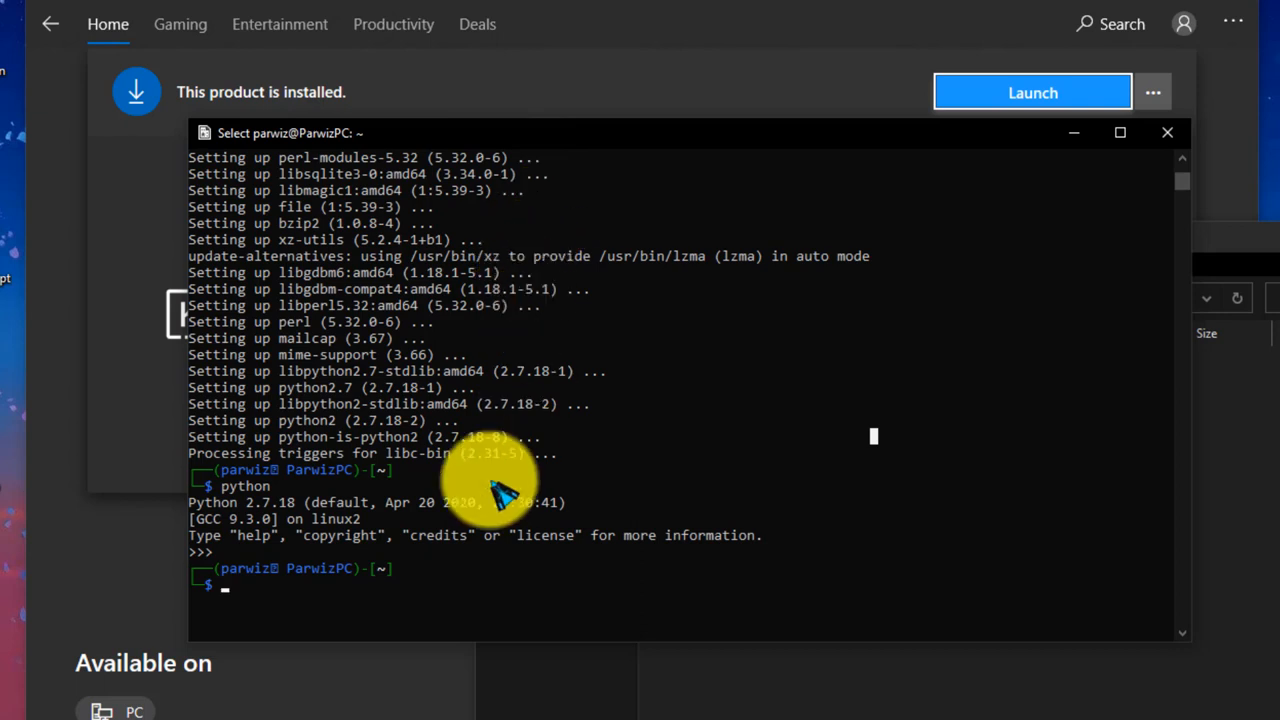